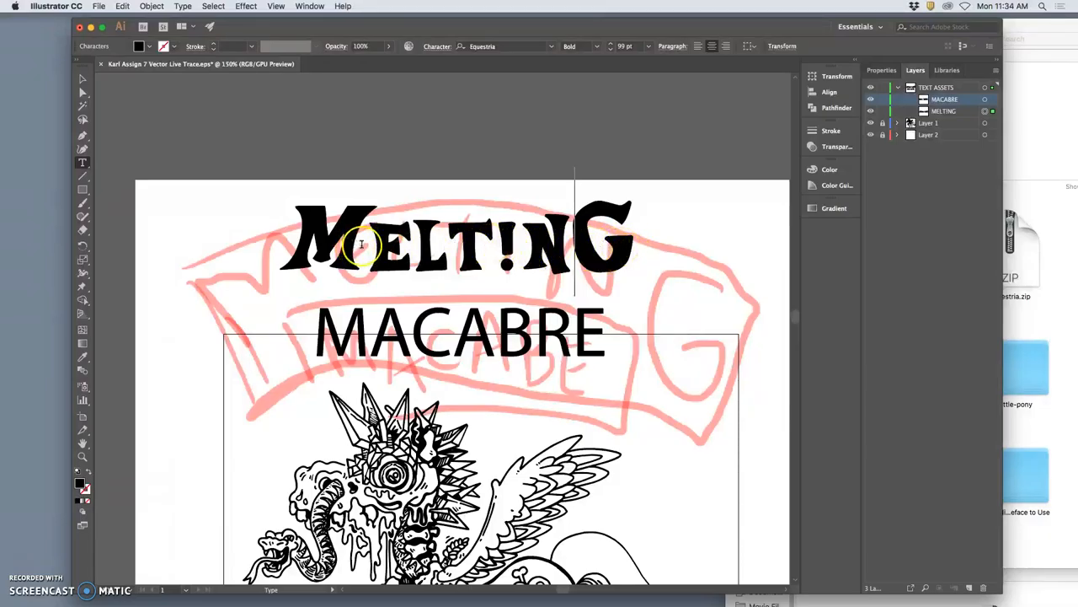
pyautogui.moveTo(570, 249)
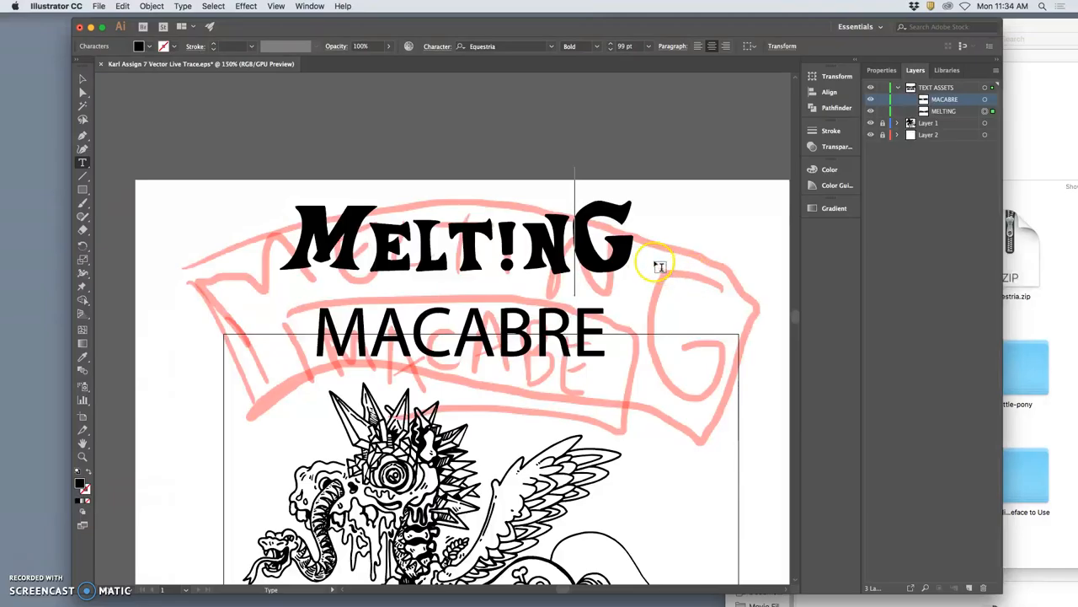
pyautogui.moveTo(509, 269)
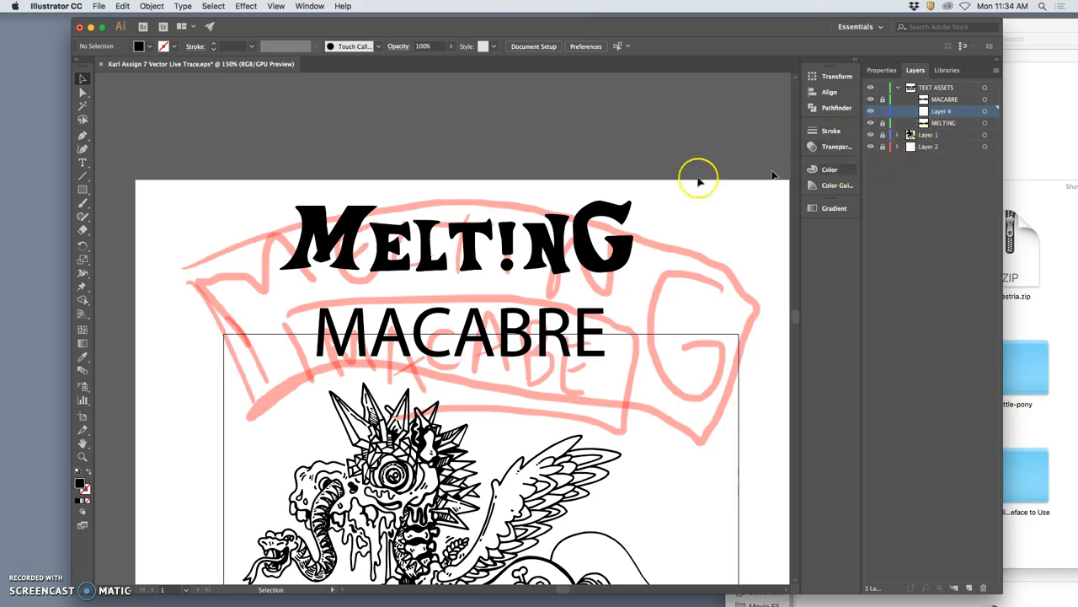
pyautogui.moveTo(85, 205)
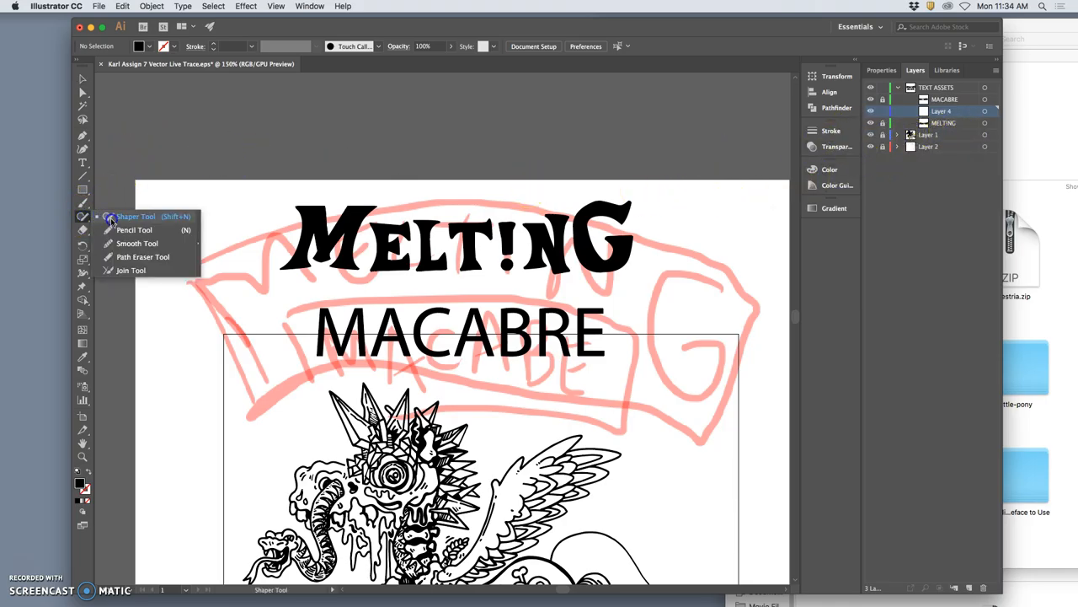
# Step: With the Pencil tool, draw a freehand arched path just above MACABRE
pyautogui.click(134, 229)
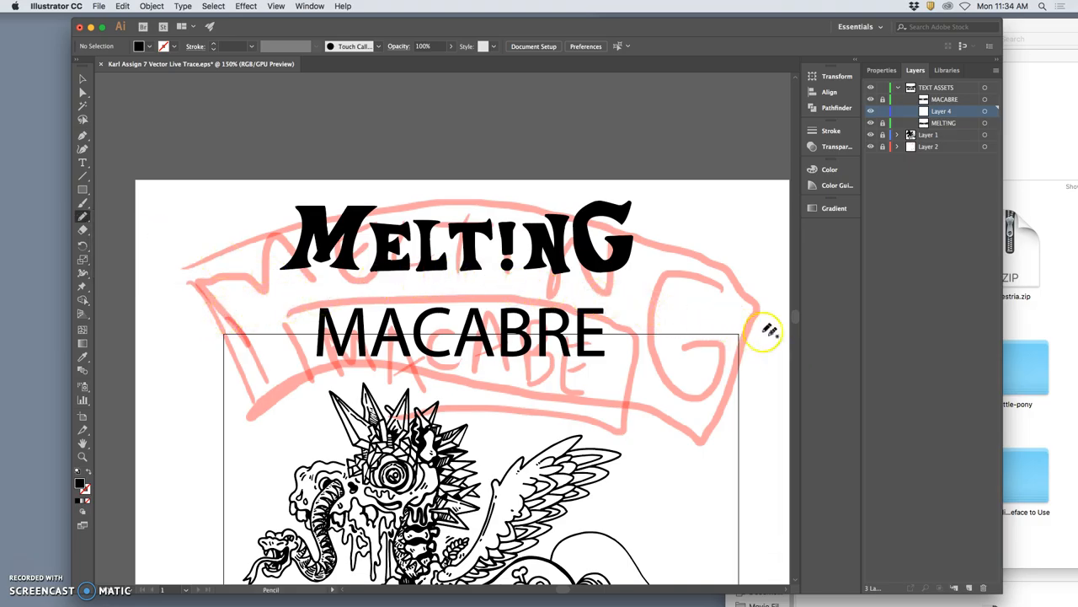
pyautogui.moveTo(268, 310)
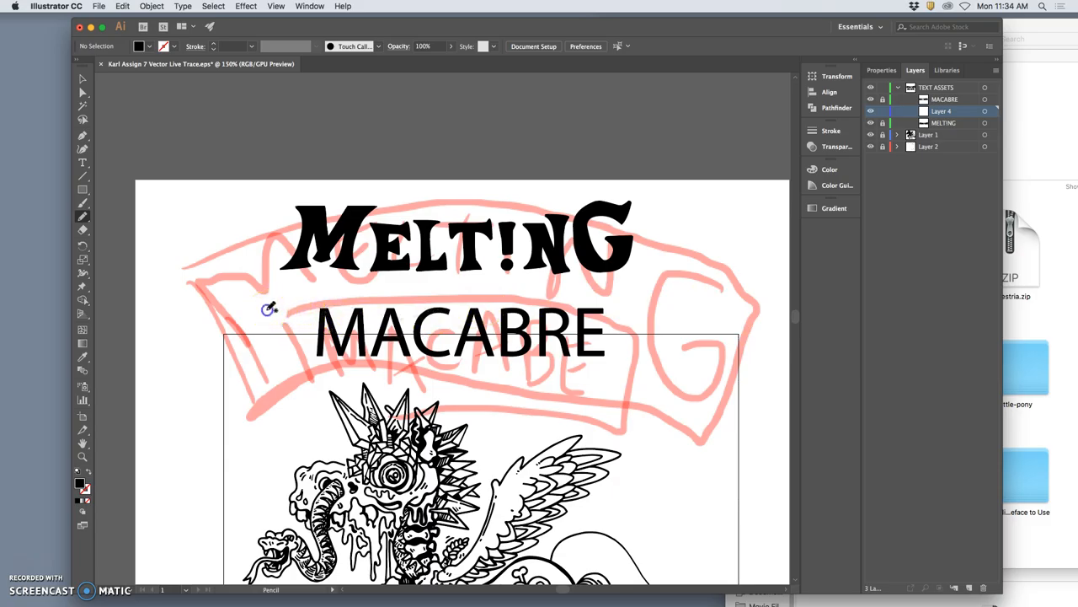
pyautogui.moveTo(268, 310); pyautogui.dragTo(480, 283)
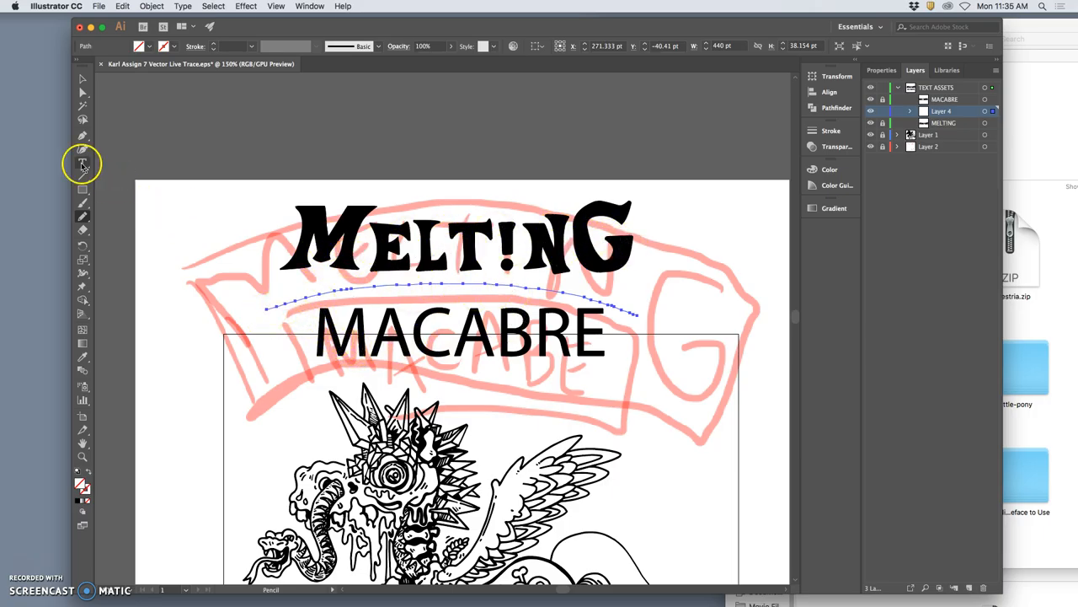
pyautogui.moveTo(83, 164)
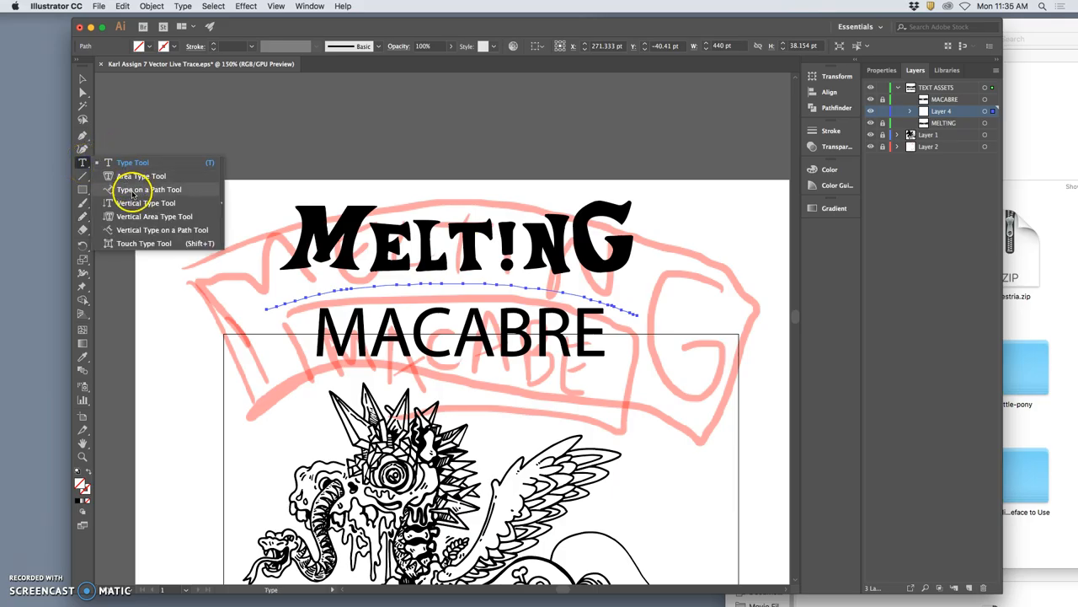
pyautogui.moveTo(148, 189)
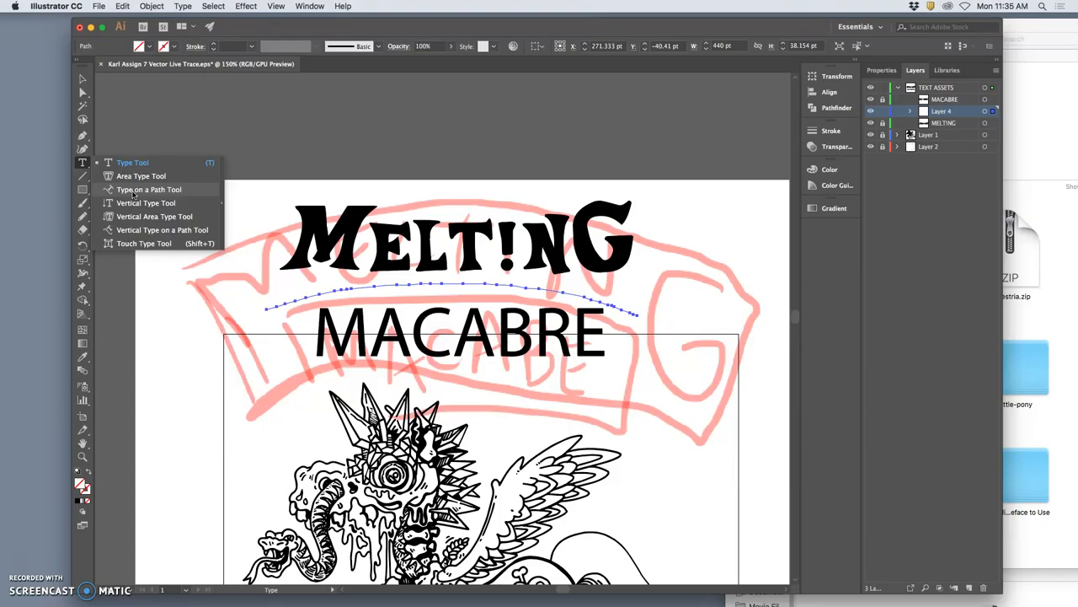
# Step: Briefly reference the original MELTING layer, then start MELTING as type on the arched path
pyautogui.click(148, 189)
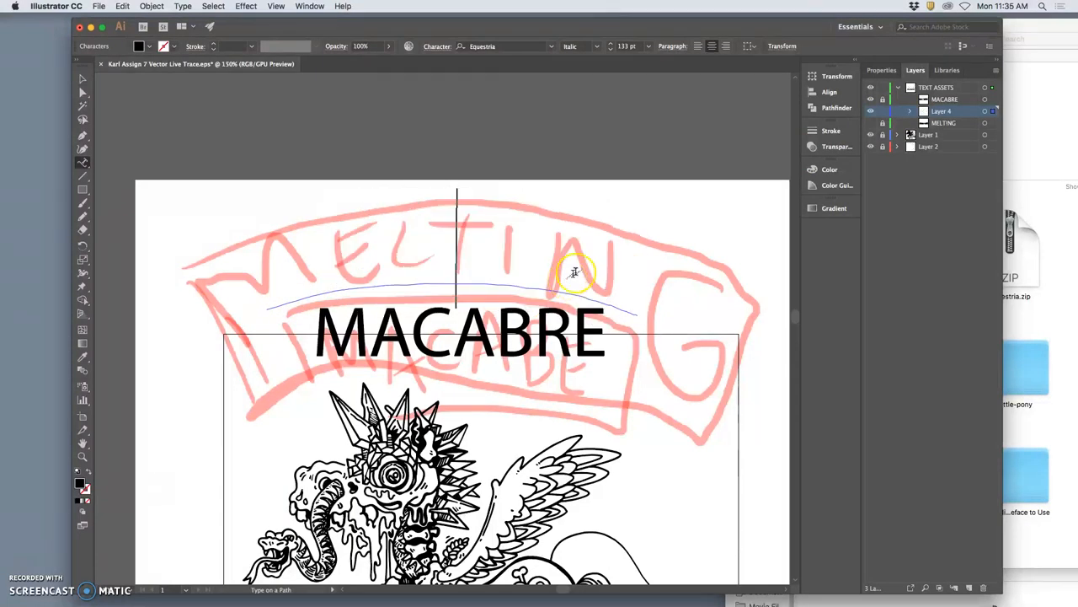
pyautogui.click(870, 123)
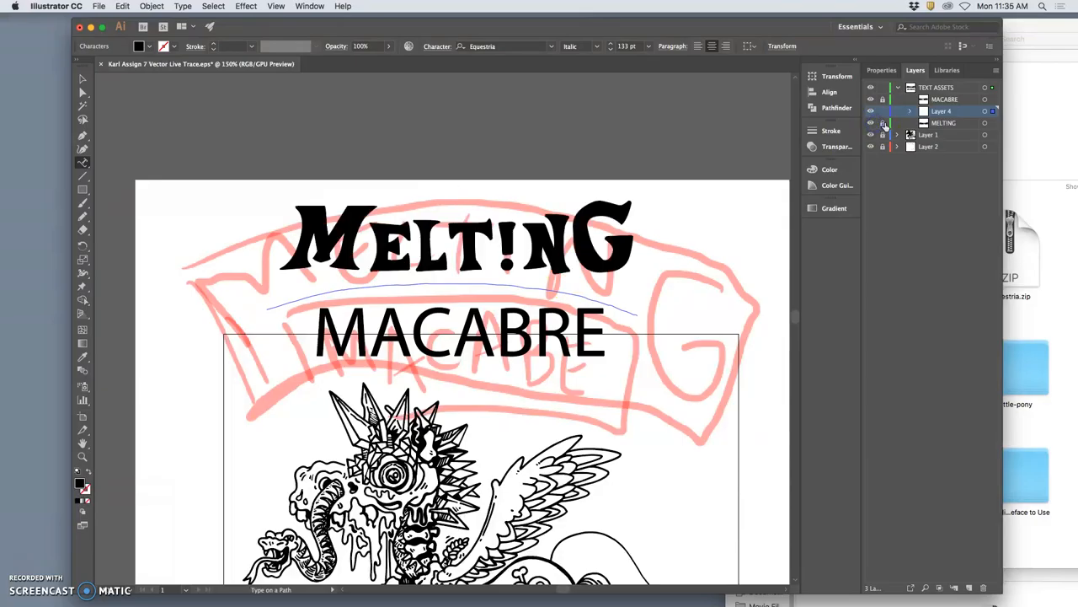
pyautogui.click(984, 121)
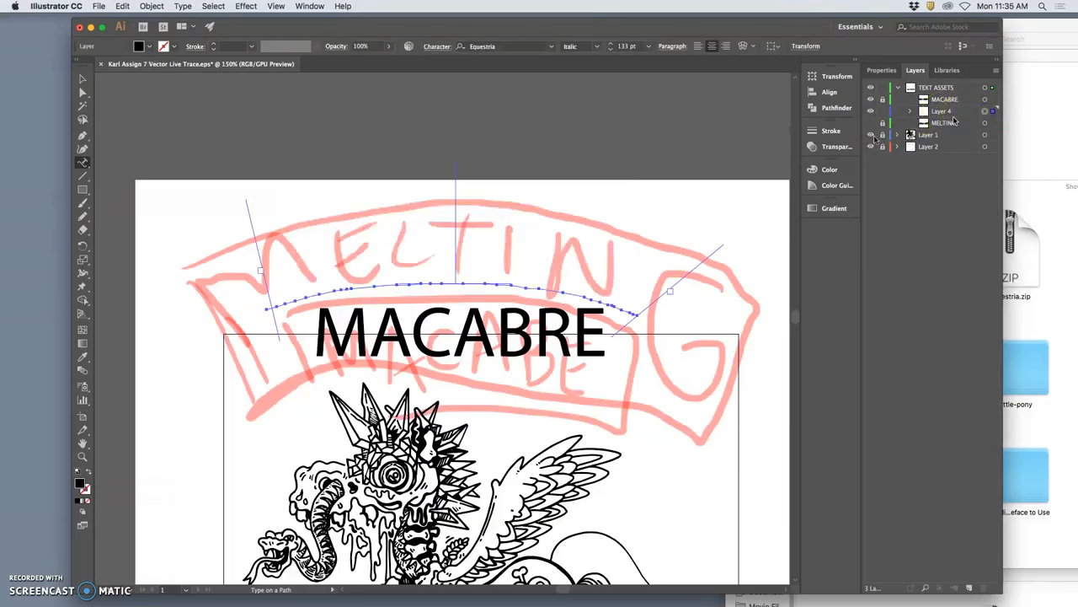
pyautogui.click(288, 300)
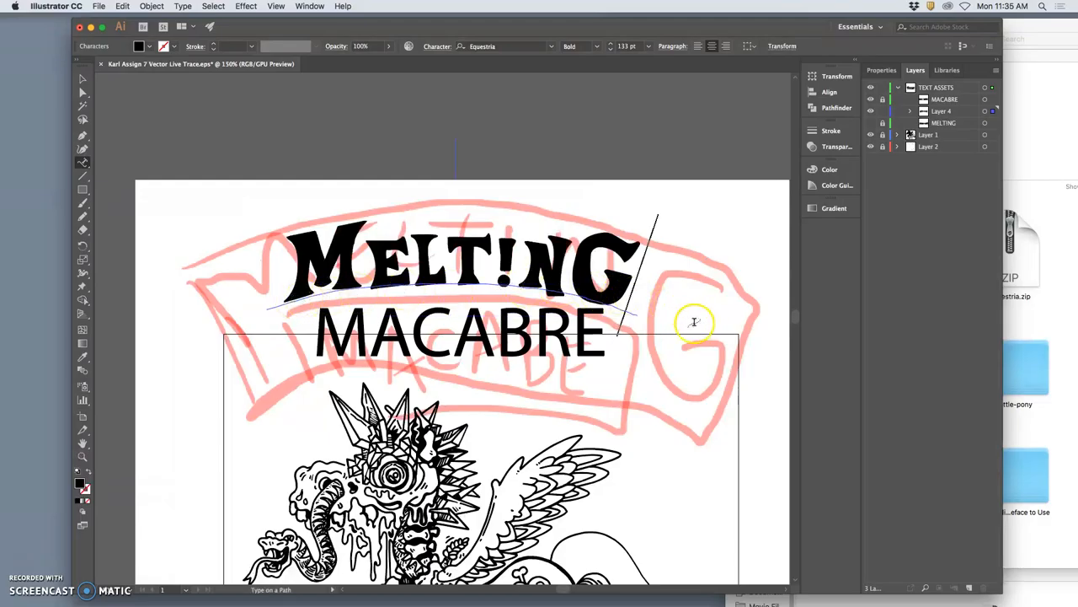
pyautogui.moveTo(405, 278)
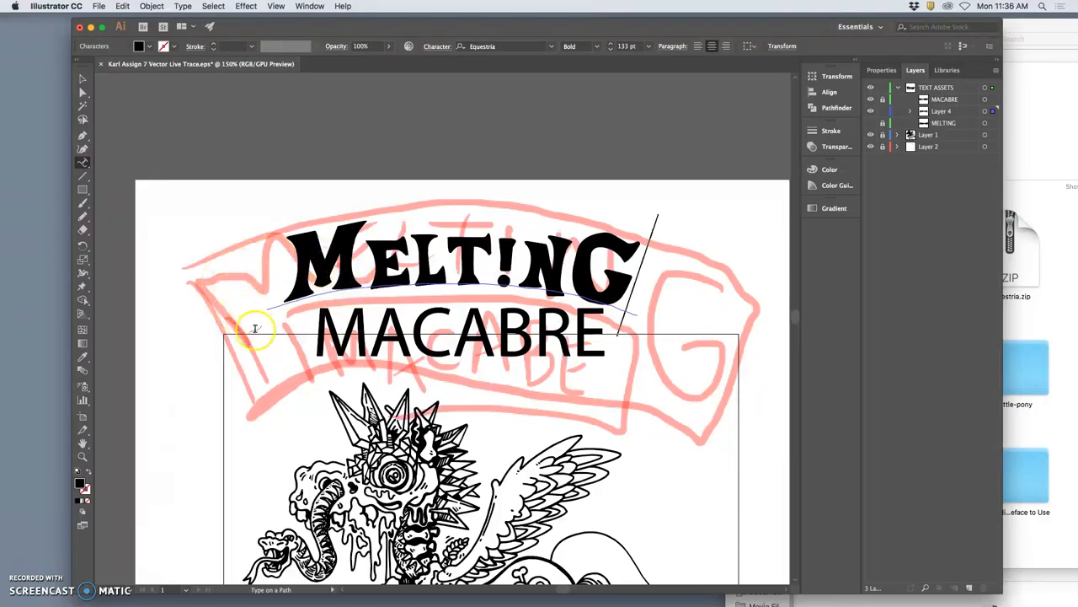
pyautogui.moveTo(441, 272)
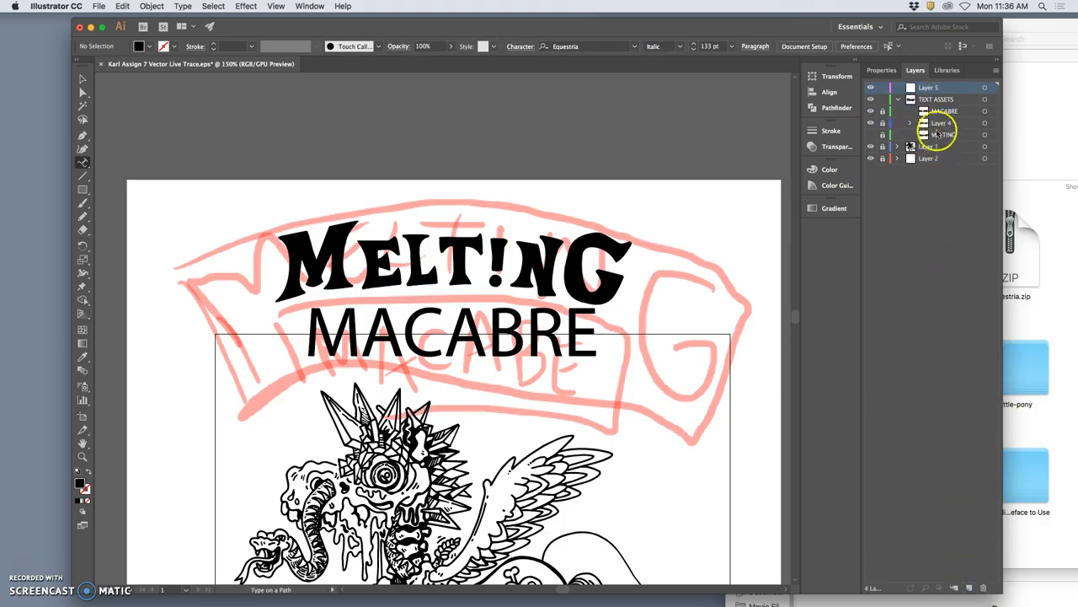
# Step: Move the curved MELTING text into the new top layer and collapse its contents
pyautogui.click(940, 123)
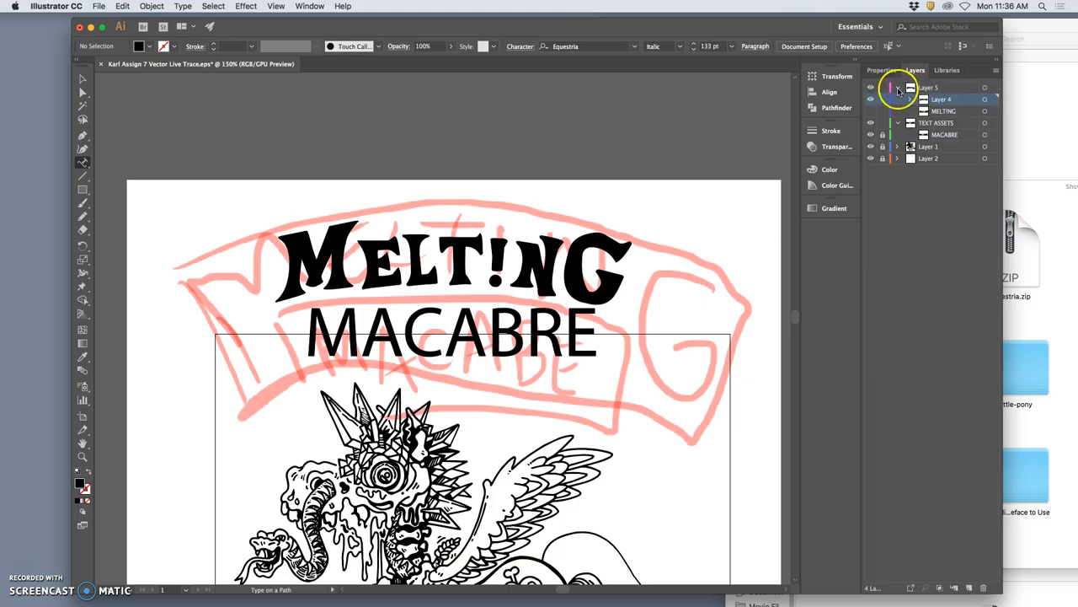
pyautogui.click(896, 88)
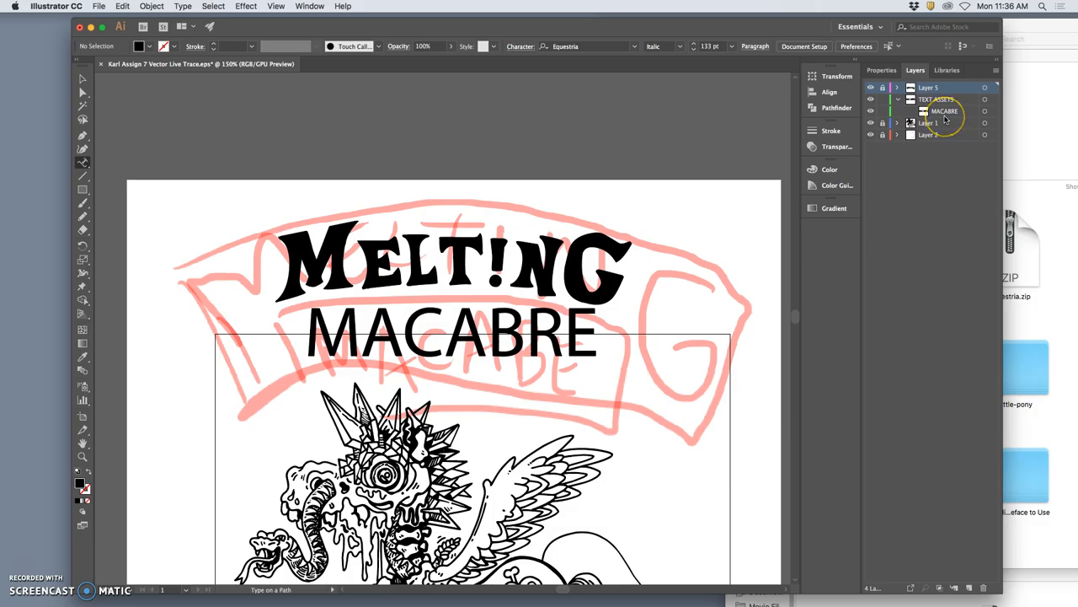
pyautogui.moveTo(677, 463)
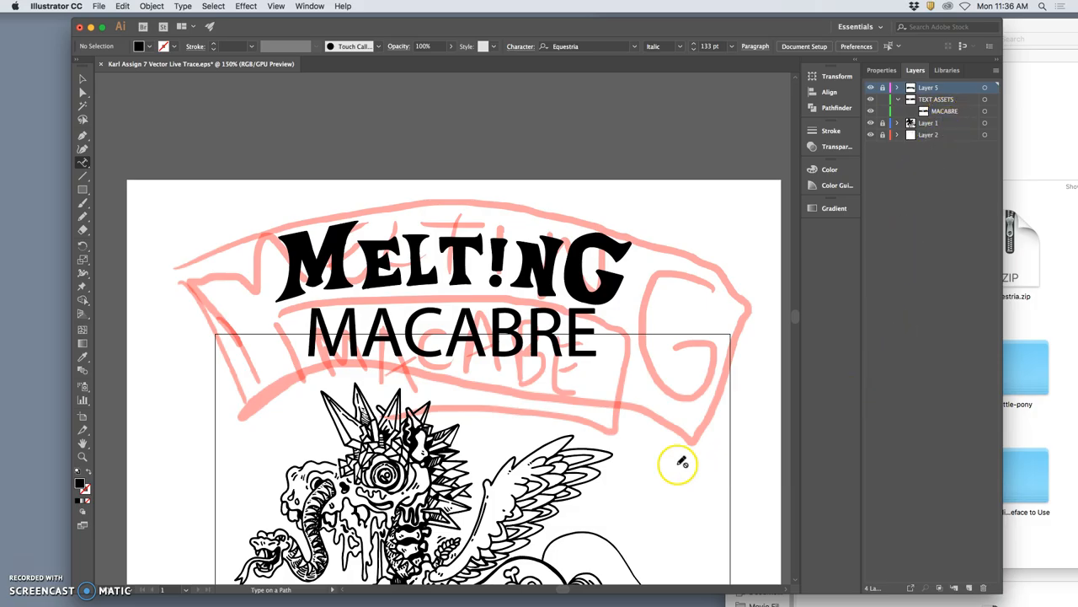
pyautogui.moveTo(458, 373)
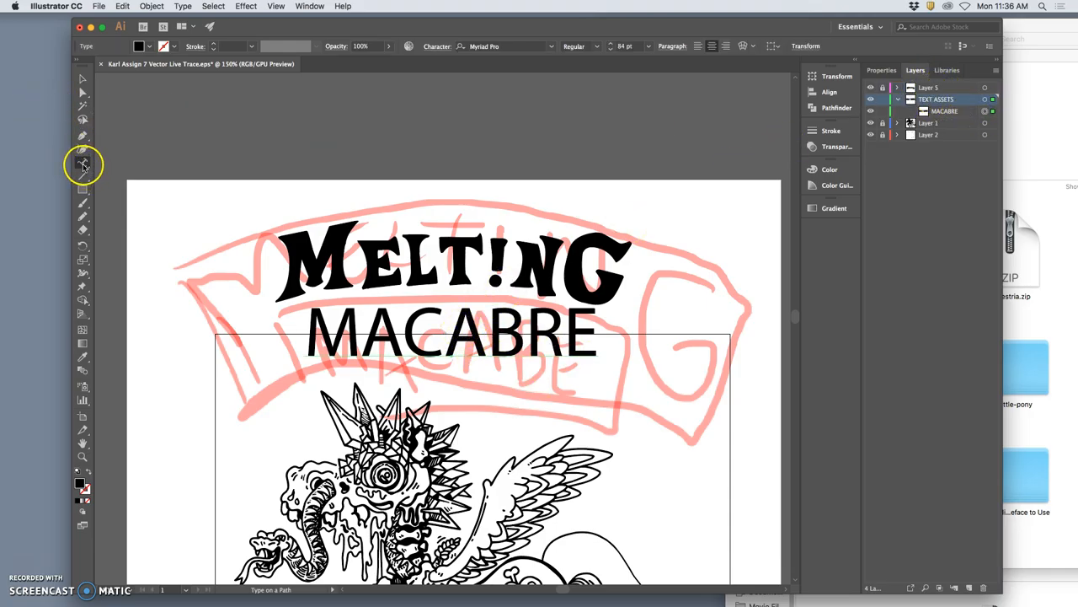
# Step: Search 'Equi' in the Character font field and apply Equestria to MACABRE
pyautogui.click(82, 165)
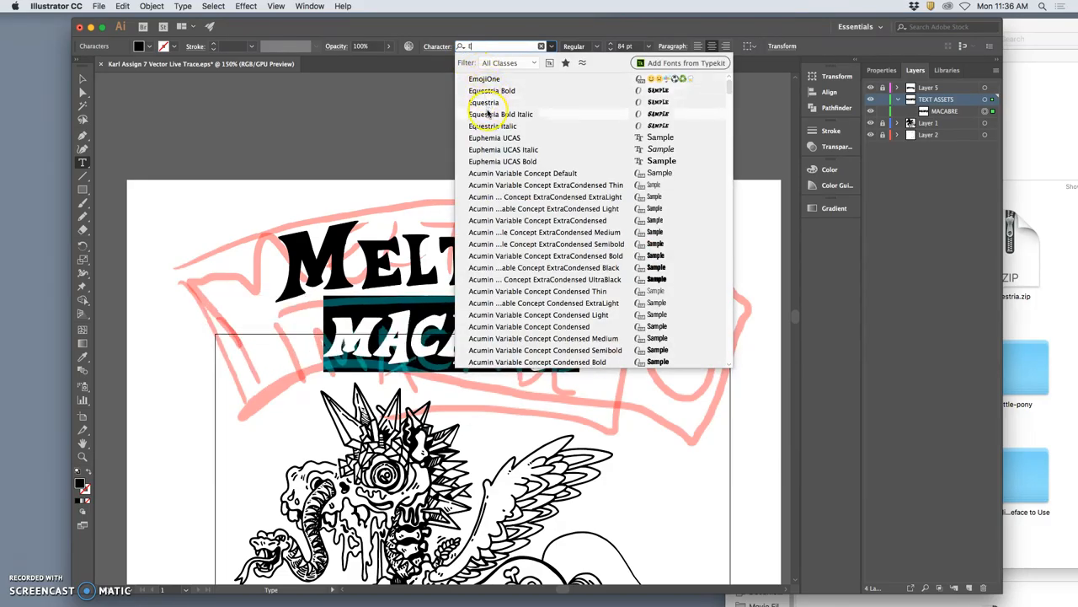
pyautogui.write('Equi')
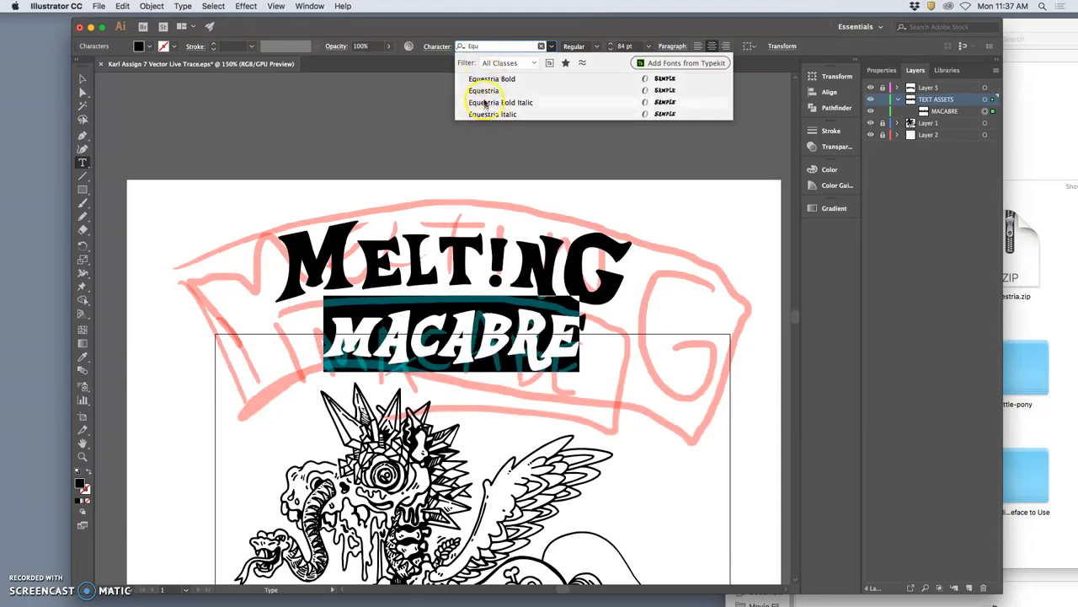
pyautogui.click(483, 91)
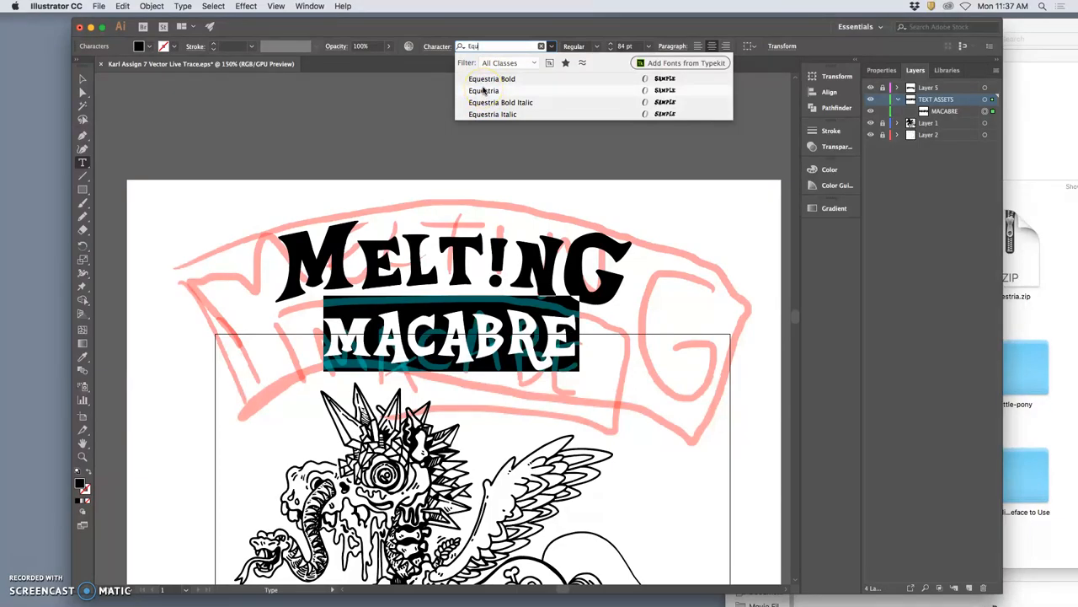
pyautogui.click(486, 91)
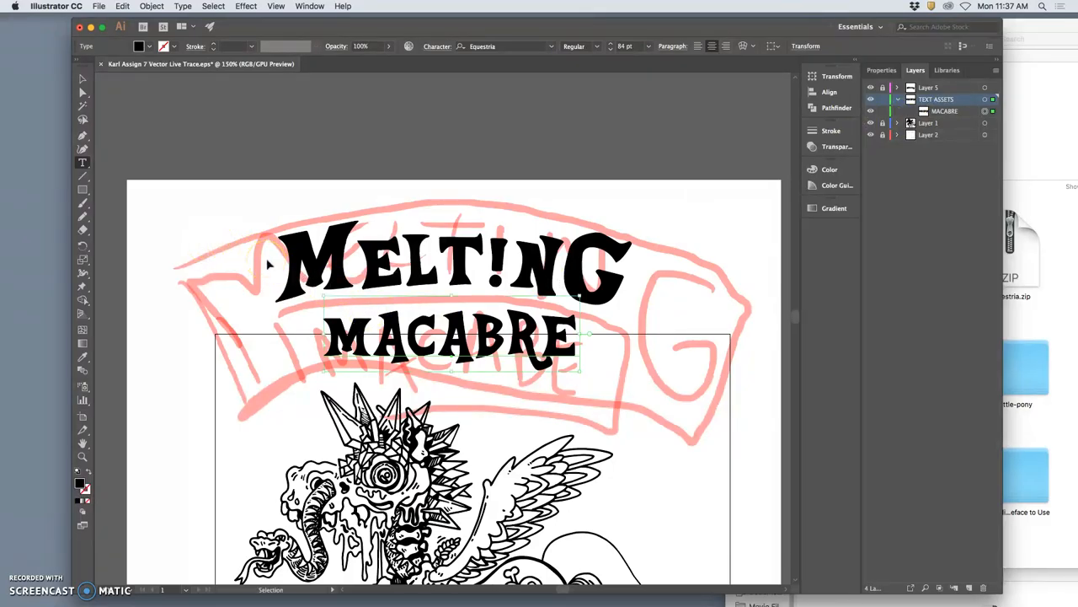
# Step: Use Edit > Paste in Place to duplicate the selection exactly where it sits
pyautogui.click(122, 6)
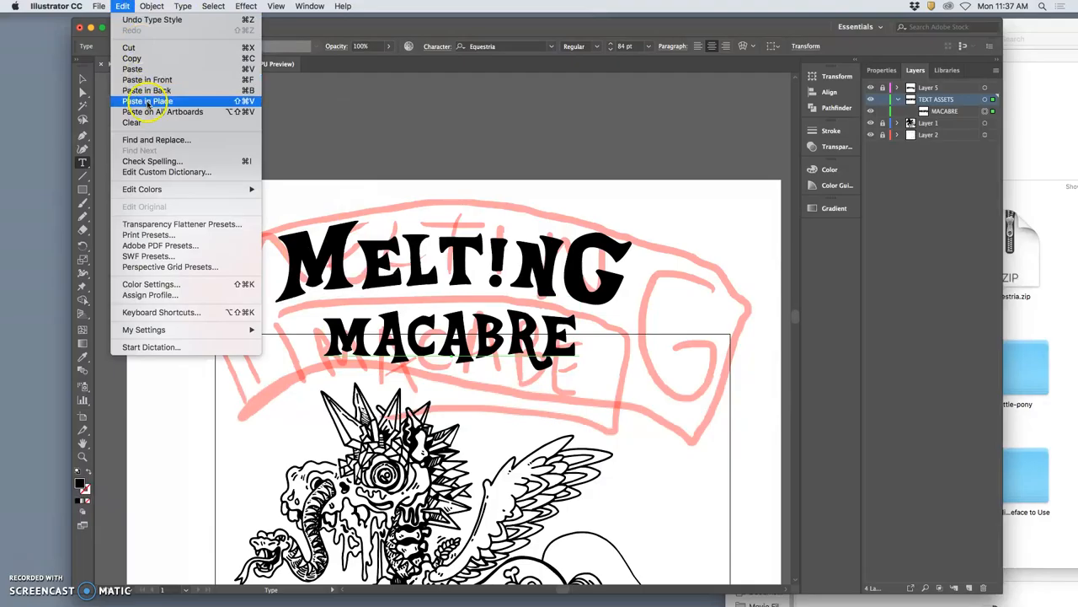
pyautogui.click(149, 101)
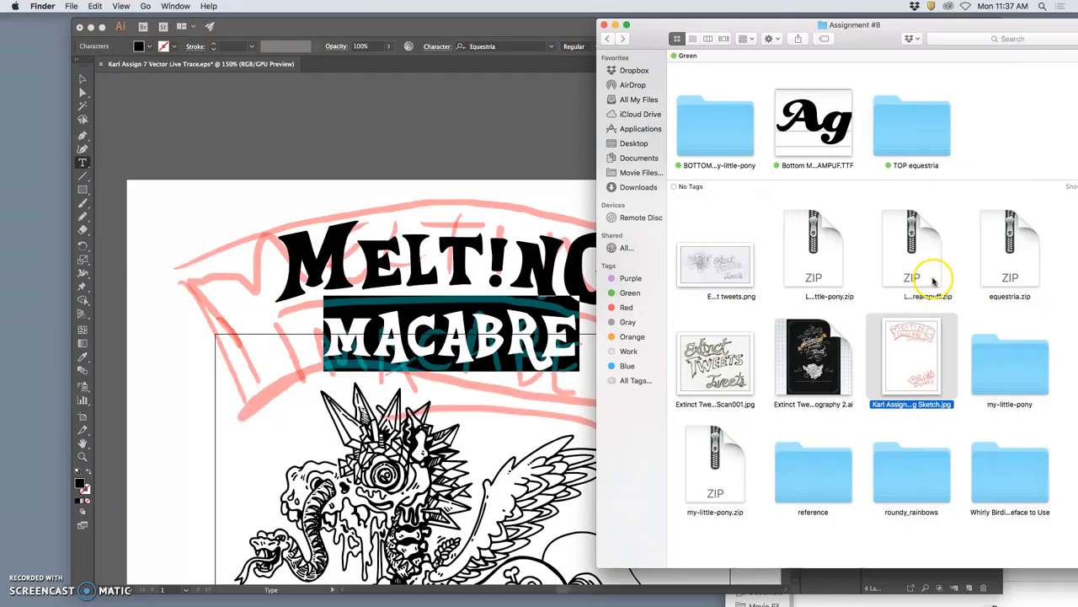
pyautogui.moveTo(519, 310)
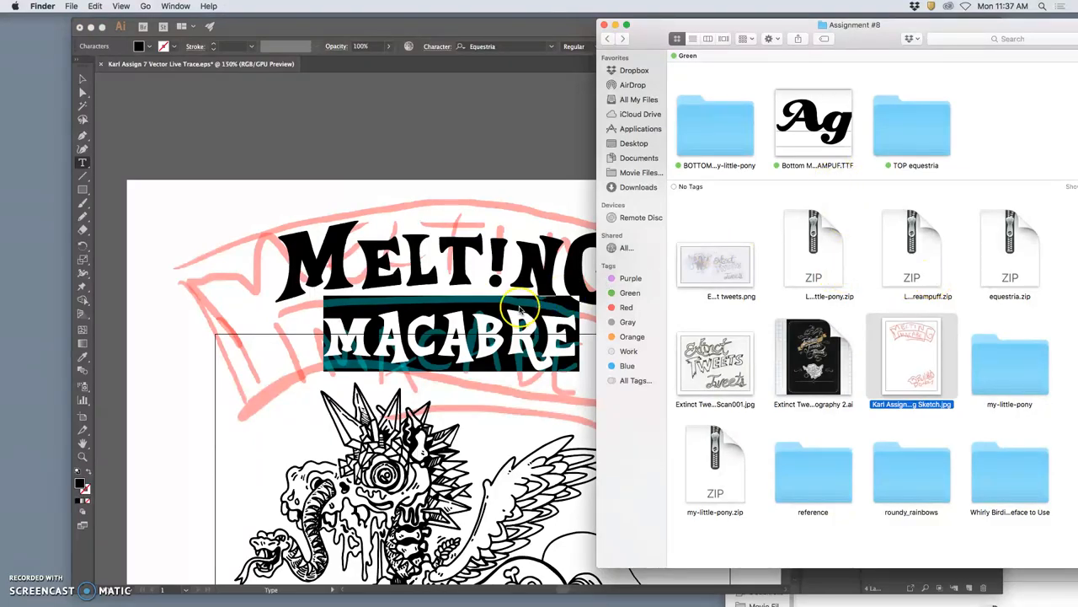
pyautogui.moveTo(509, 293)
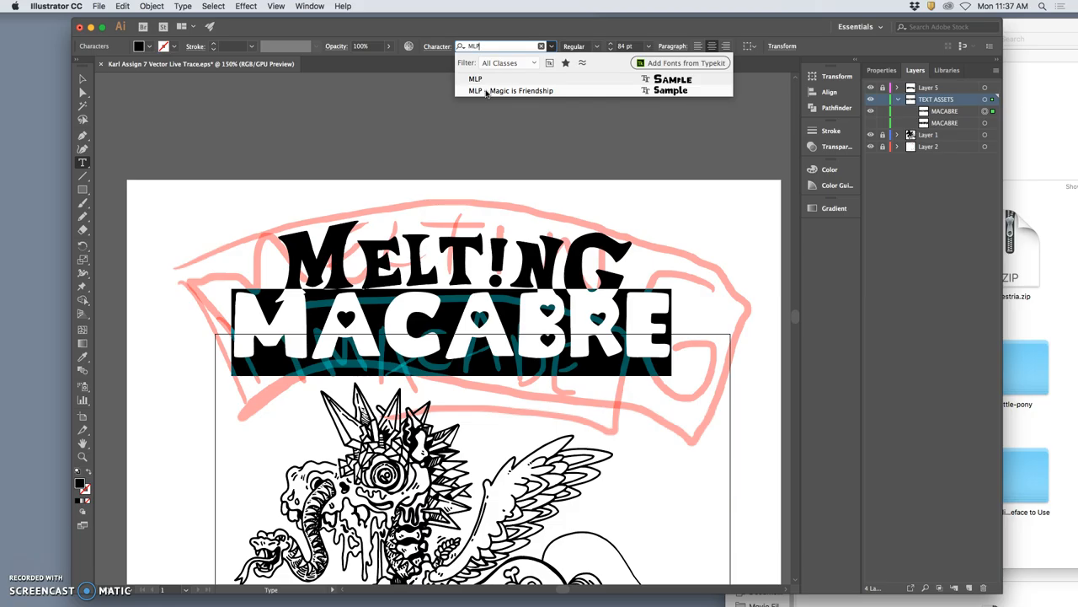
pyautogui.moveTo(489, 91)
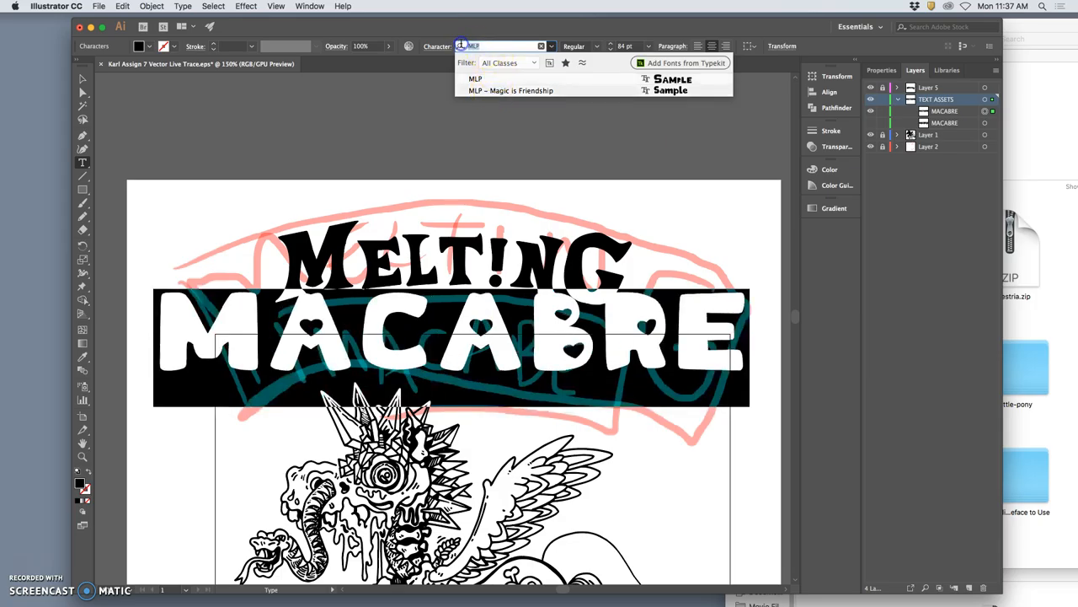
# Step: Apply Creampuff to MACABRE via a 'Crea' search, then search for the MLP font
pyautogui.write('Crea')
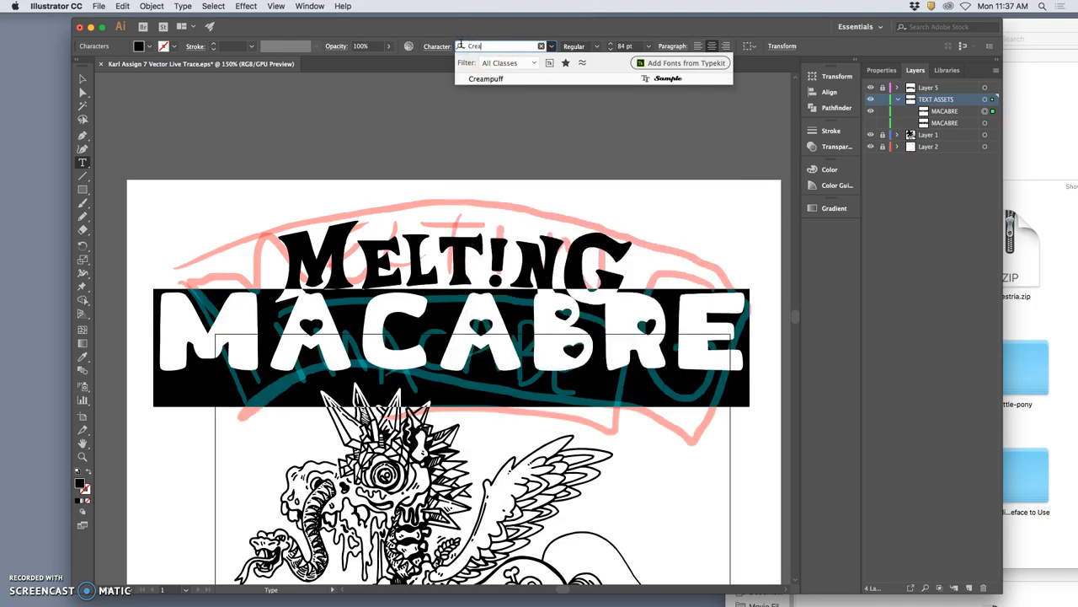
pyautogui.click(485, 79)
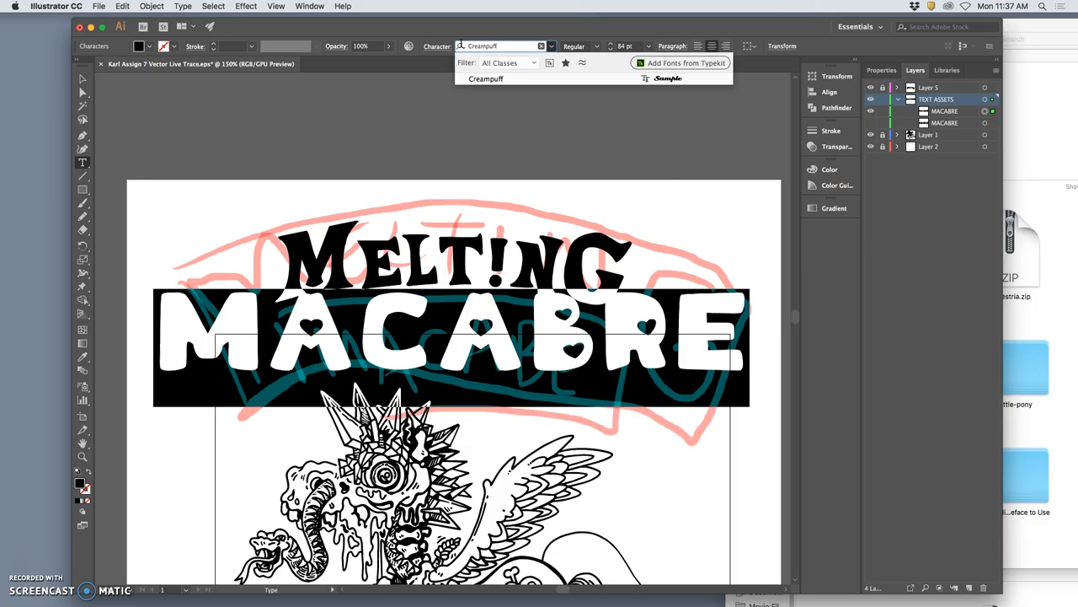
pyautogui.click(485, 79)
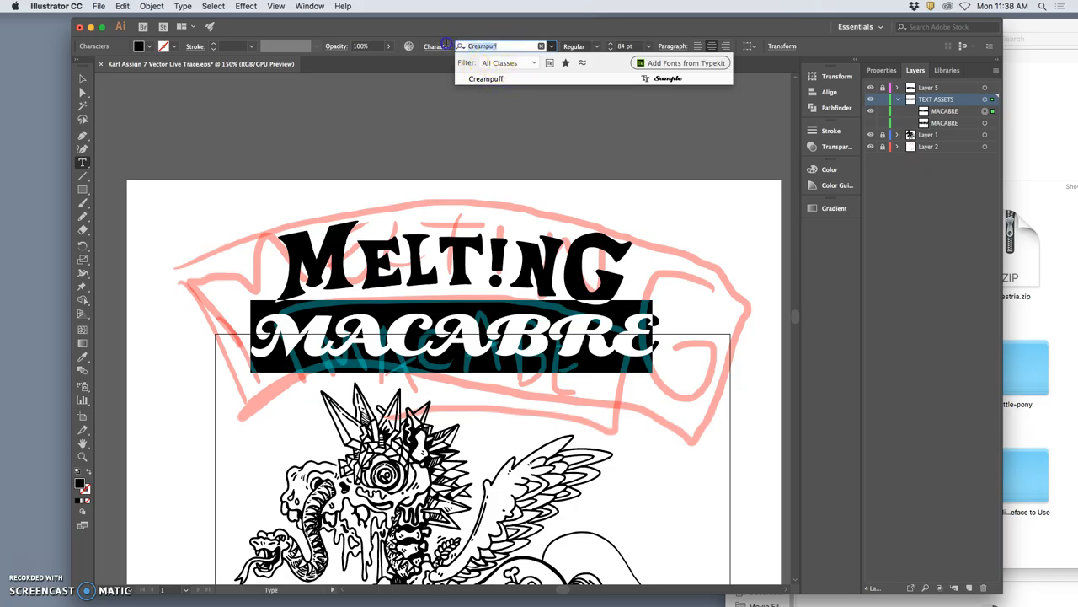
pyautogui.write('MLB')
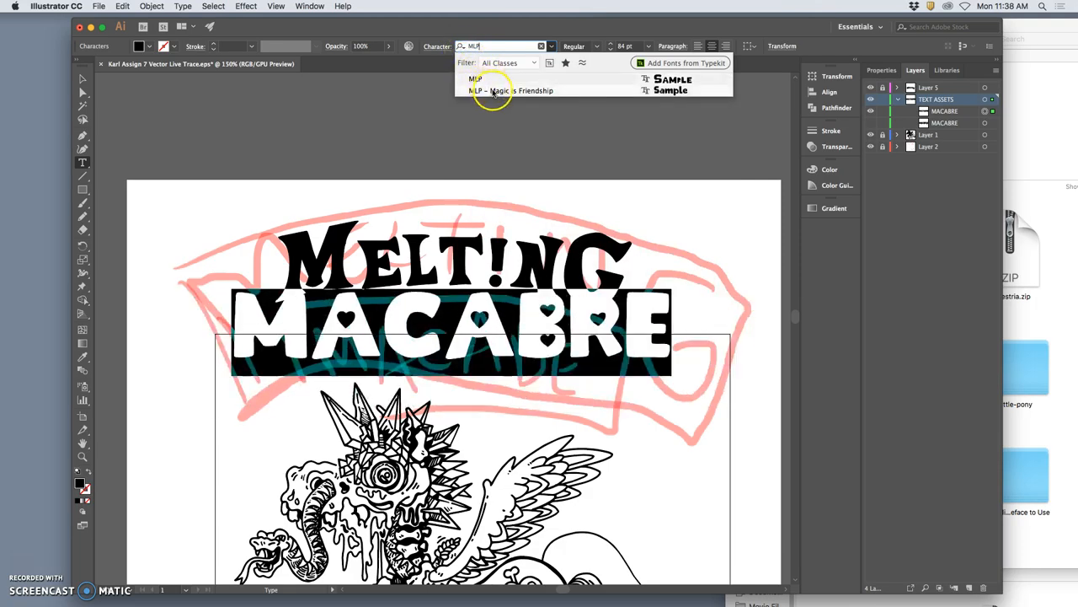
# Step: Apply MLP - Magic is Friendship, retype the title as Macabre at about 66 pt, and deselect
pyautogui.click(512, 91)
pyautogui.write('Maca')
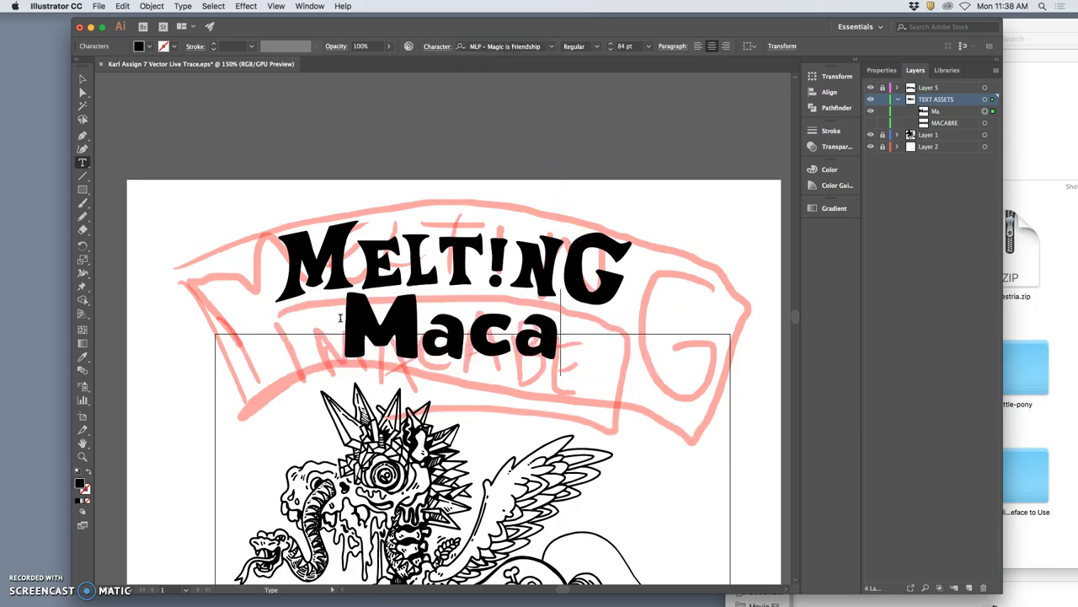
pyautogui.write('bre')
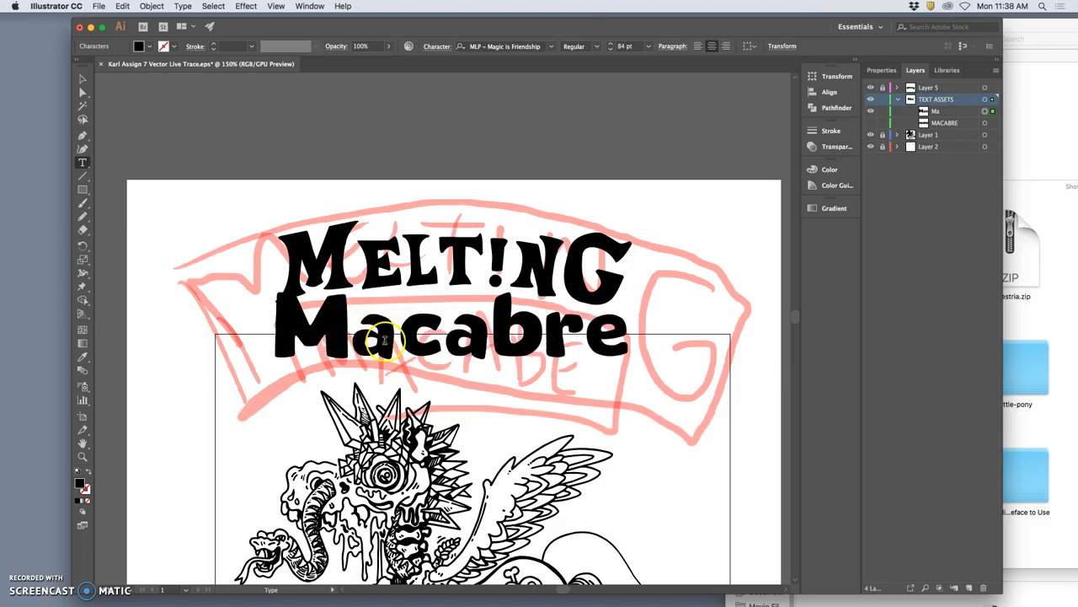
pyautogui.moveTo(421, 316)
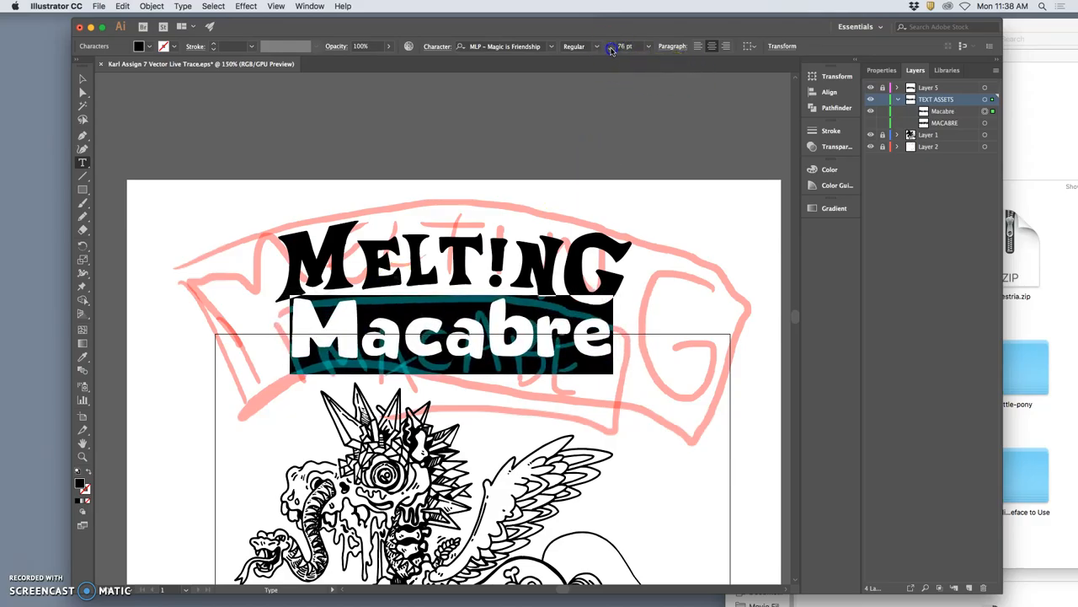
pyautogui.click(612, 49)
pyautogui.write('66')
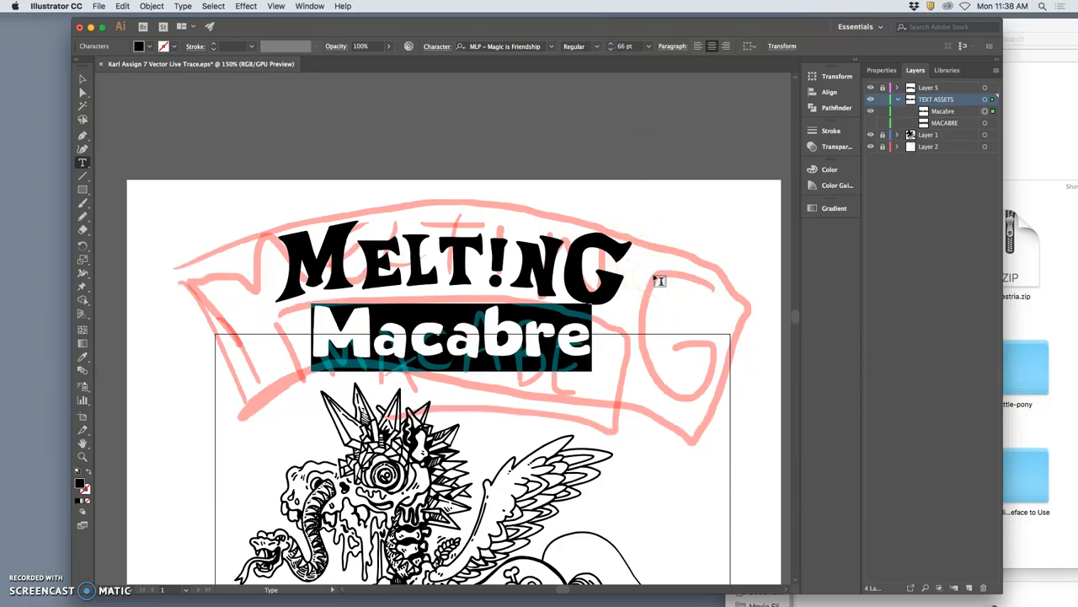
pyautogui.click(425, 337)
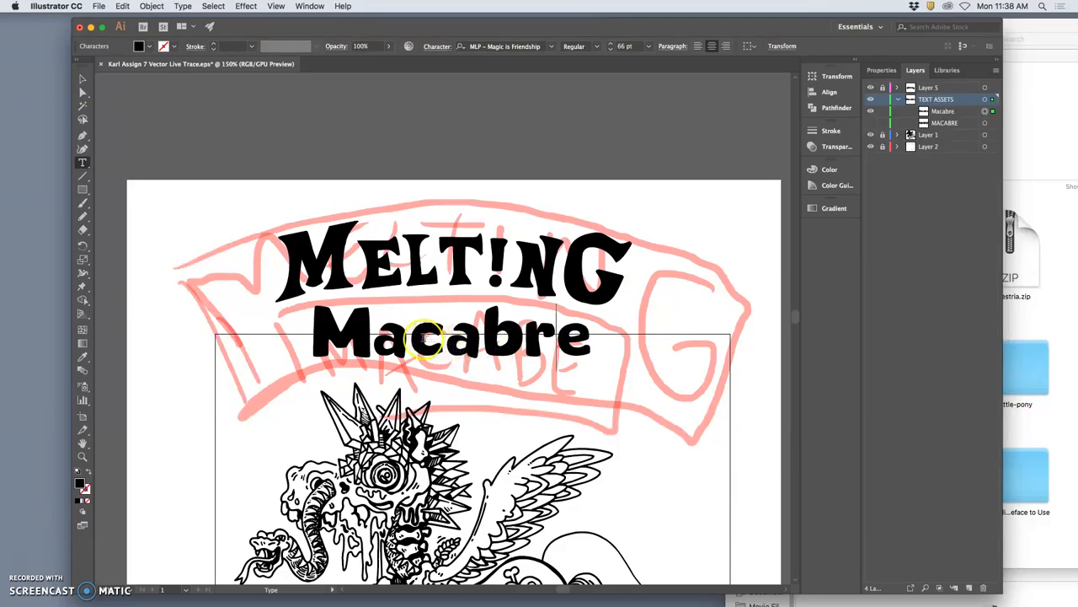
pyautogui.moveTo(371, 336); pyautogui.dragTo(485, 335)
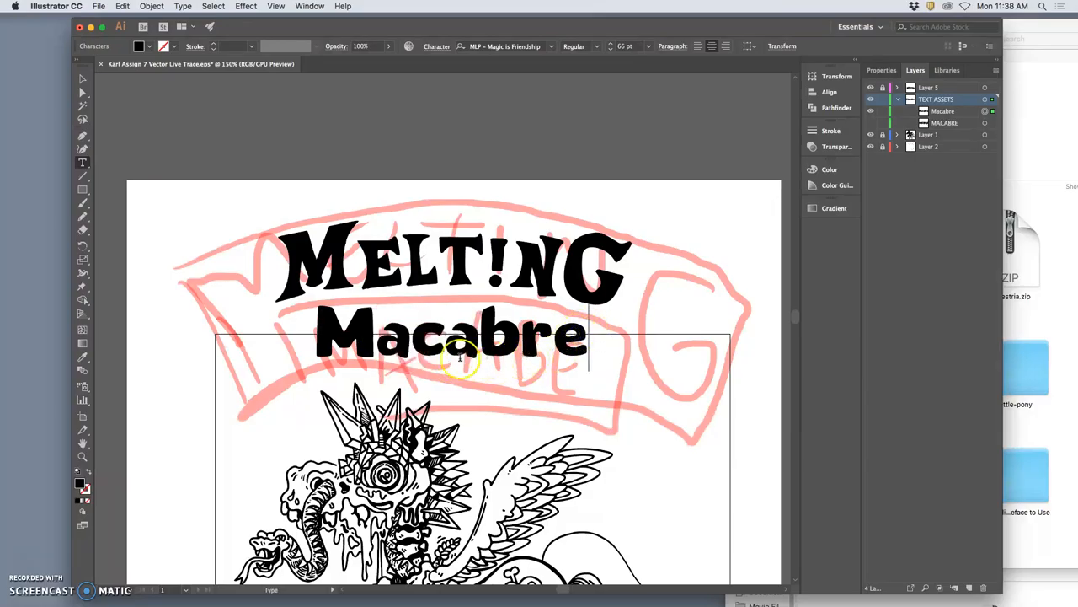
pyautogui.moveTo(435, 345)
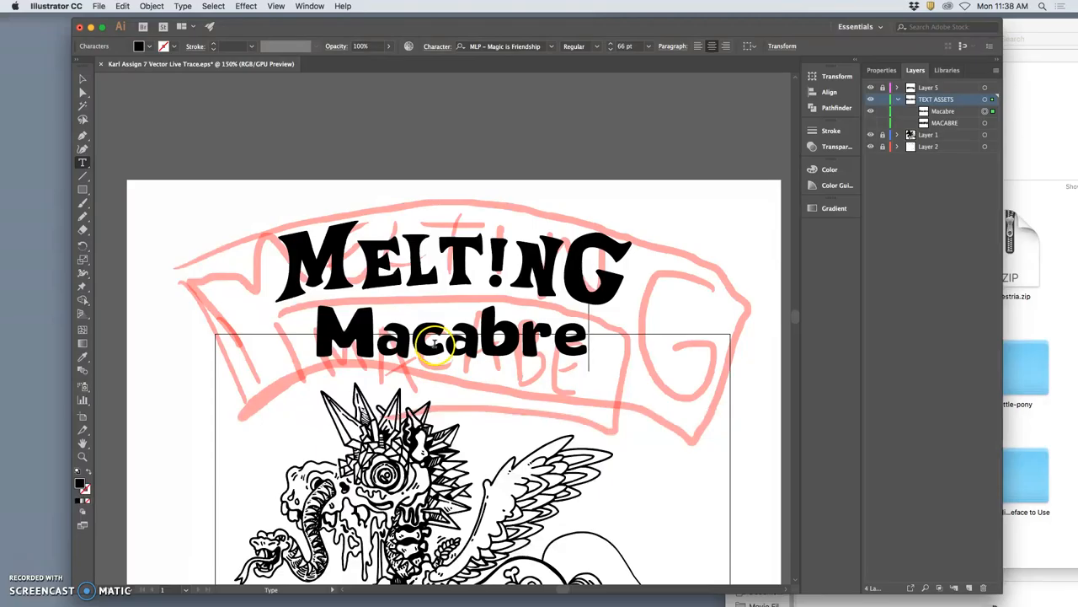
pyautogui.moveTo(374, 307)
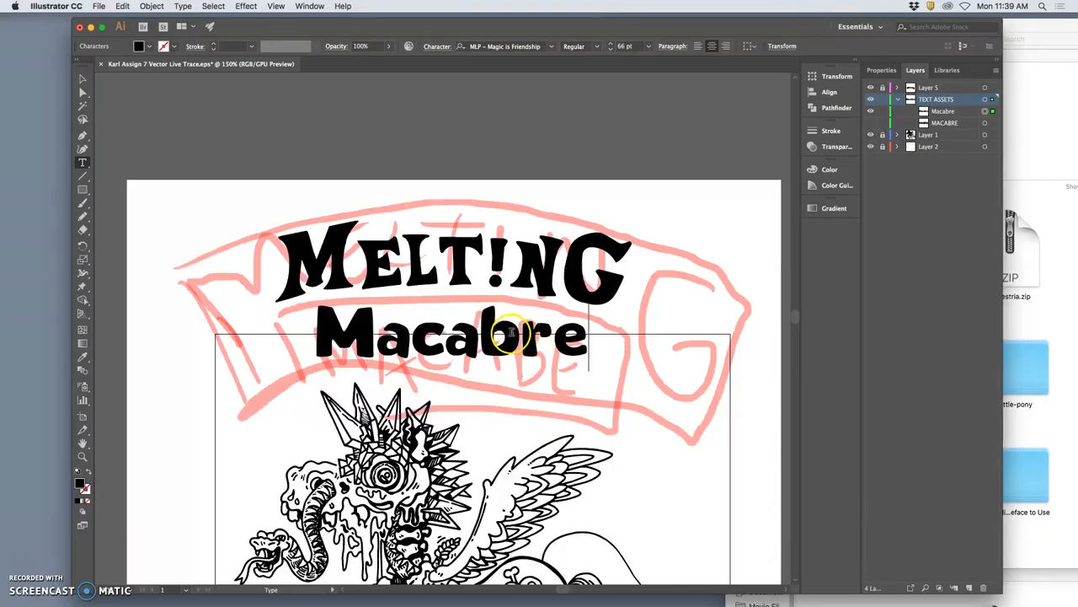
pyautogui.moveTo(480, 337)
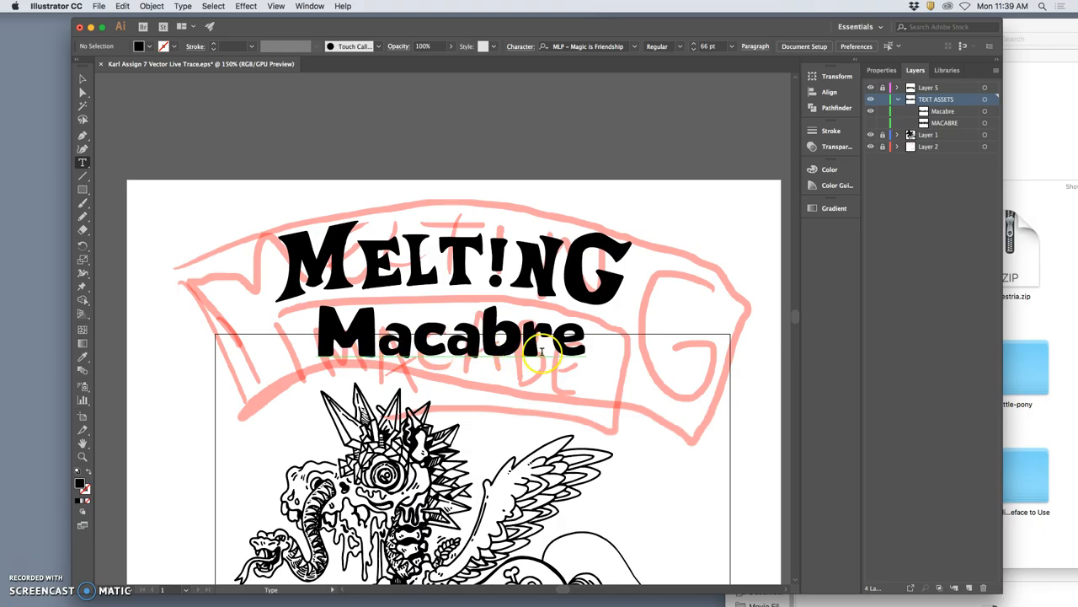
pyautogui.moveTo(576, 347)
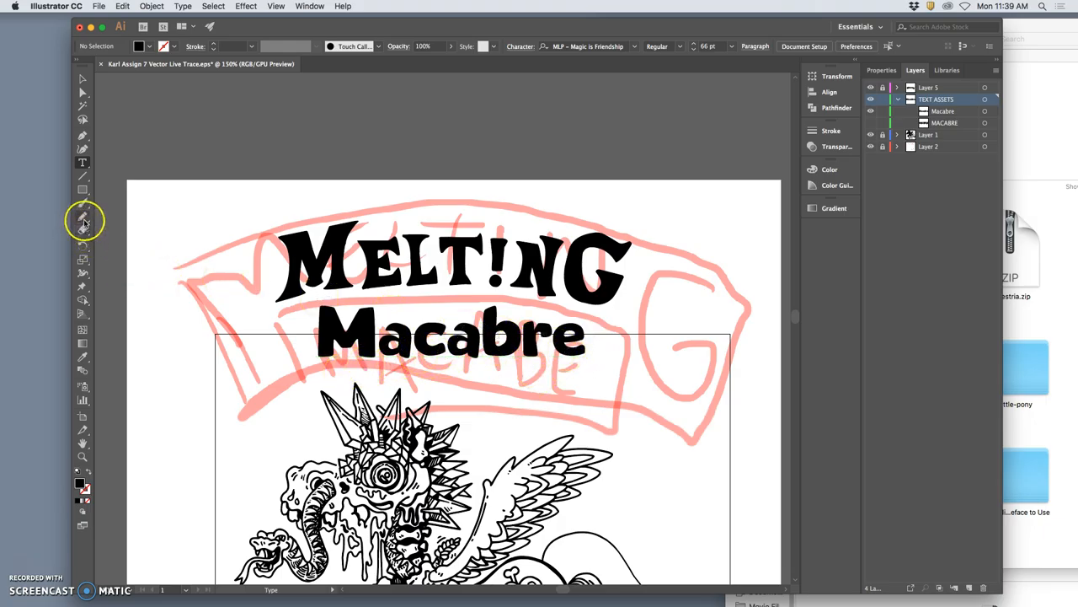
# Step: Hide the Macabre text, add a new layer, and pencil a curve along the sketched banner
pyautogui.click(83, 220)
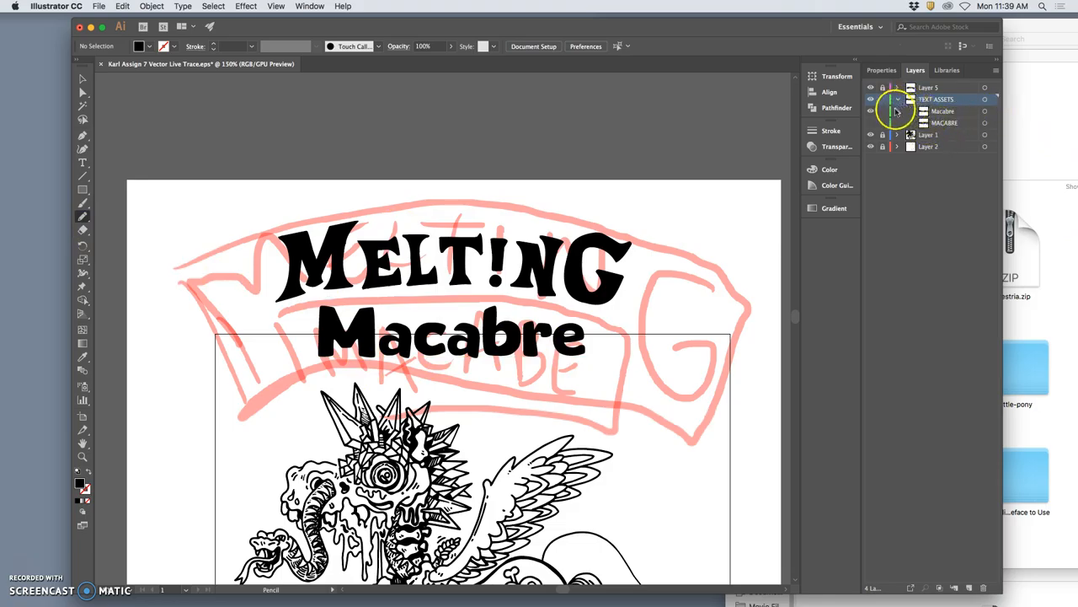
pyautogui.click(871, 123)
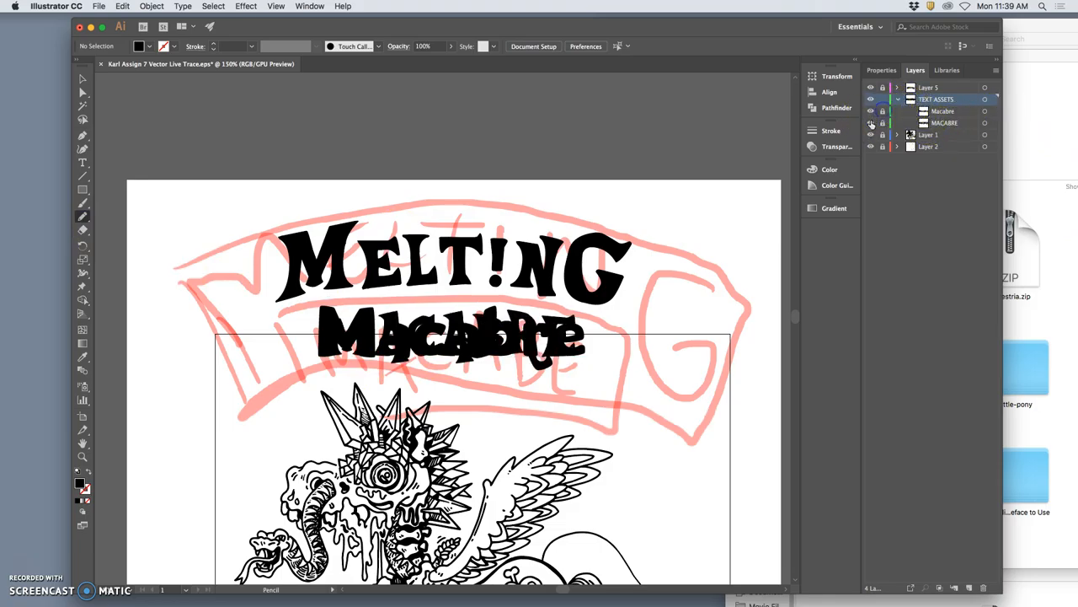
pyautogui.click(871, 111)
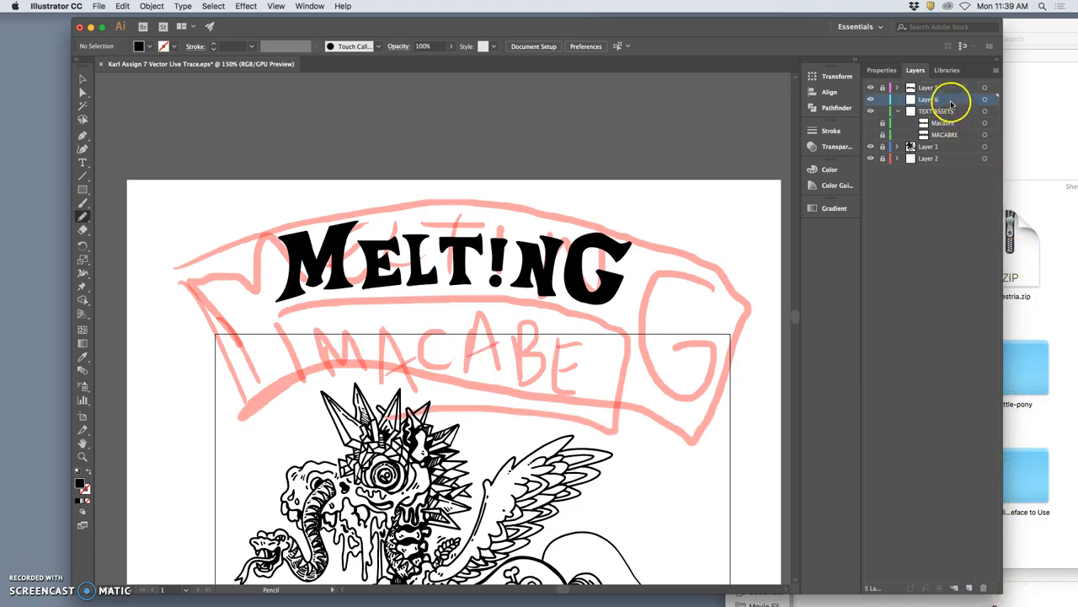
pyautogui.click(940, 111)
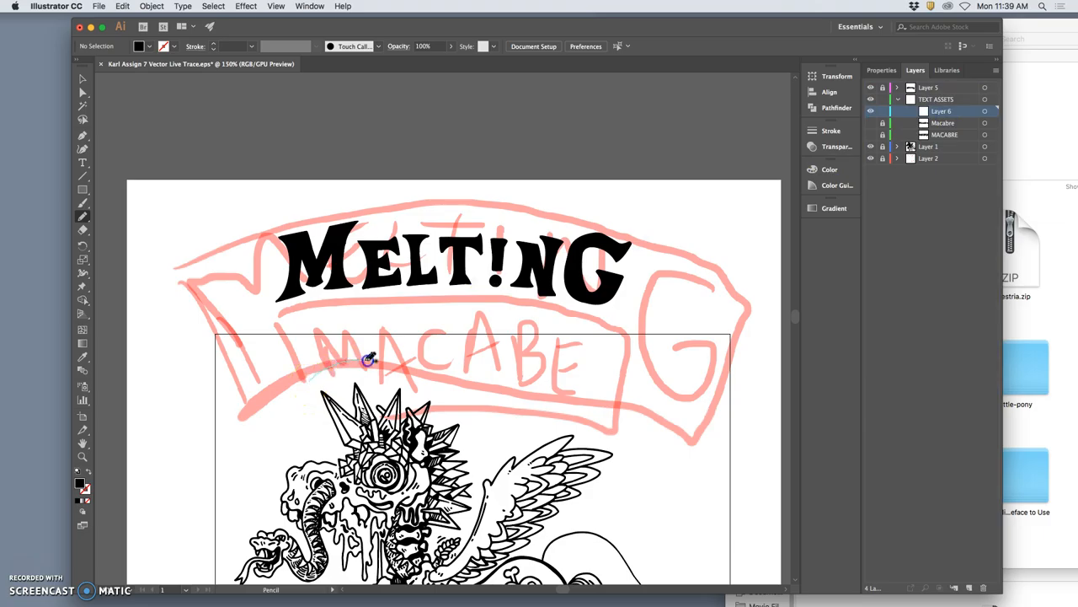
pyautogui.moveTo(368, 362); pyautogui.dragTo(604, 387)
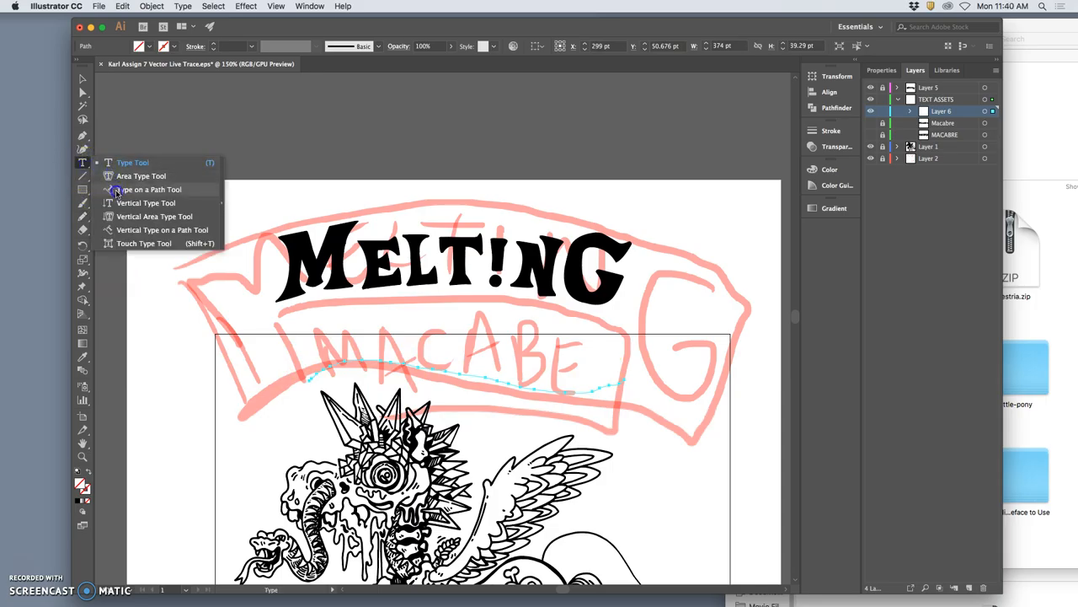
# Step: Unhide Macabre and select all its letters for copying onto the curved path
pyautogui.click(150, 188)
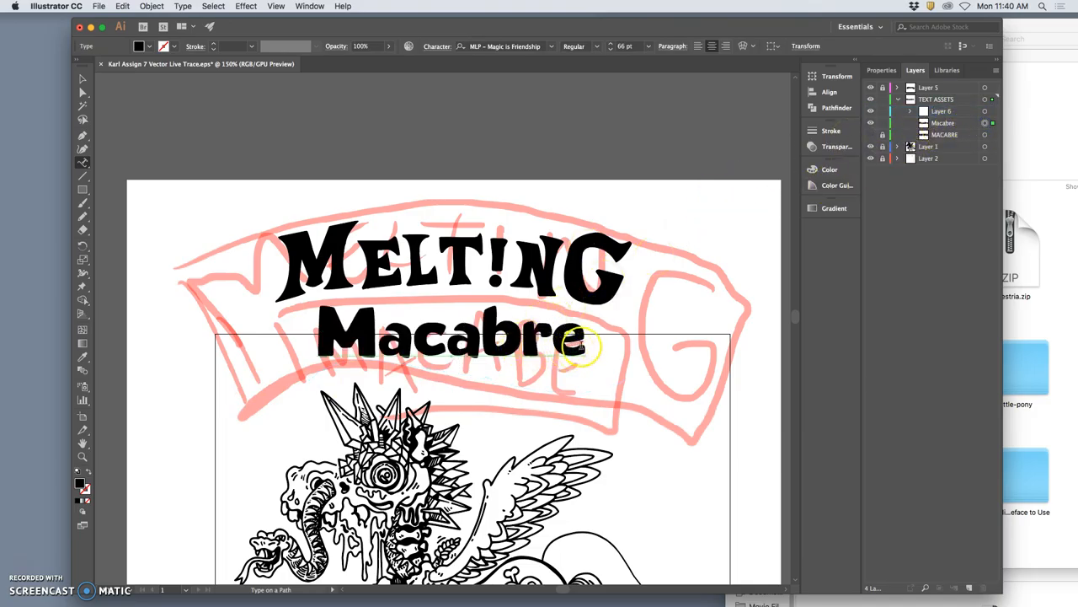
pyautogui.tripleClick(452, 337)
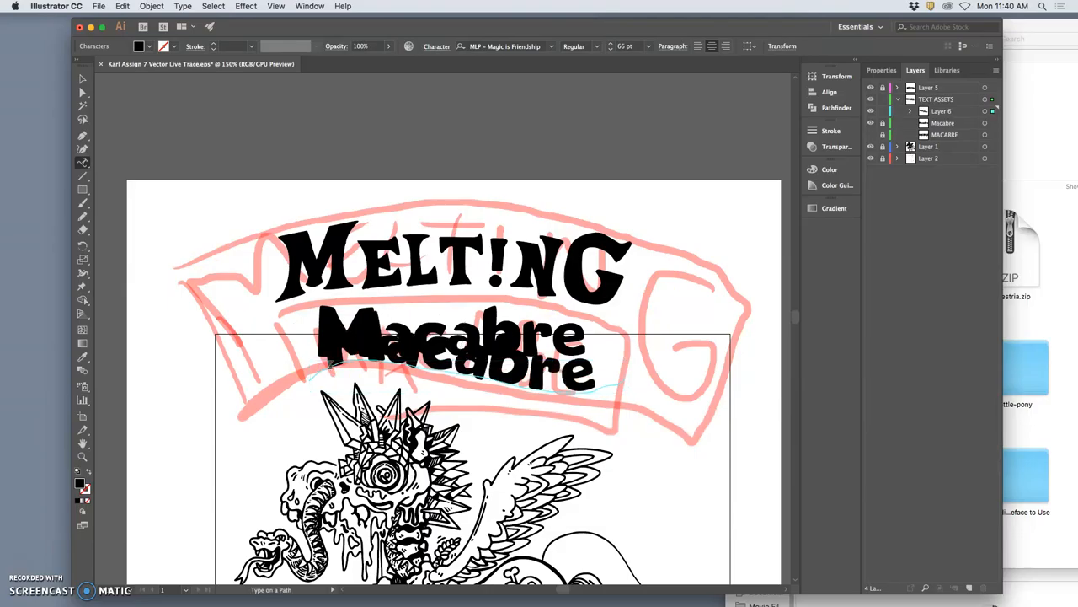
pyautogui.click(872, 123)
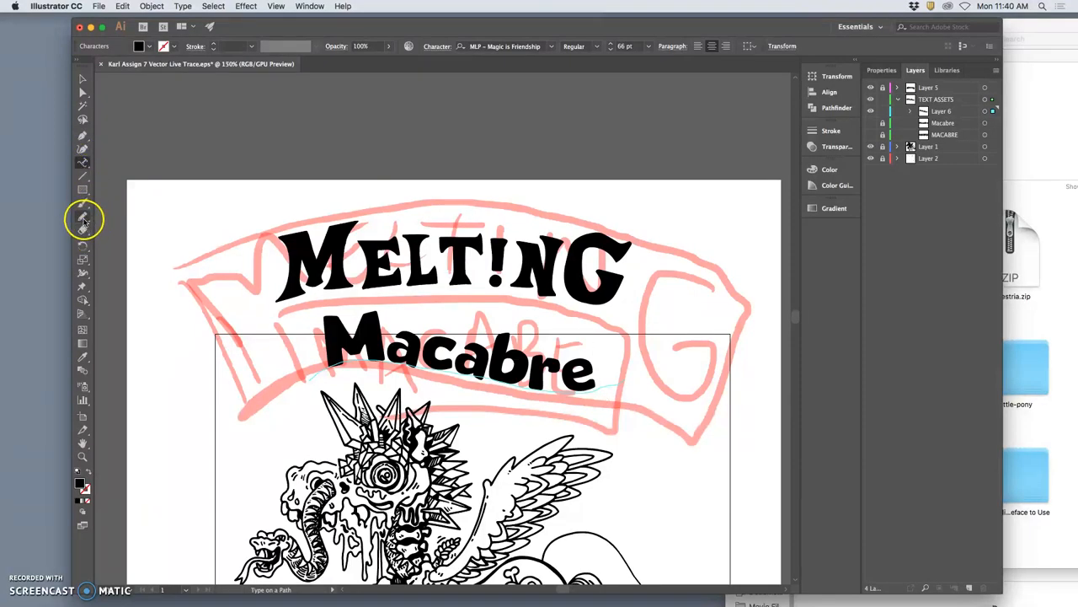
# Step: Set the Macabre letters on the drawn curve and reposition the path lettering across the banner
pyautogui.click(83, 215)
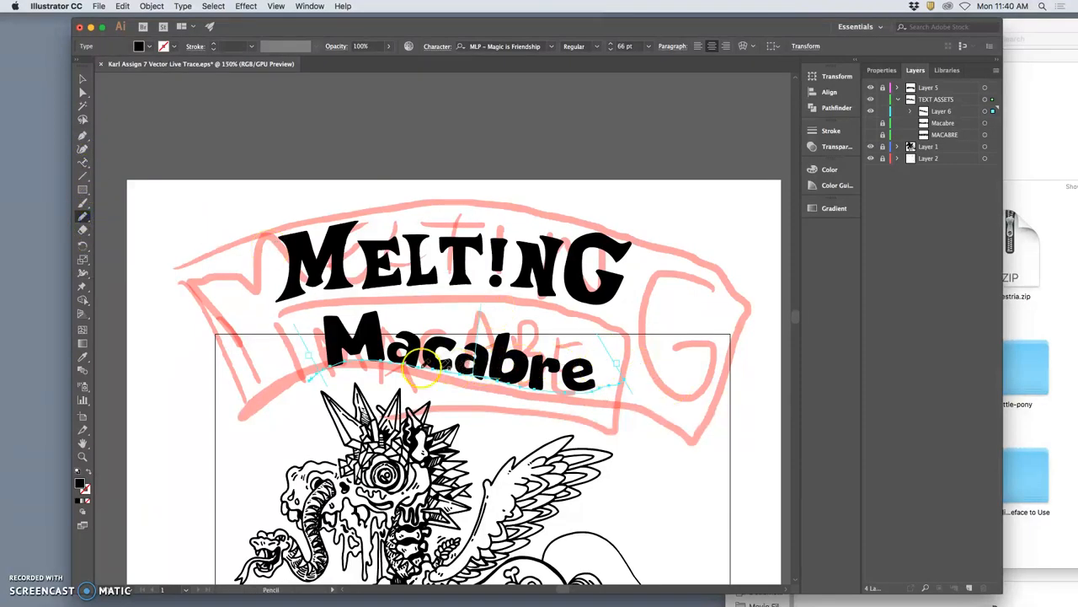
pyautogui.moveTo(316, 379)
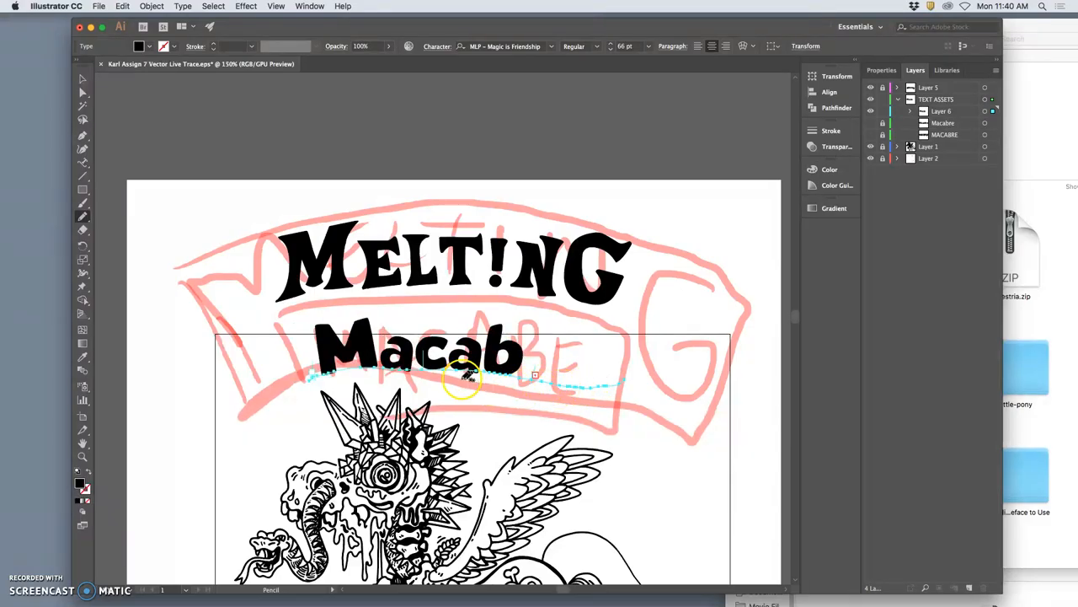
pyautogui.write('r')
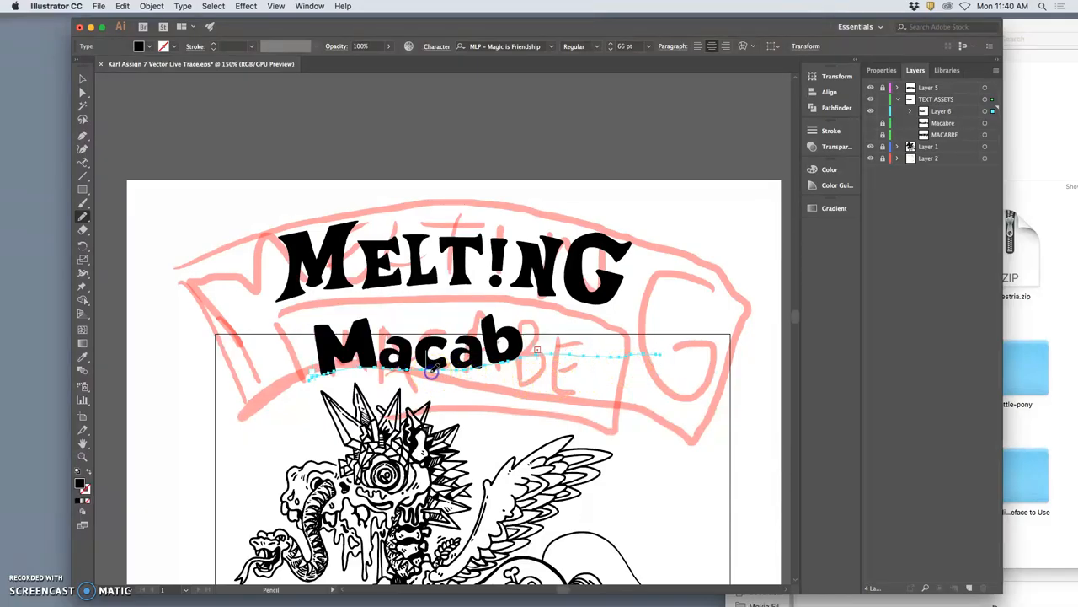
pyautogui.write('r')
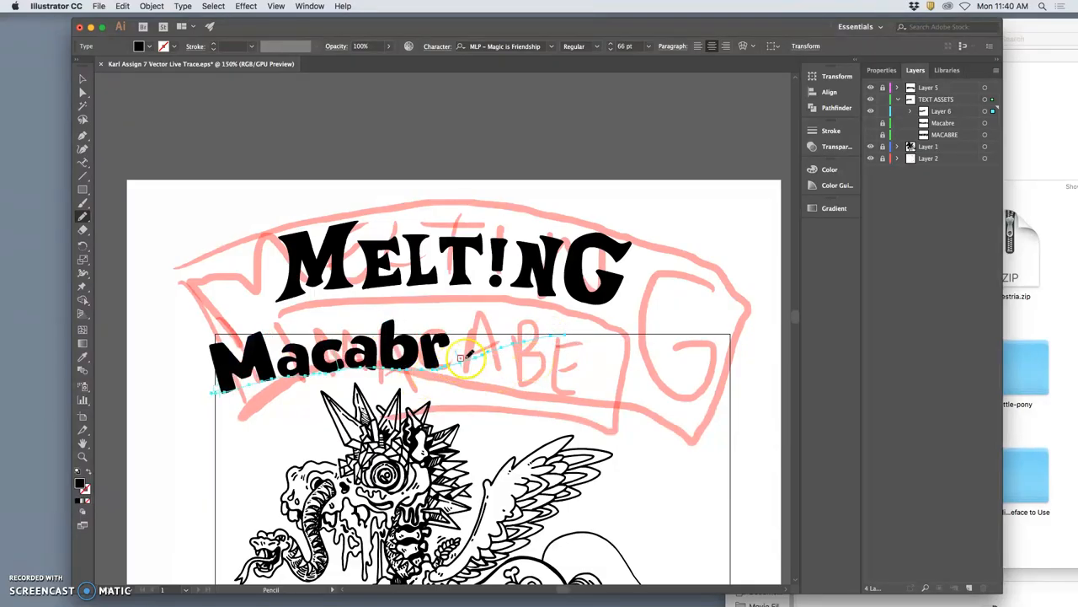
pyautogui.moveTo(462, 318)
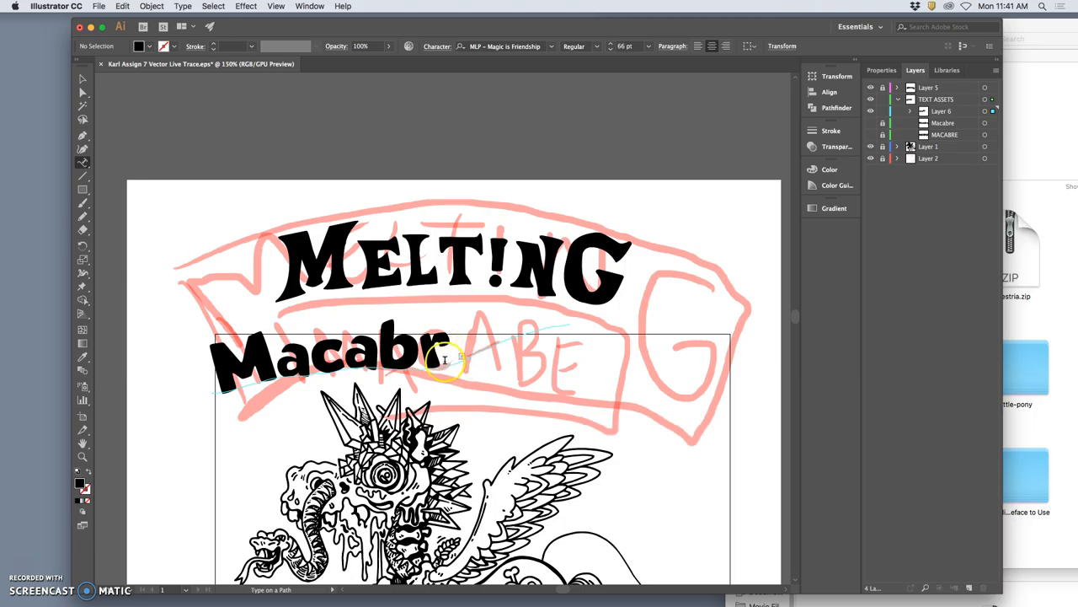
pyautogui.click(418, 357)
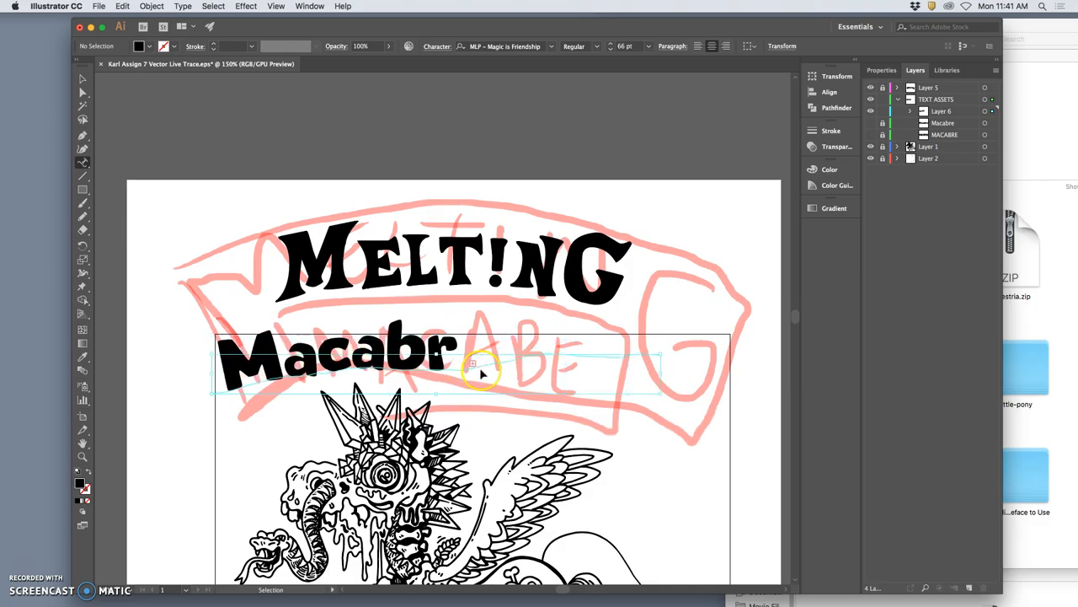
pyautogui.moveTo(482, 370); pyautogui.dragTo(542, 384)
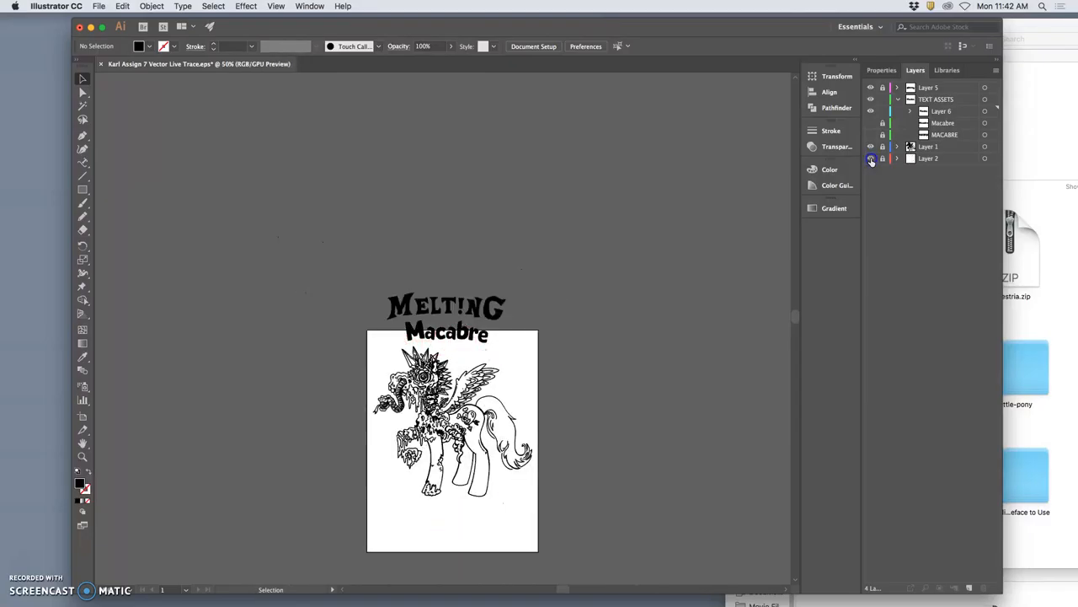
# Step: Create Layer 7, move it to the top of the stack and make it the working layer
pyautogui.click(871, 158)
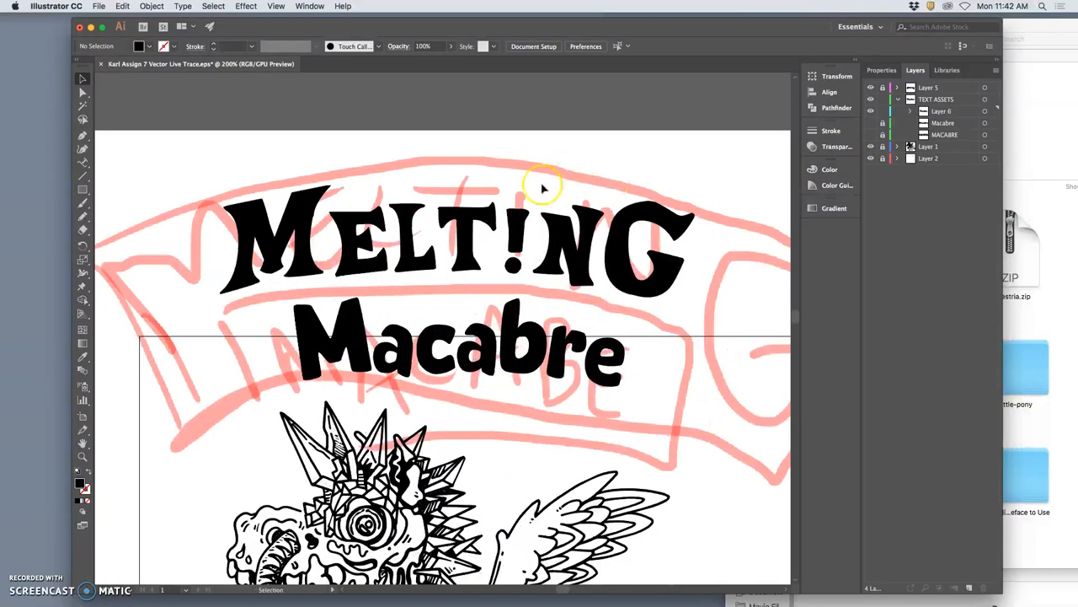
pyautogui.moveTo(531, 244)
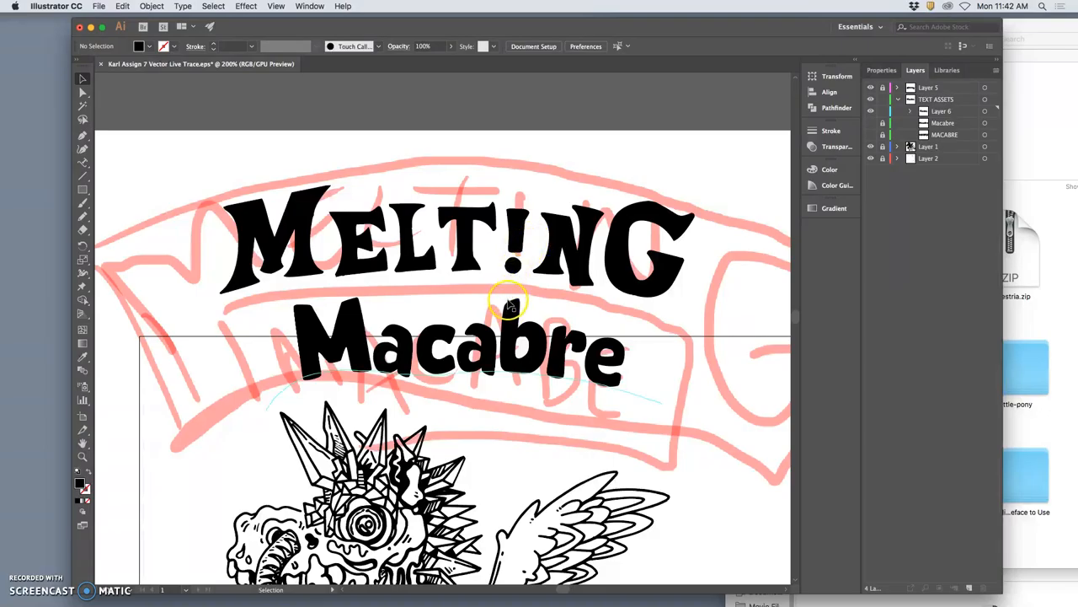
pyautogui.scroll(-3)
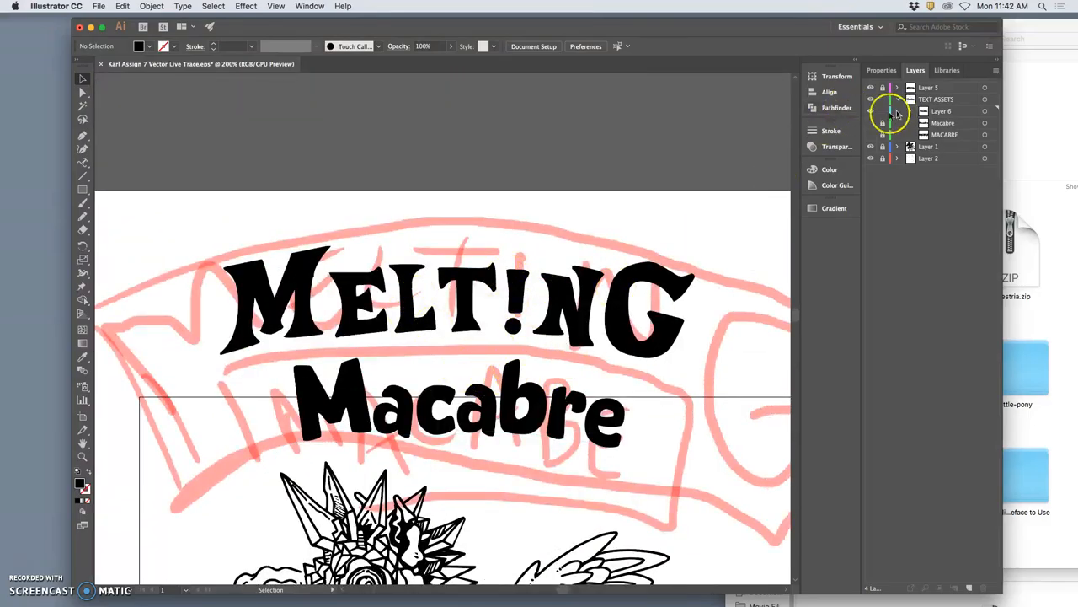
pyautogui.click(896, 98)
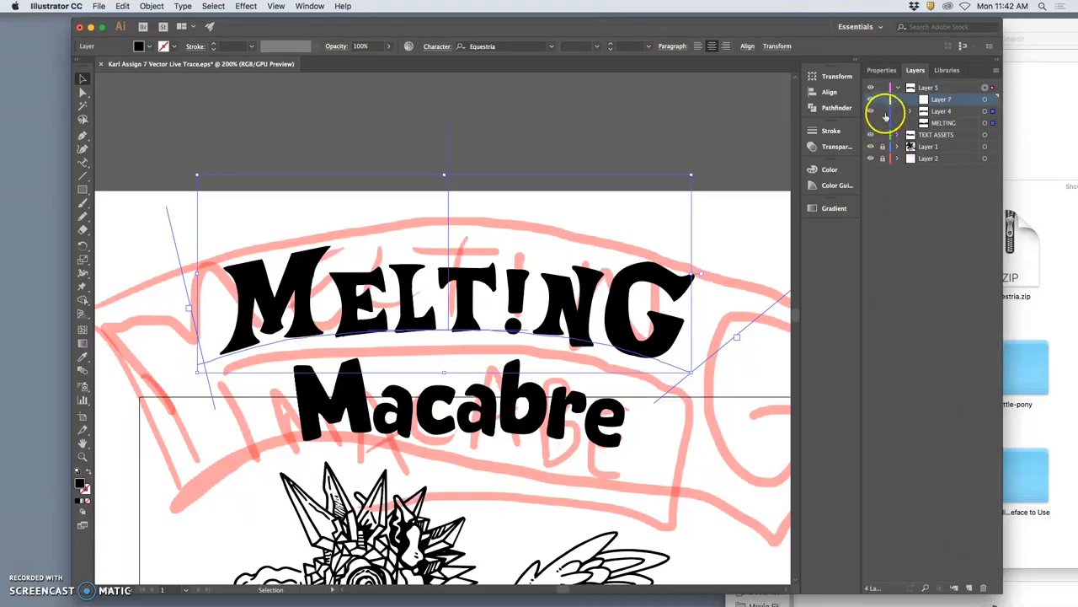
pyautogui.click(940, 99)
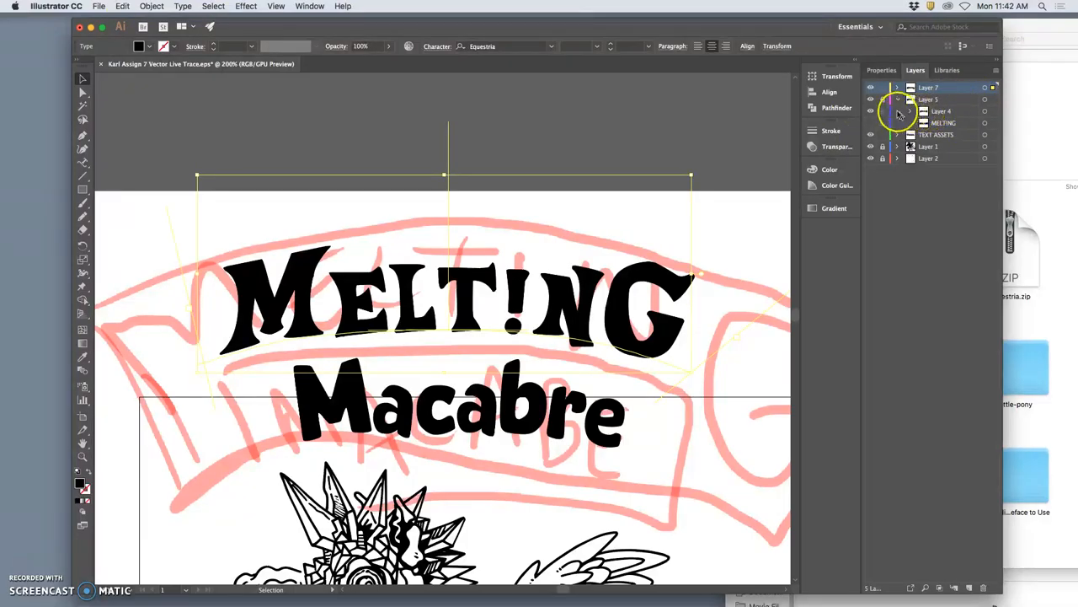
pyautogui.click(871, 98)
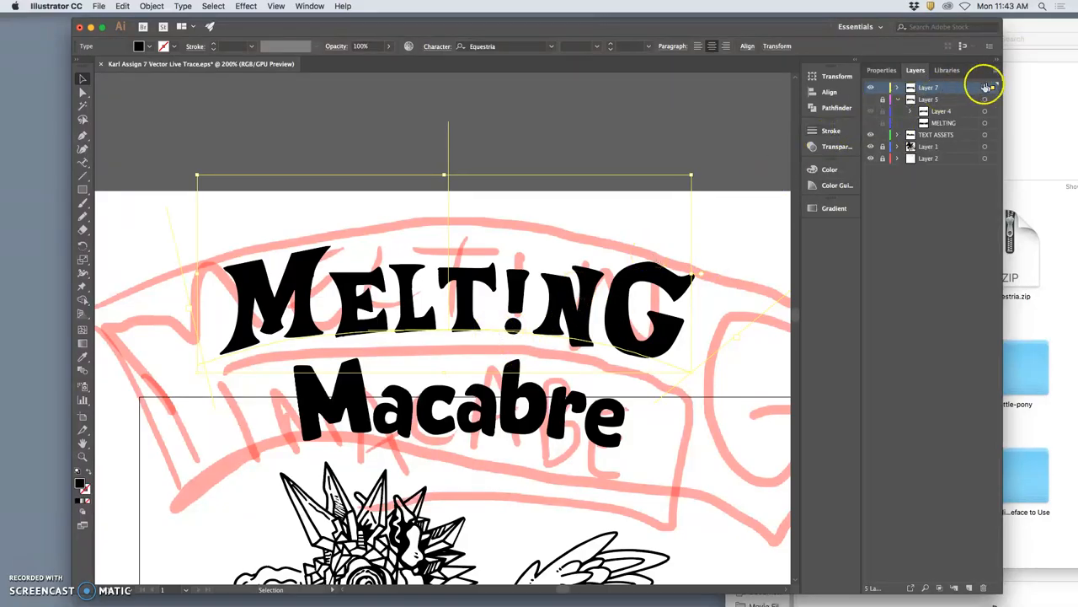
# Step: Copy the MELTING text onto Layer 7 and convert it with Create Outlines into letter shapes
pyautogui.rightClick(461, 335)
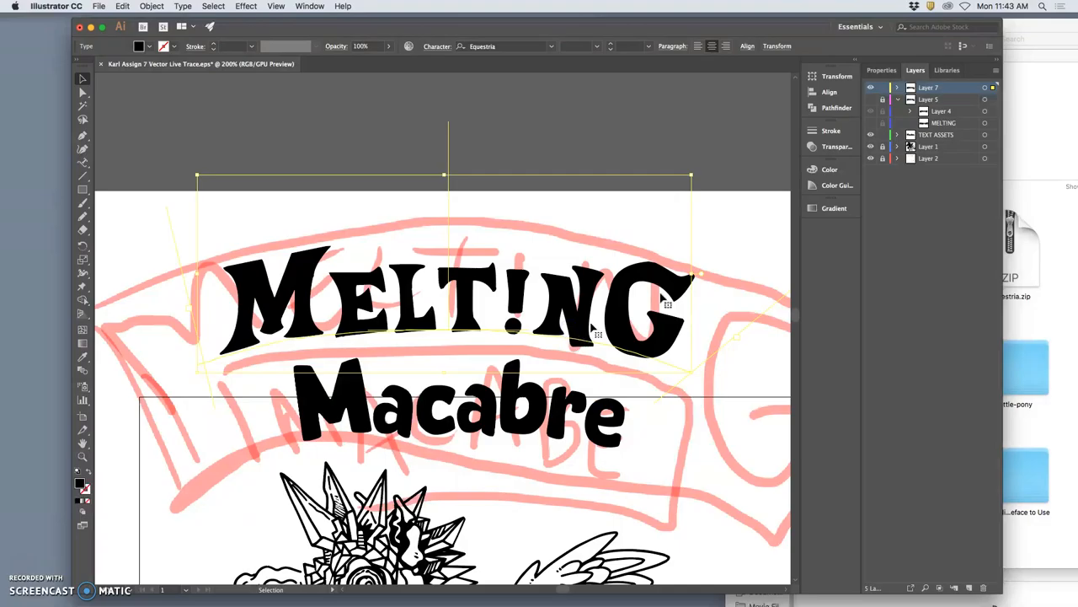
pyautogui.click(897, 87)
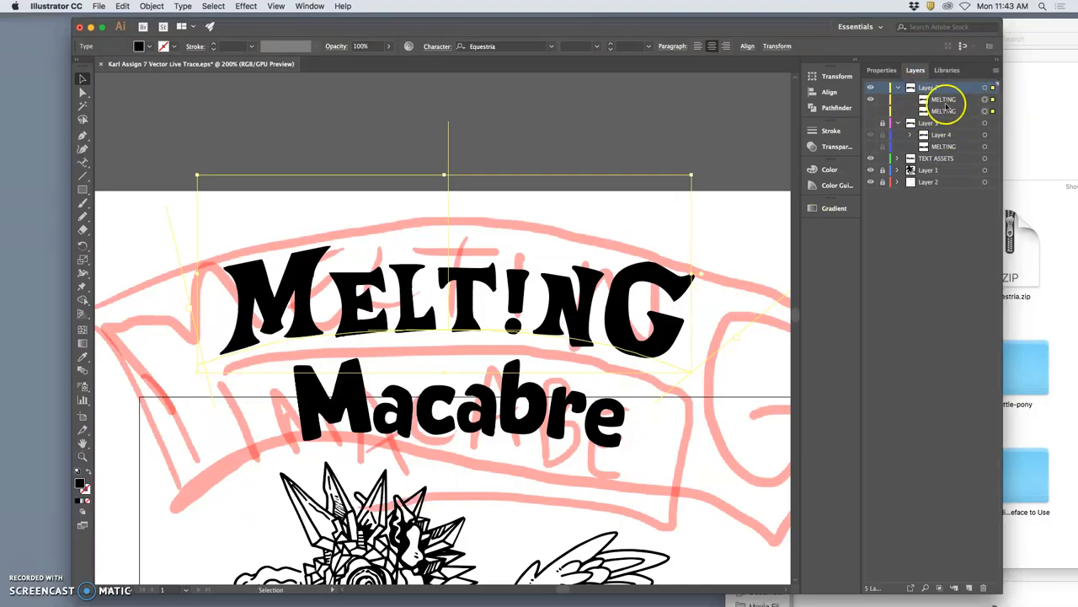
pyautogui.click(869, 111)
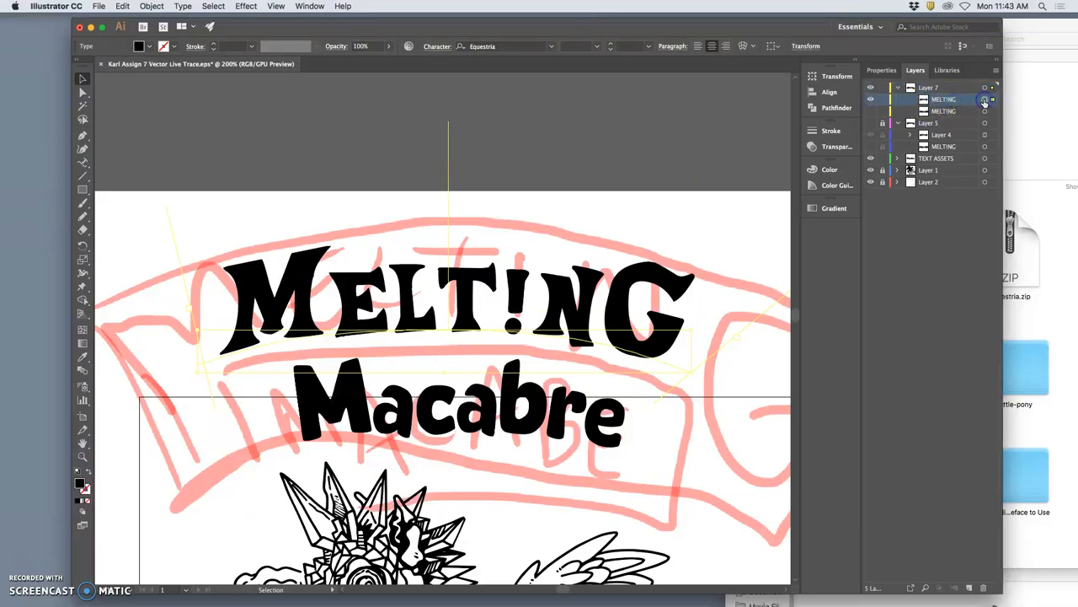
pyautogui.rightClick(519, 340)
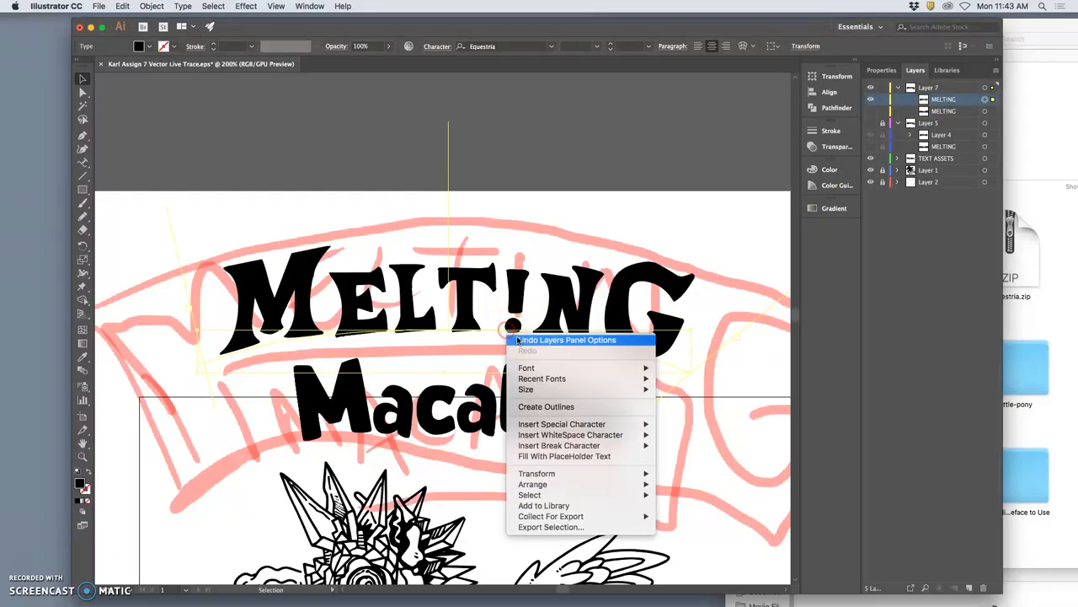
pyautogui.click(546, 406)
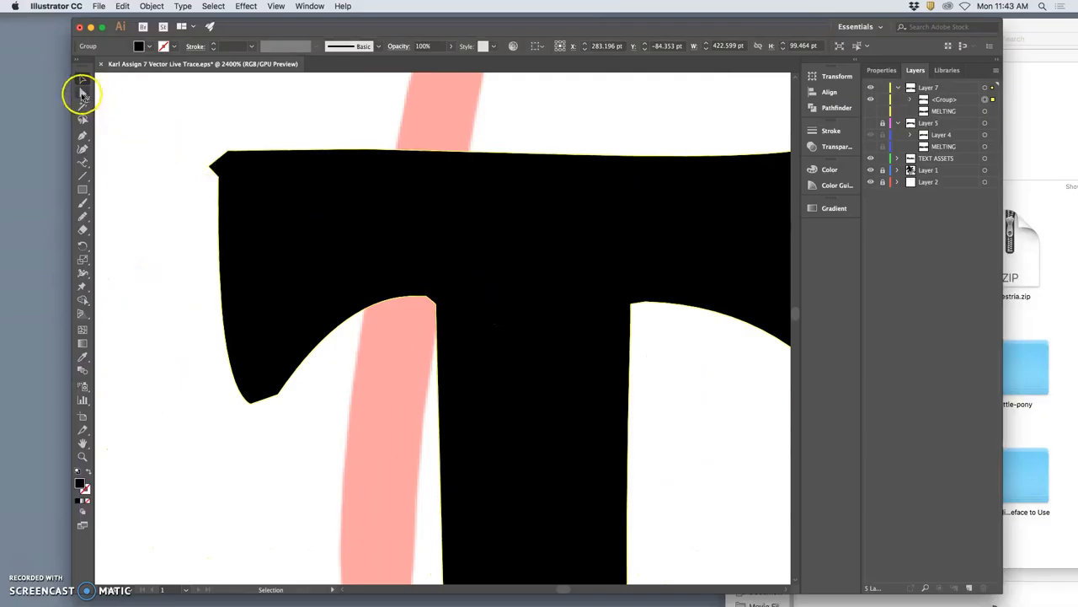
# Step: Reshape the T's crossbar edge using Direct Selection on its anchors and the Pencil tool
pyautogui.click(81, 94)
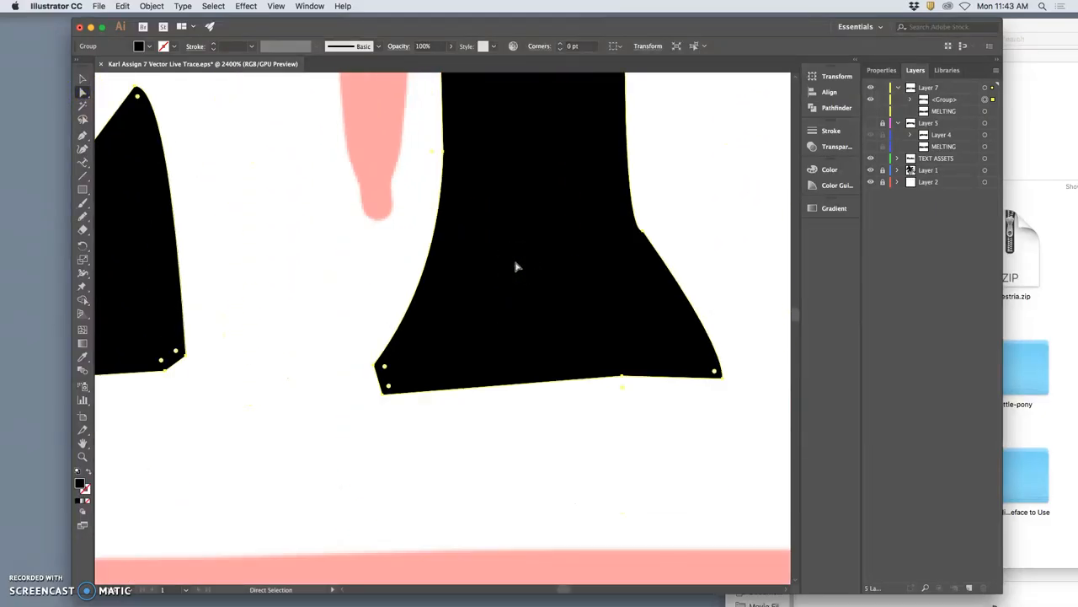
pyautogui.scroll(-3)
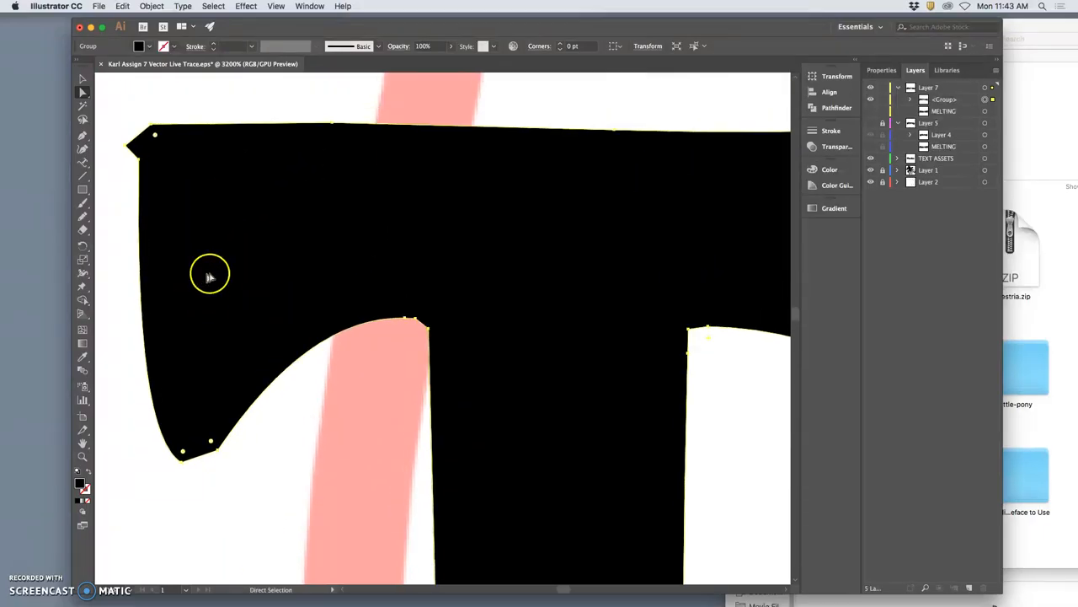
pyautogui.moveTo(64, 251)
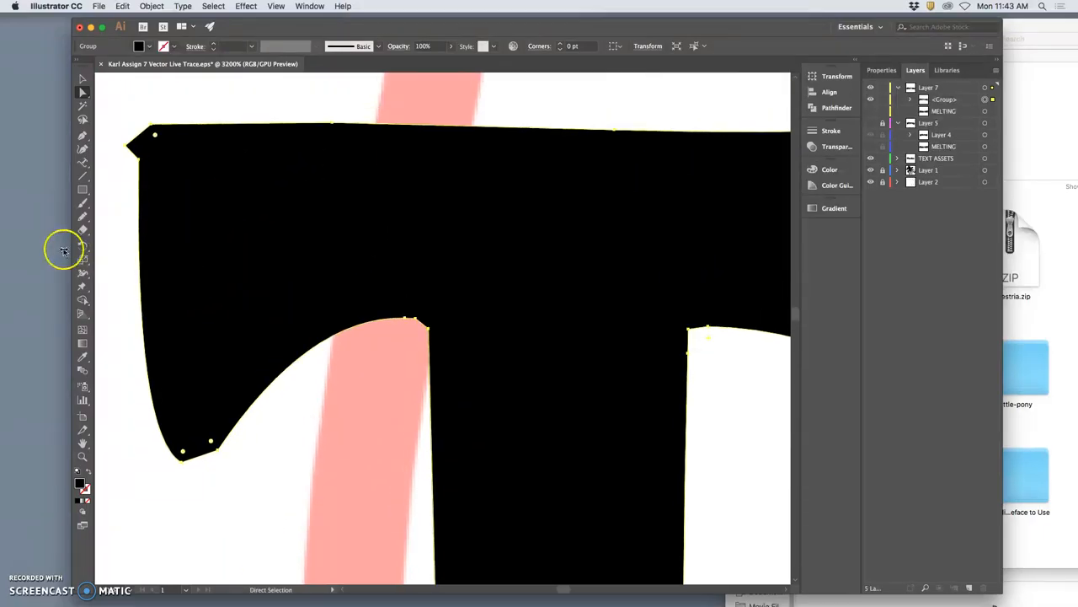
pyautogui.click(83, 216)
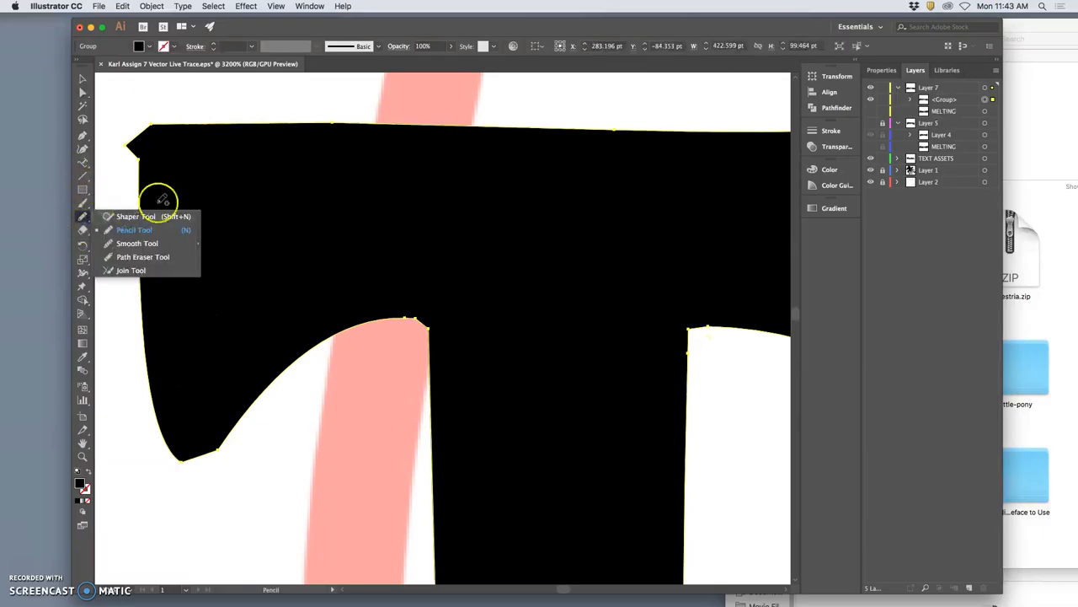
pyautogui.click(135, 229)
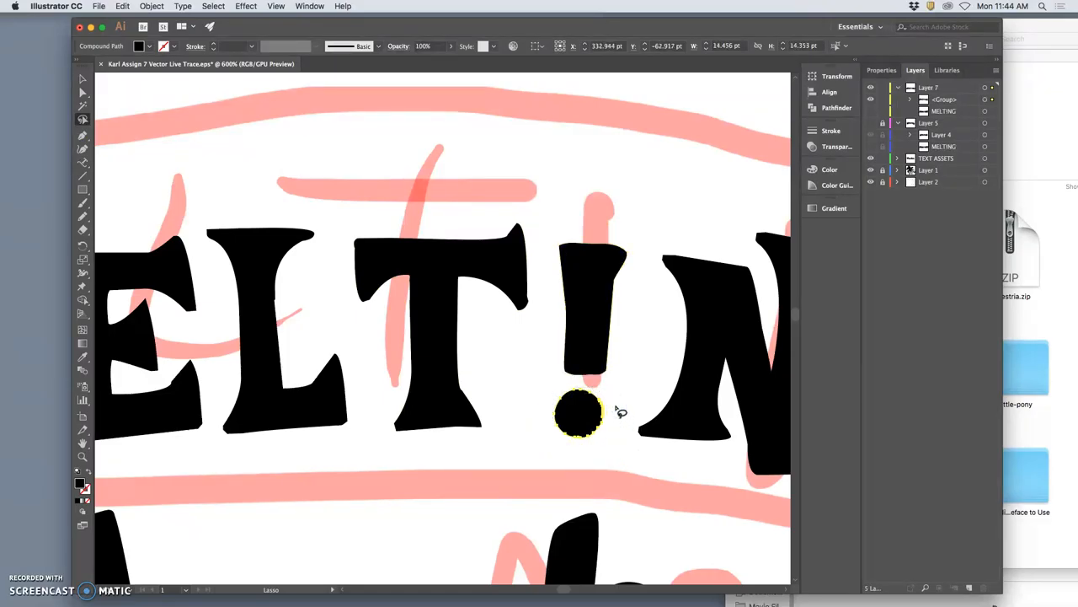
# Step: Delete the '!' dot, redraw the stem as a solid I and move it down 1.5467 pt
pyautogui.click(81, 94)
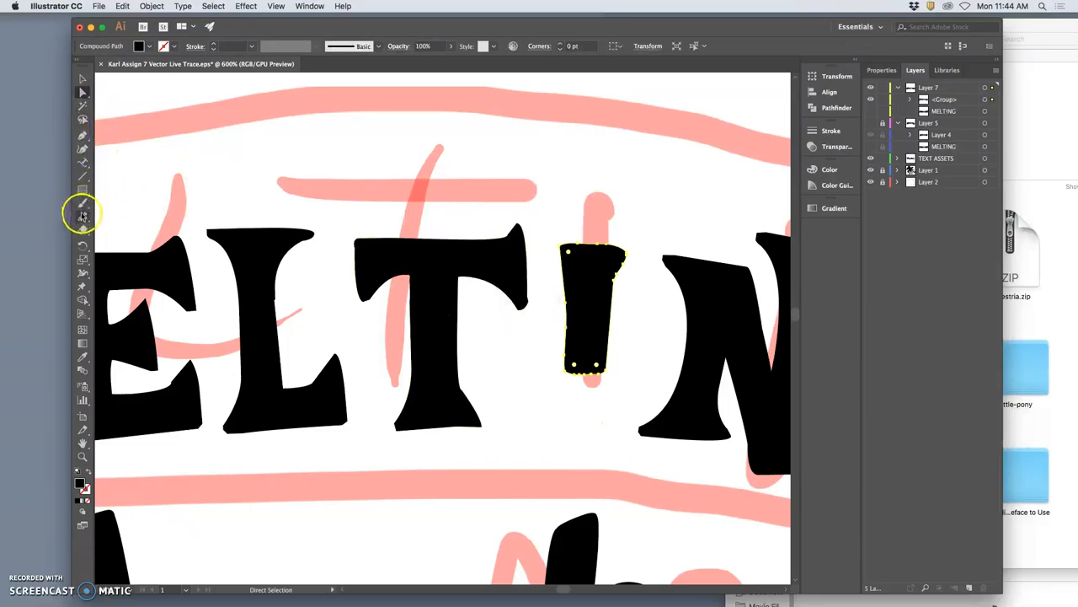
pyautogui.click(83, 209)
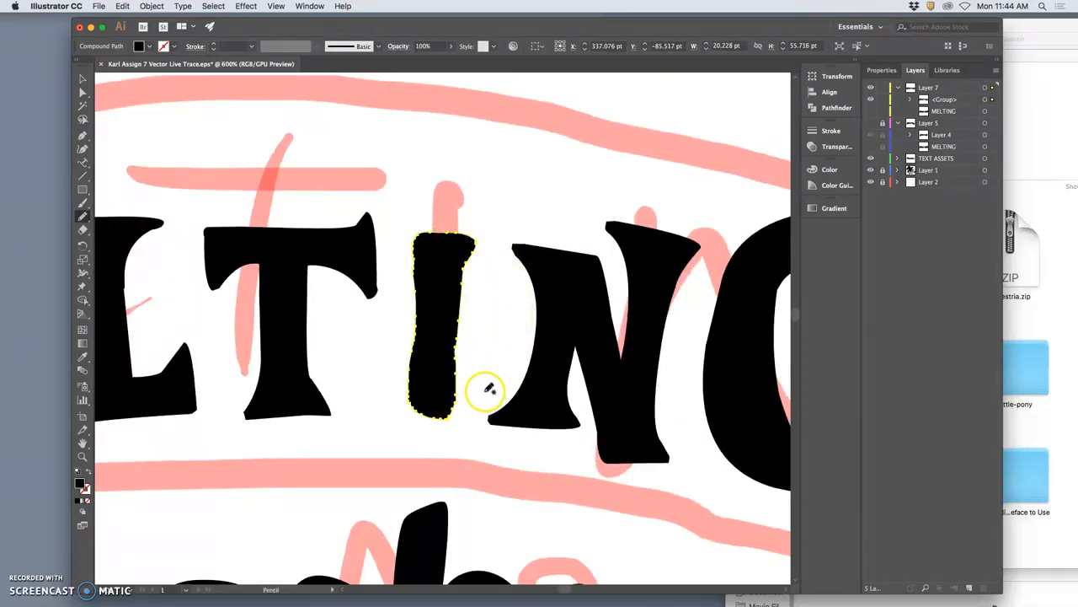
pyautogui.moveTo(99, 82)
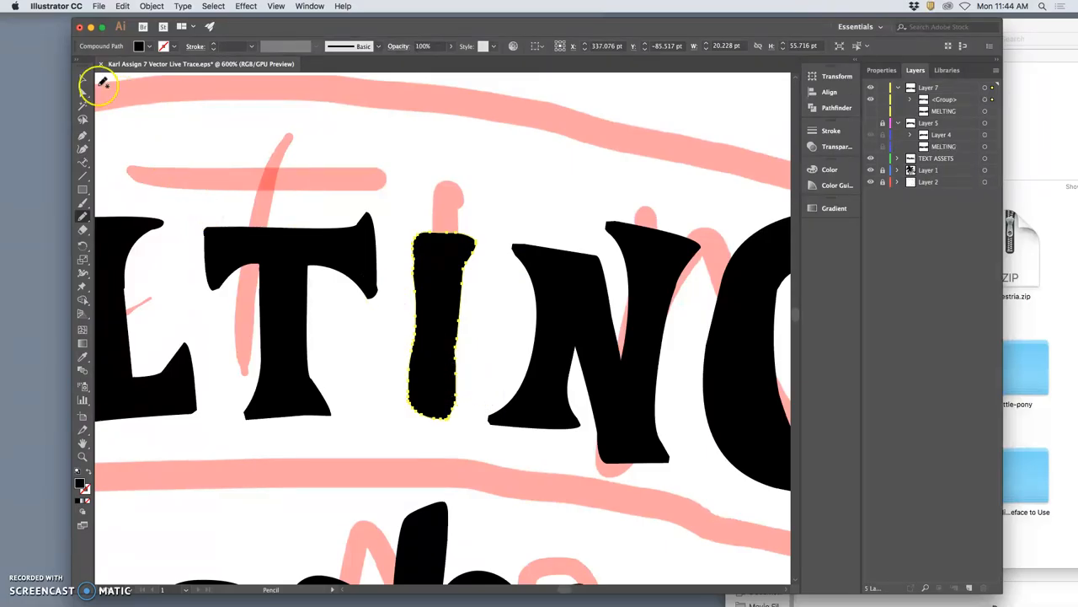
pyautogui.click(83, 79)
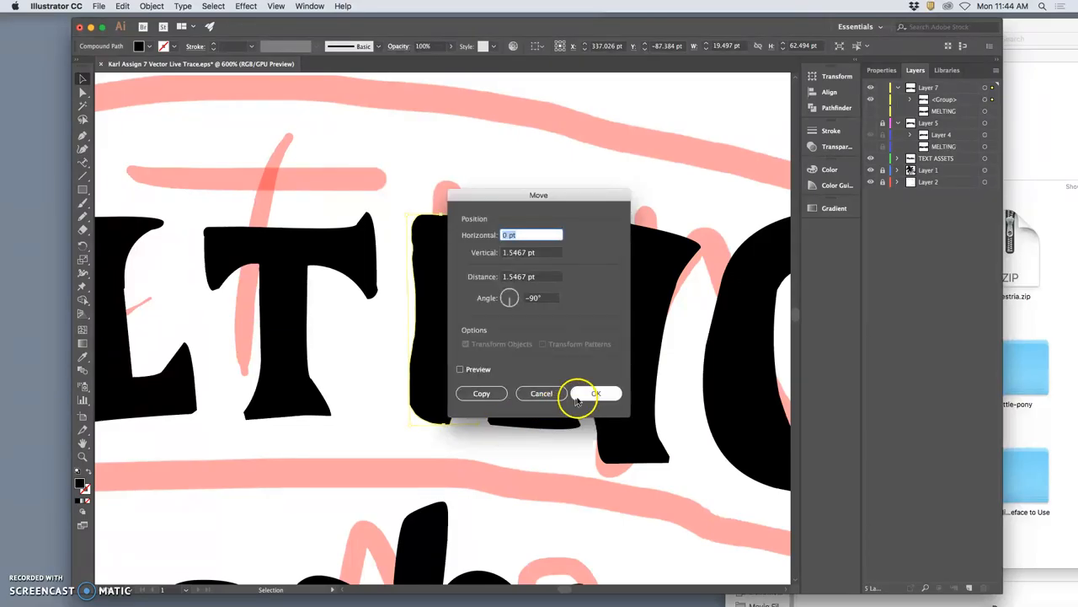
pyautogui.click(596, 392)
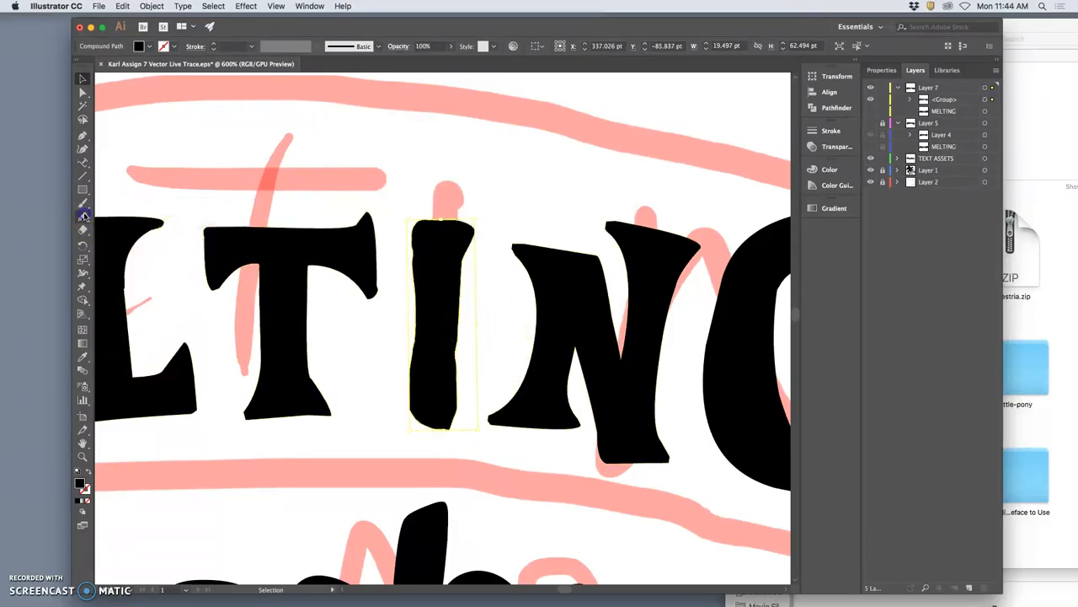
pyautogui.click(82, 202)
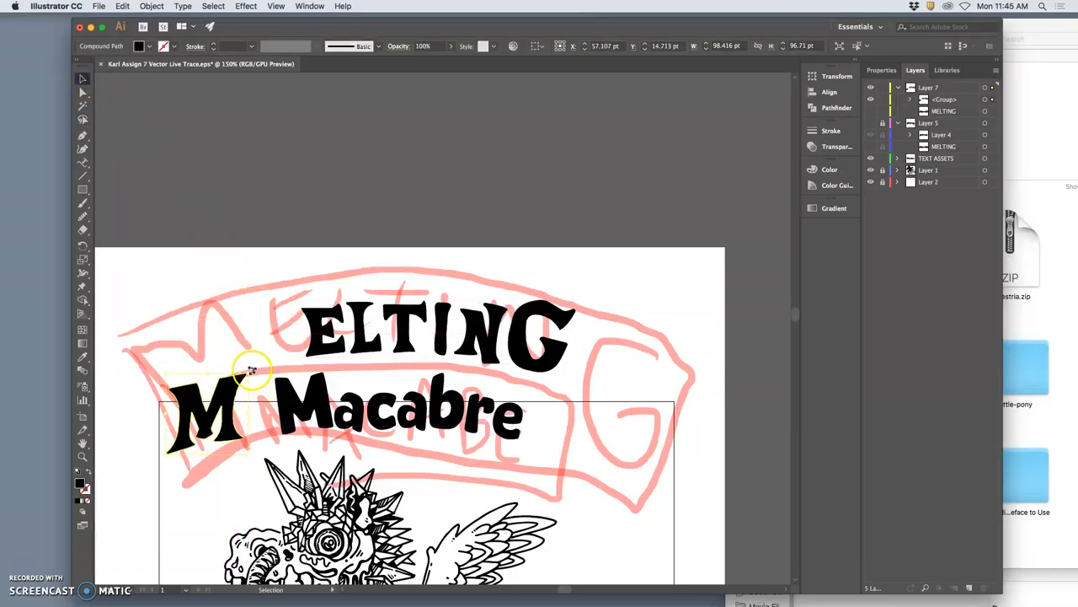
# Step: Scale up and tilt the M at the title start, then select its anchor points
pyautogui.moveTo(253, 371); pyautogui.dragTo(228, 362)
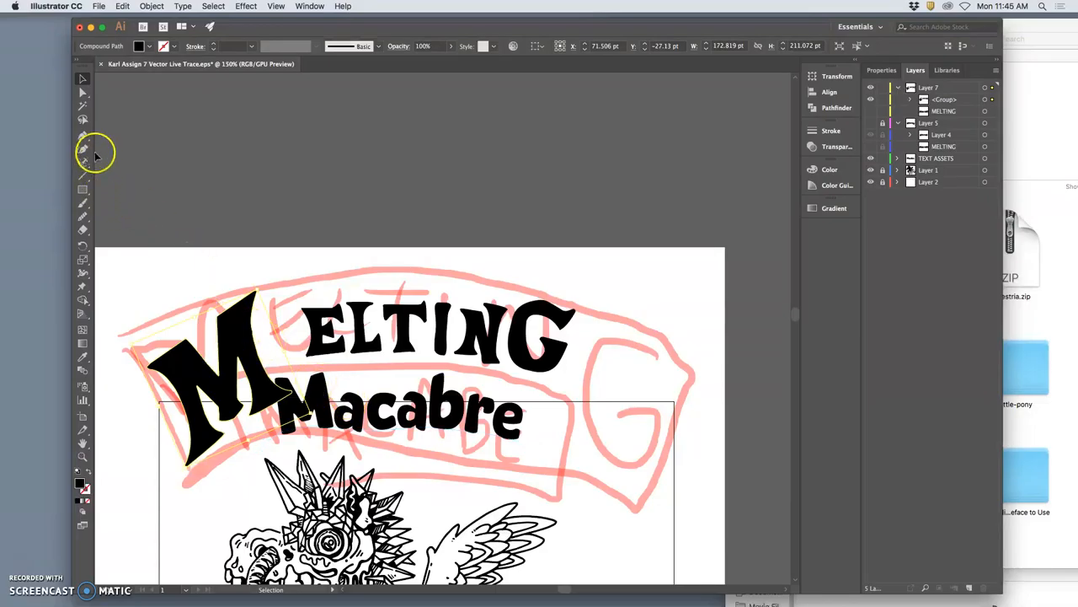
pyautogui.moveTo(82, 118)
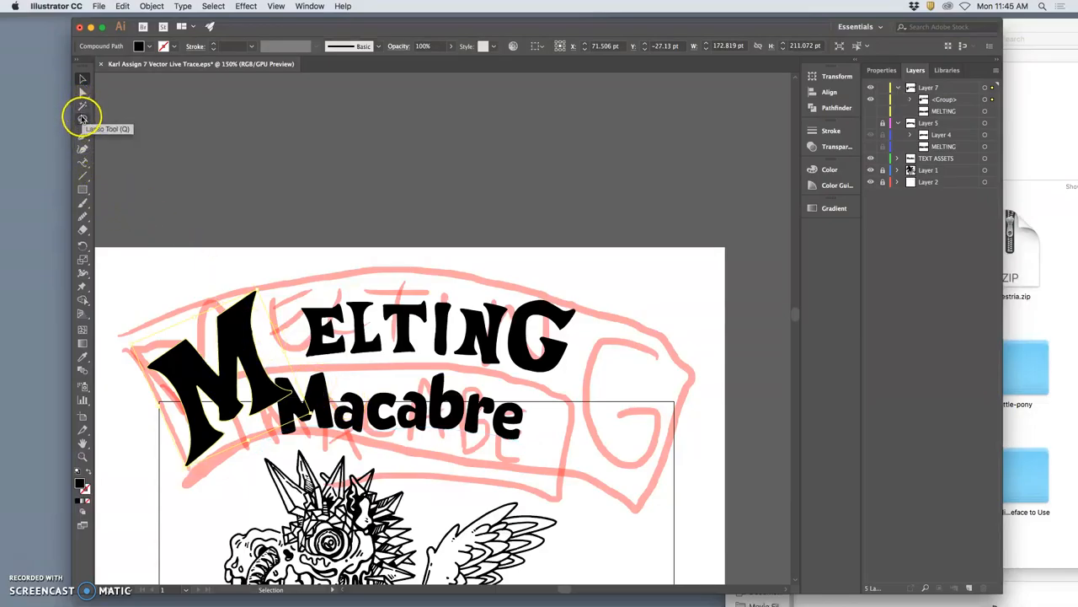
pyautogui.click(82, 93)
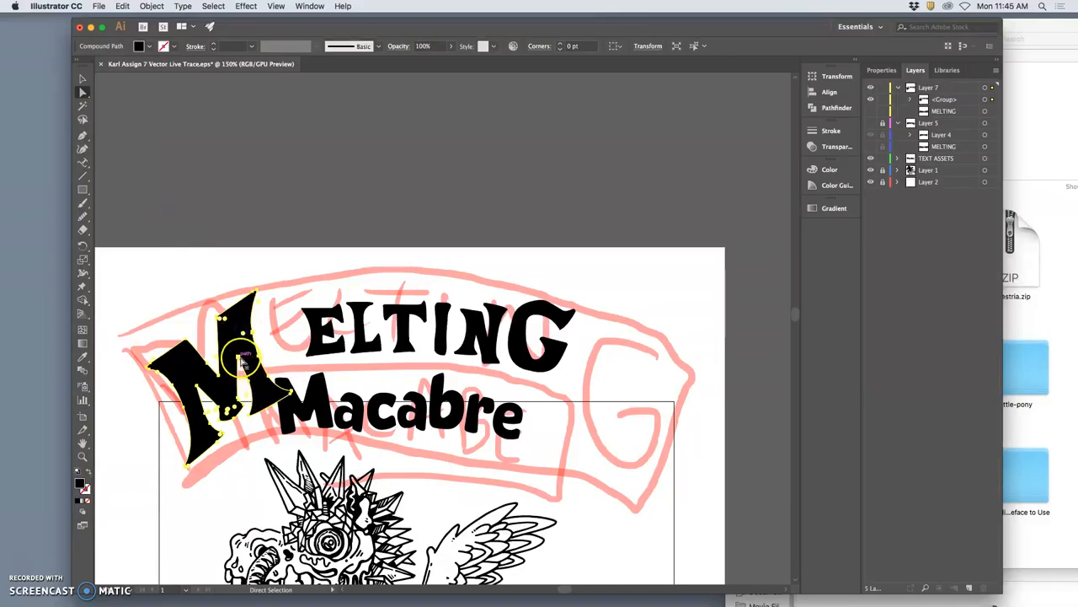
pyautogui.click(243, 363)
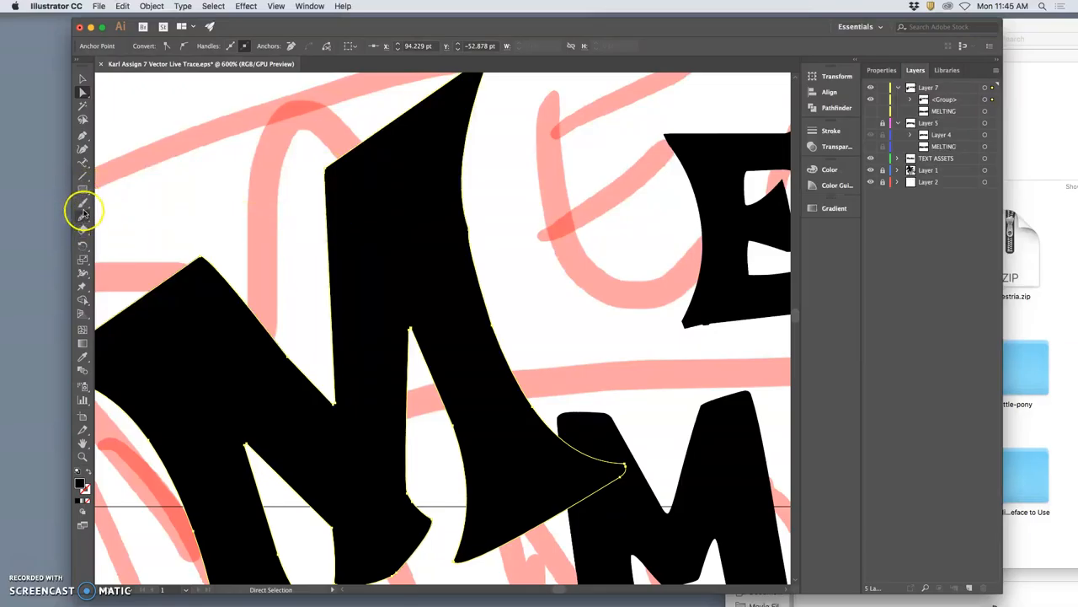
# Step: Redraw the inner edge and right stroke of the big M freehand with the Pencil
pyautogui.click(82, 209)
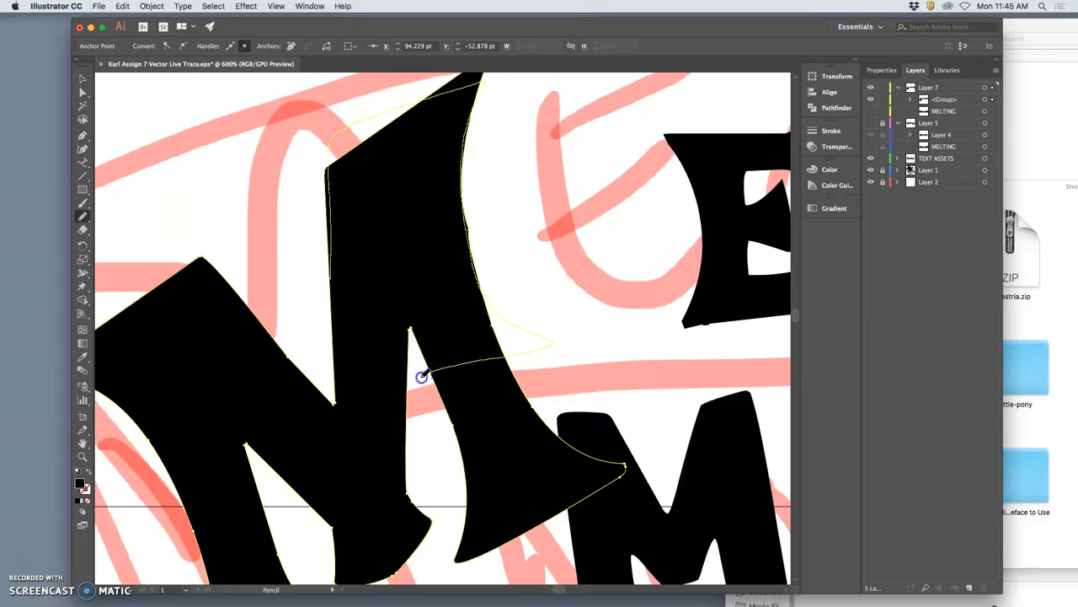
pyautogui.moveTo(423, 377); pyautogui.dragTo(402, 277)
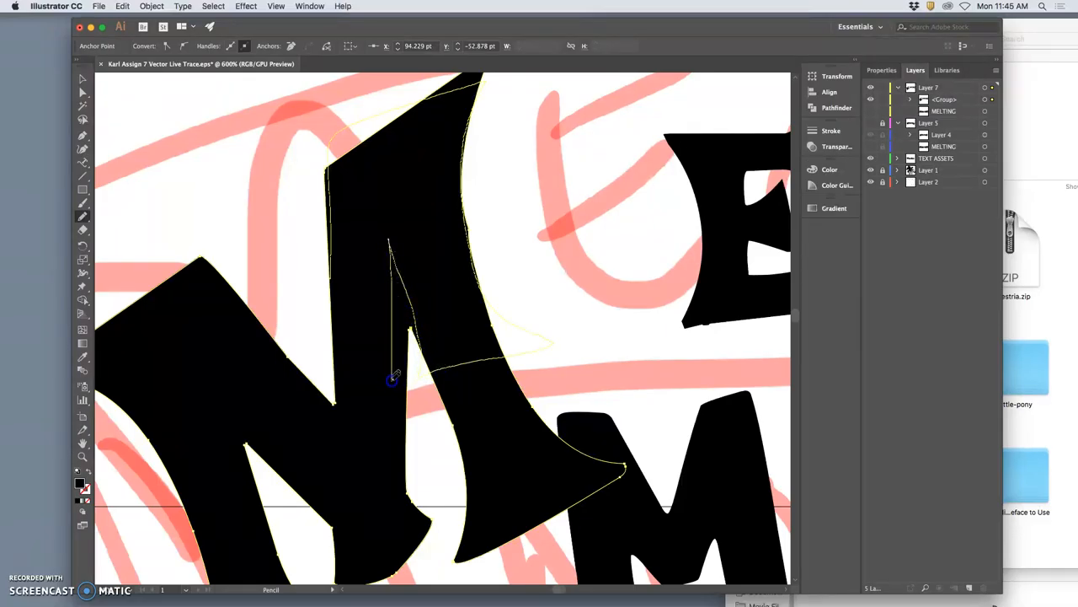
pyautogui.moveTo(391, 379); pyautogui.dragTo(403, 509)
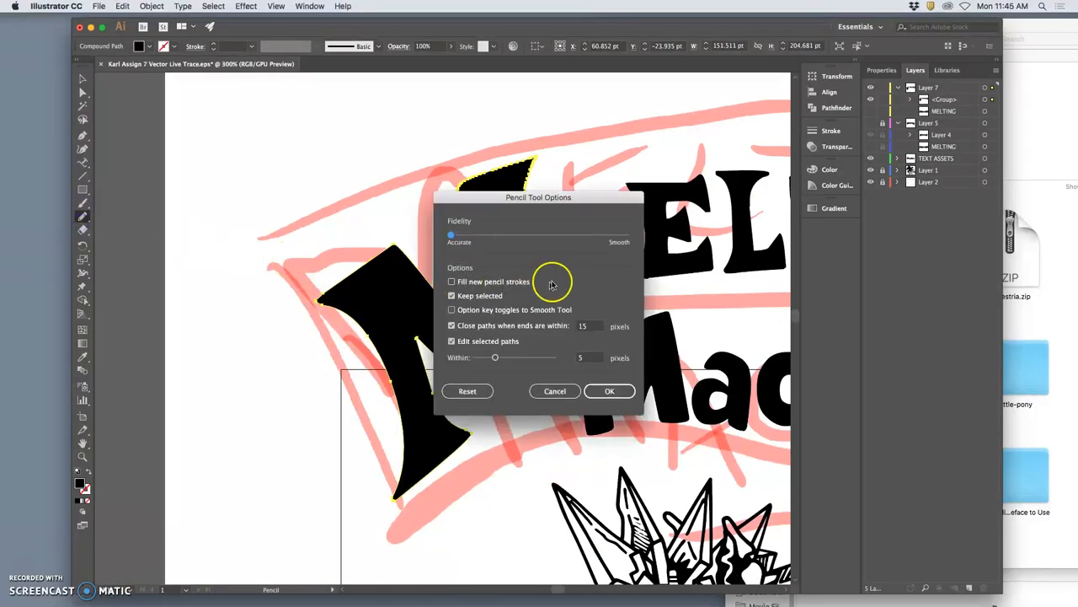
# Step: Push Pencil fidelity toward Smooth and smooth the rough edge of the M
pyautogui.moveTo(451, 236); pyautogui.dragTo(581, 239)
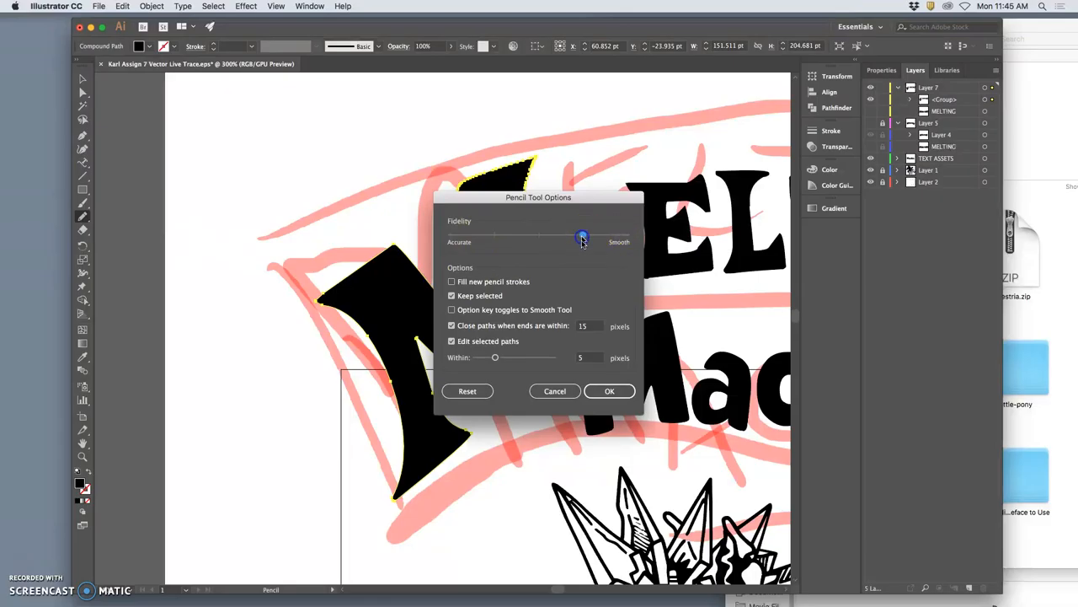
pyautogui.click(610, 390)
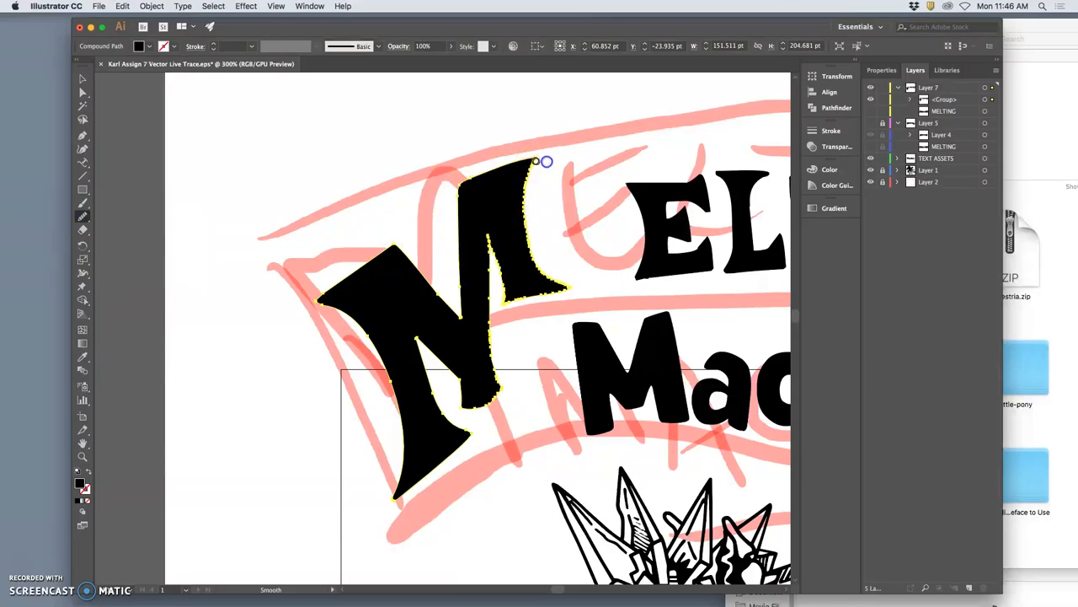
pyautogui.moveTo(536, 162); pyautogui.dragTo(502, 278)
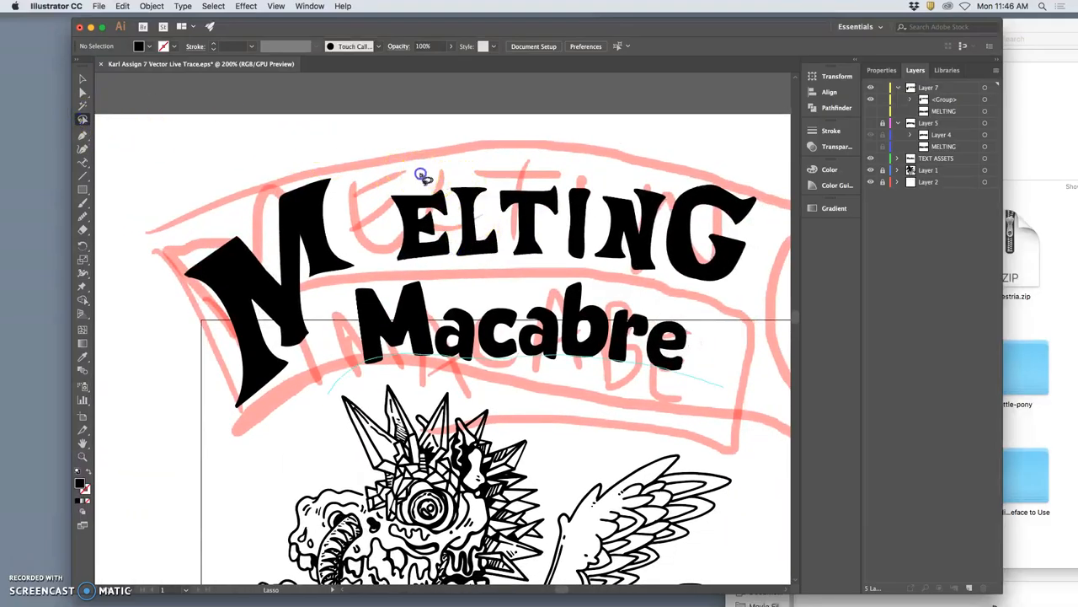
pyautogui.moveTo(421, 173); pyautogui.dragTo(632, 271)
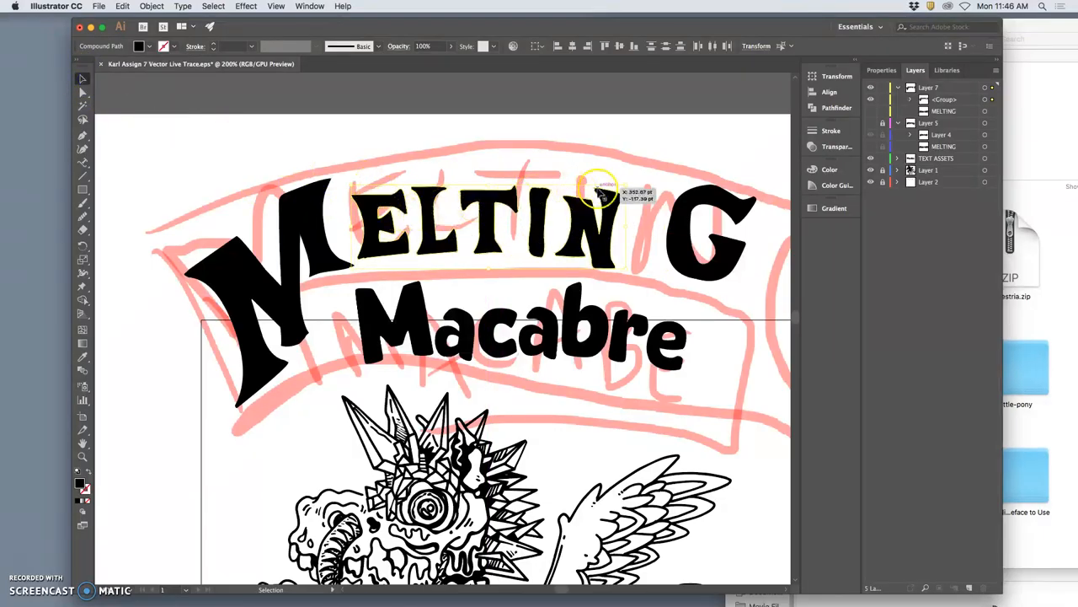
pyautogui.moveTo(600, 187); pyautogui.dragTo(646, 178)
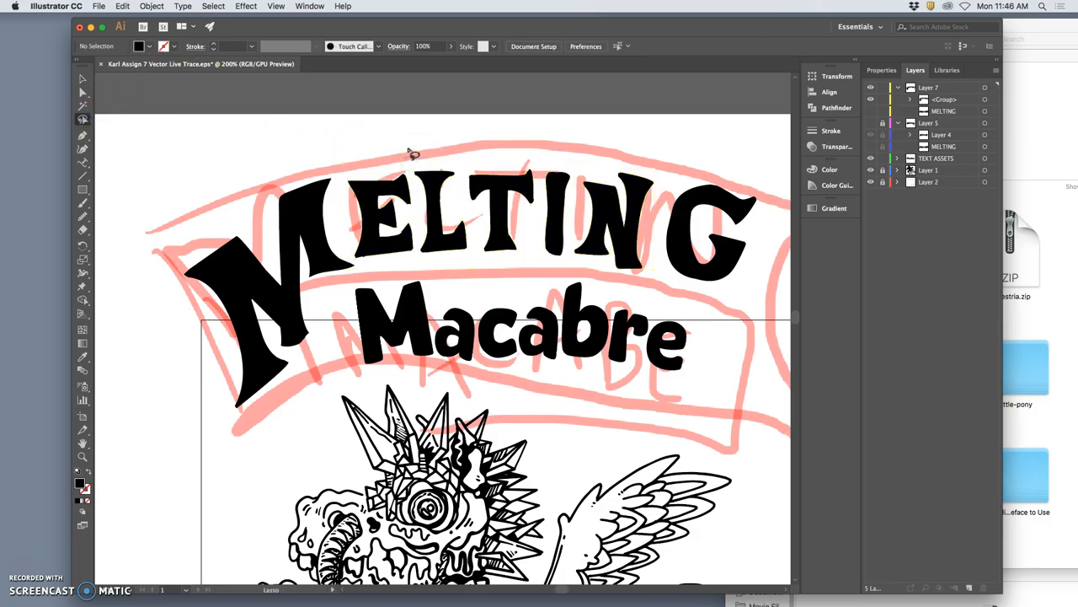
pyautogui.moveTo(413, 152); pyautogui.dragTo(387, 222)
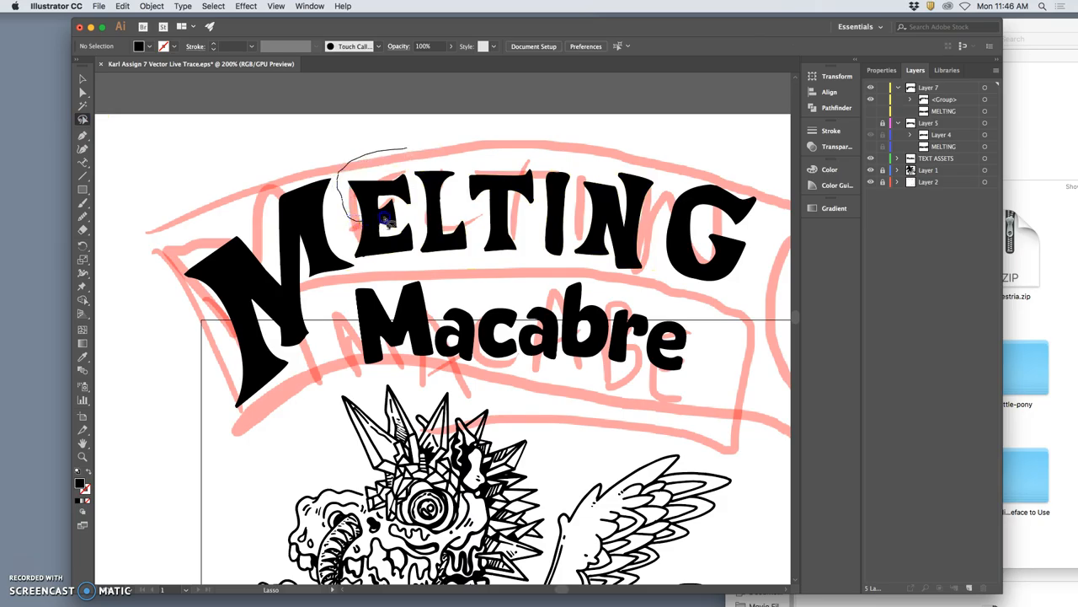
pyautogui.click(387, 219)
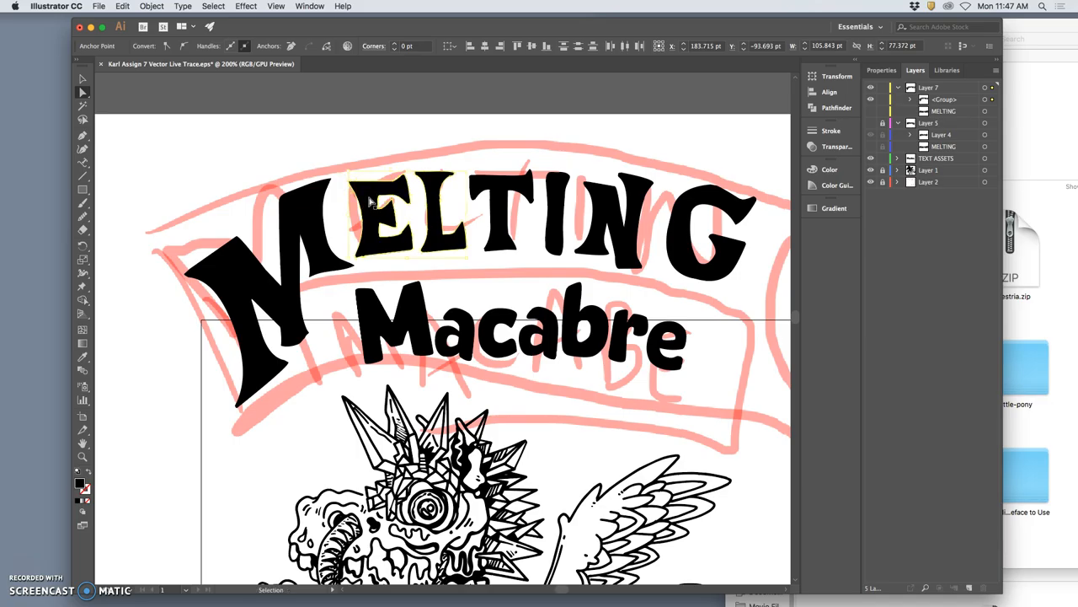
# Step: Marquee-select the E's outline points and drag the letter to a new position
pyautogui.click(396, 205)
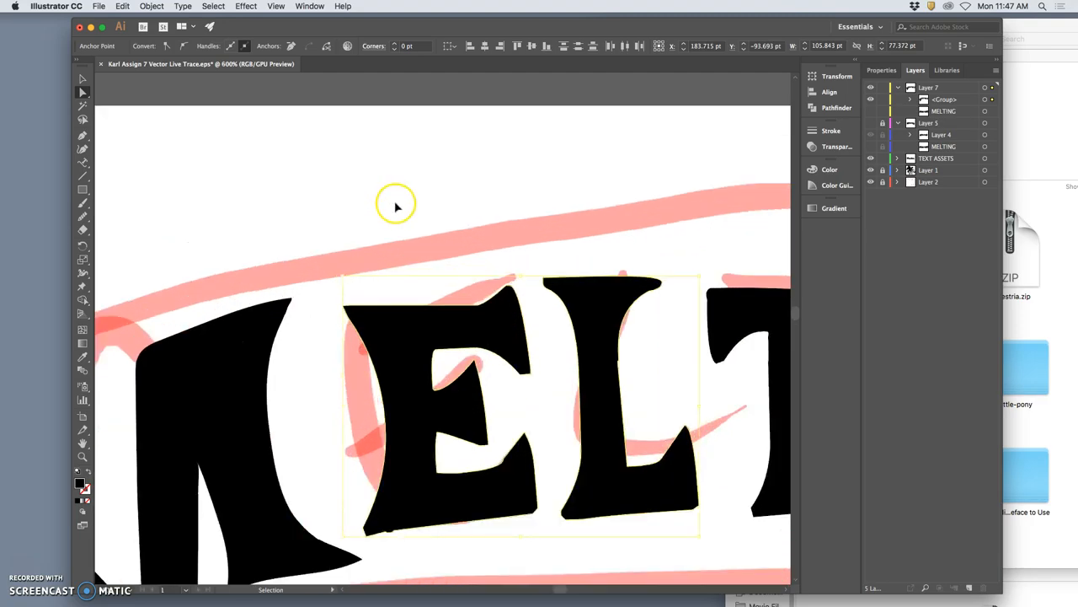
pyautogui.click(82, 118)
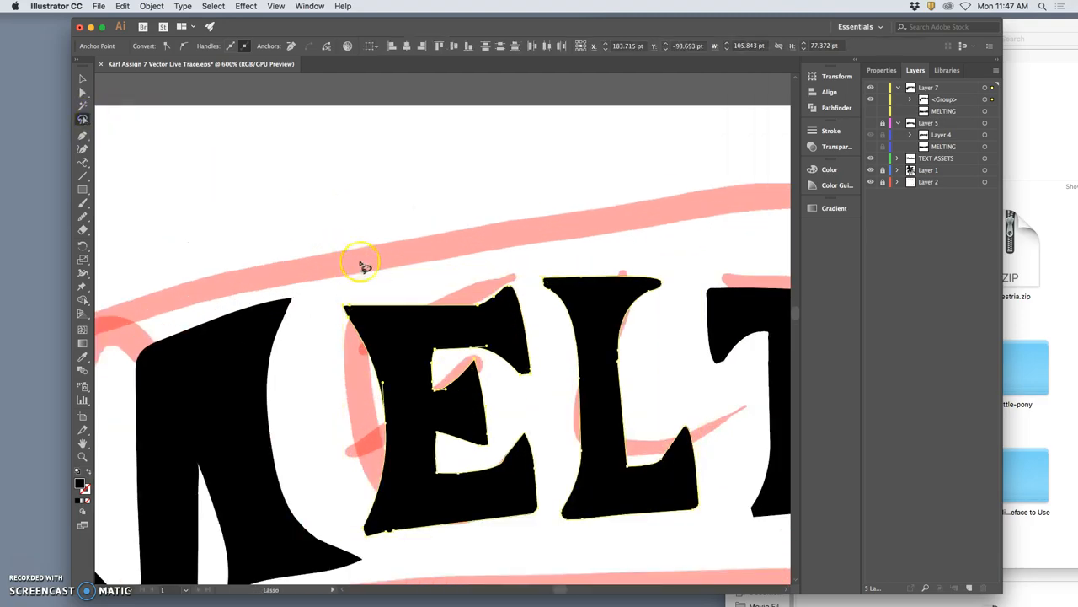
pyautogui.moveTo(360, 263); pyautogui.dragTo(571, 370)
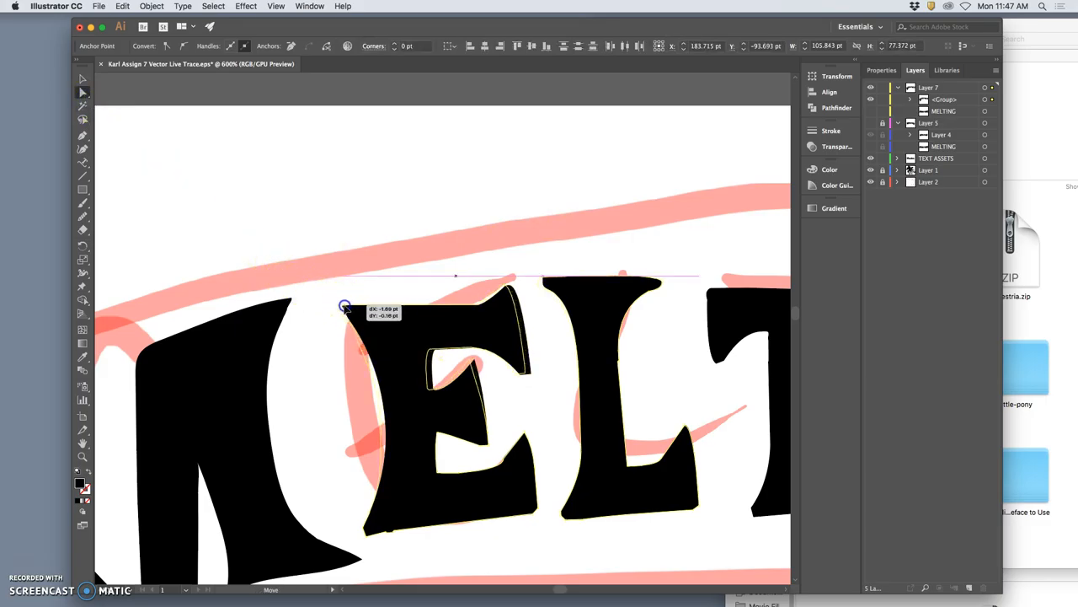
pyautogui.moveTo(344, 305); pyautogui.dragTo(336, 303)
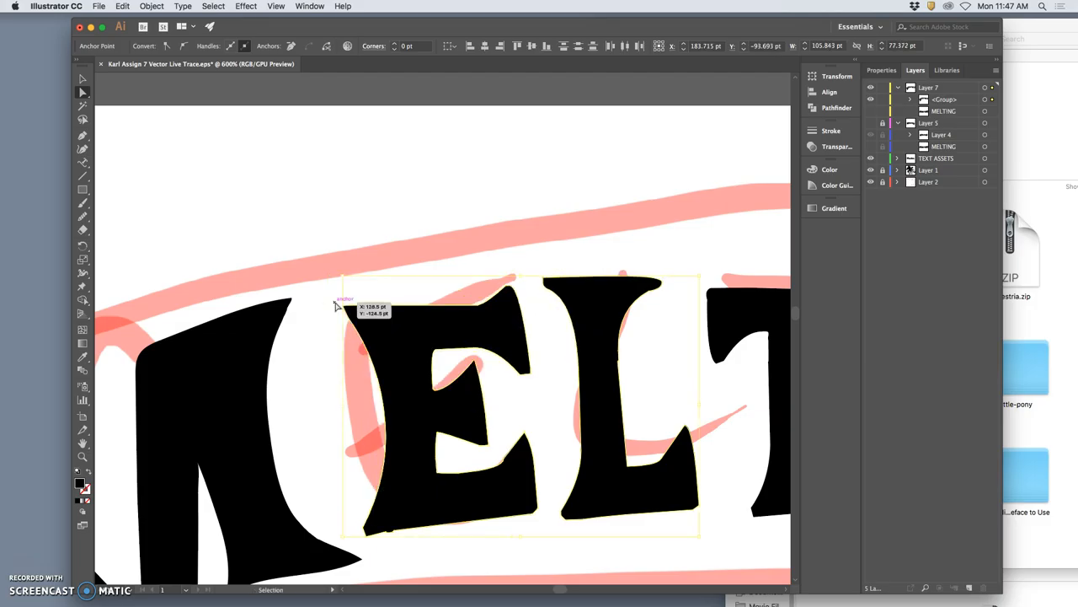
pyautogui.click(121, 6)
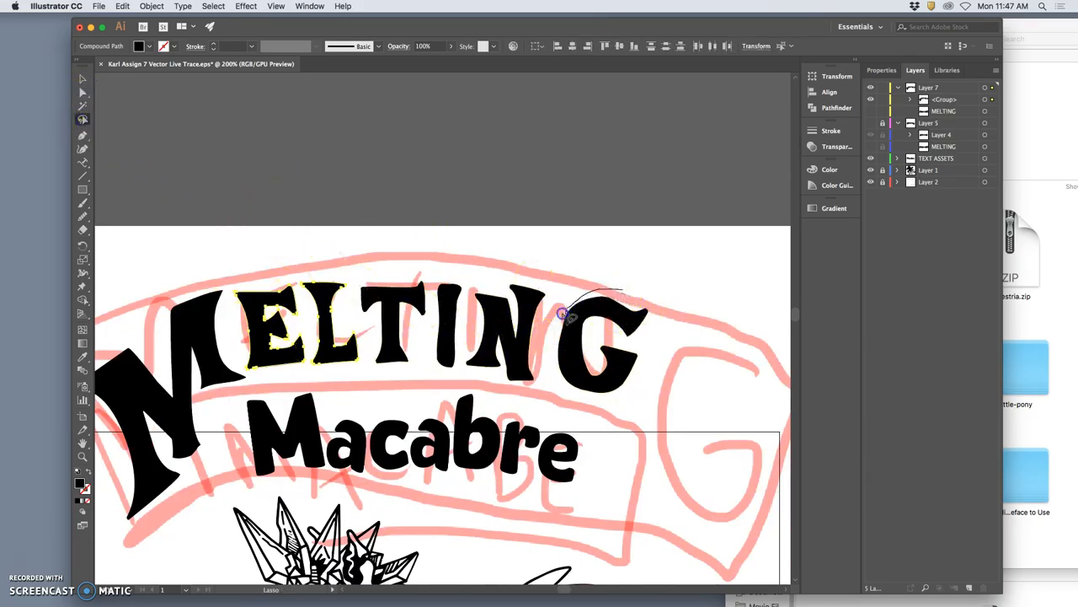
# Step: Lasso-select the G and scale it up to a much larger size with its bounding box
pyautogui.moveTo(562, 317); pyautogui.dragTo(650, 294)
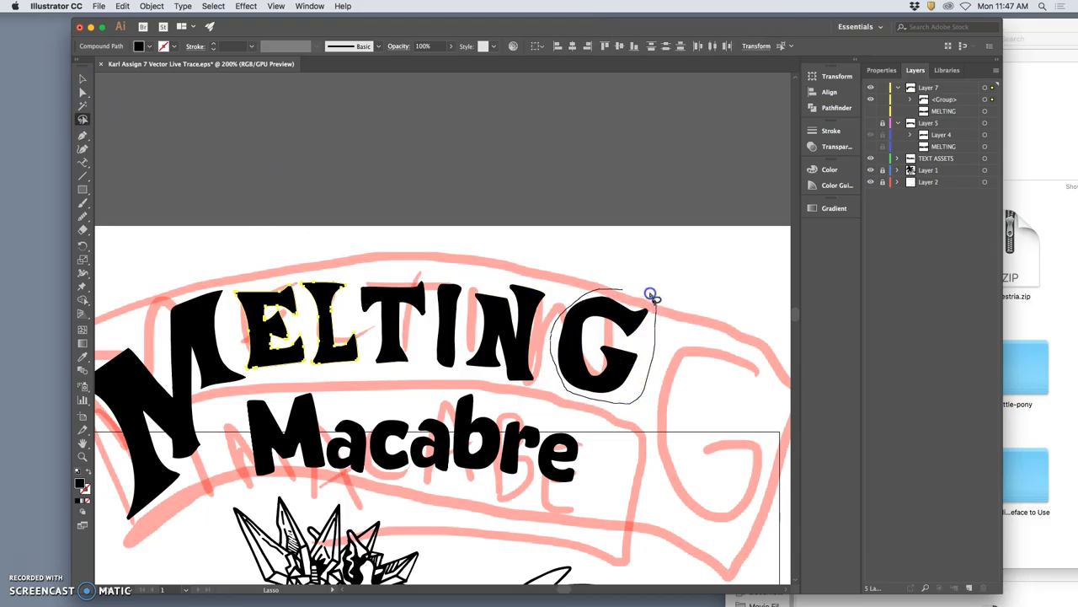
pyautogui.click(81, 80)
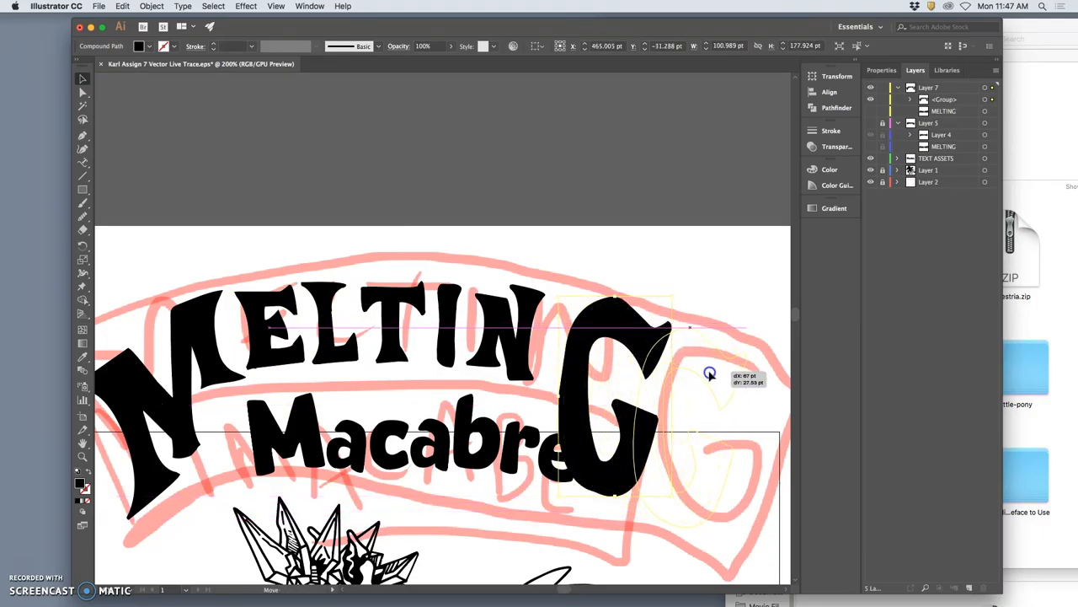
pyautogui.moveTo(711, 374); pyautogui.dragTo(755, 431)
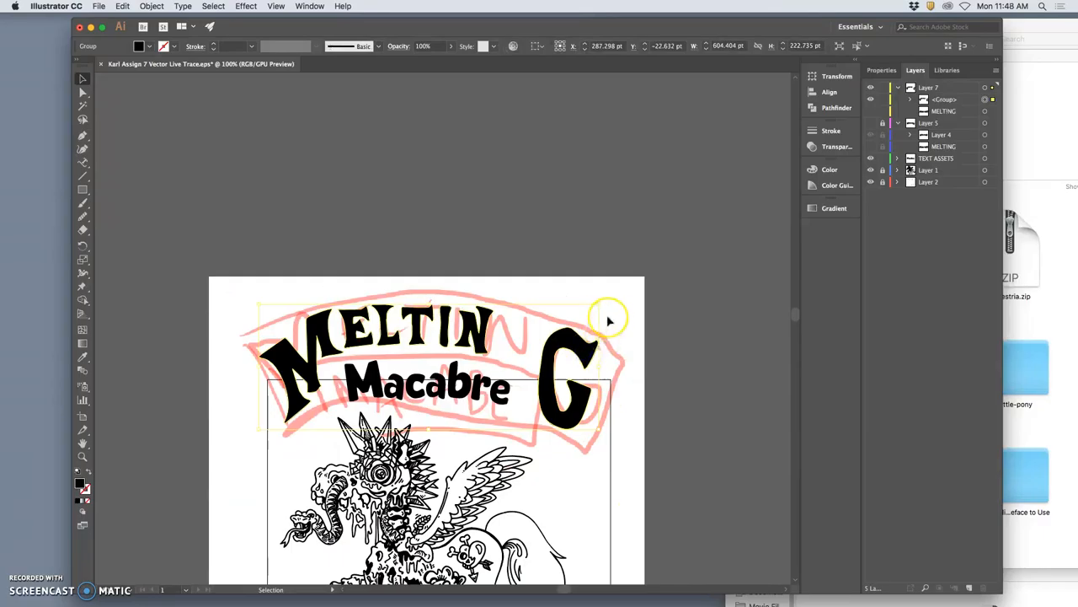
pyautogui.click(82, 118)
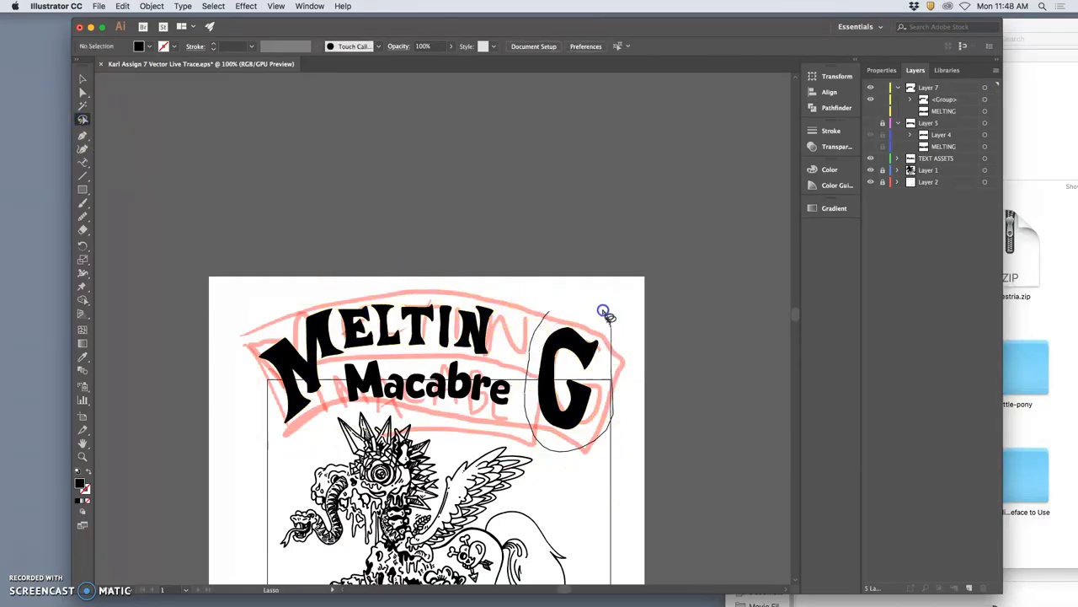
pyautogui.click(603, 324)
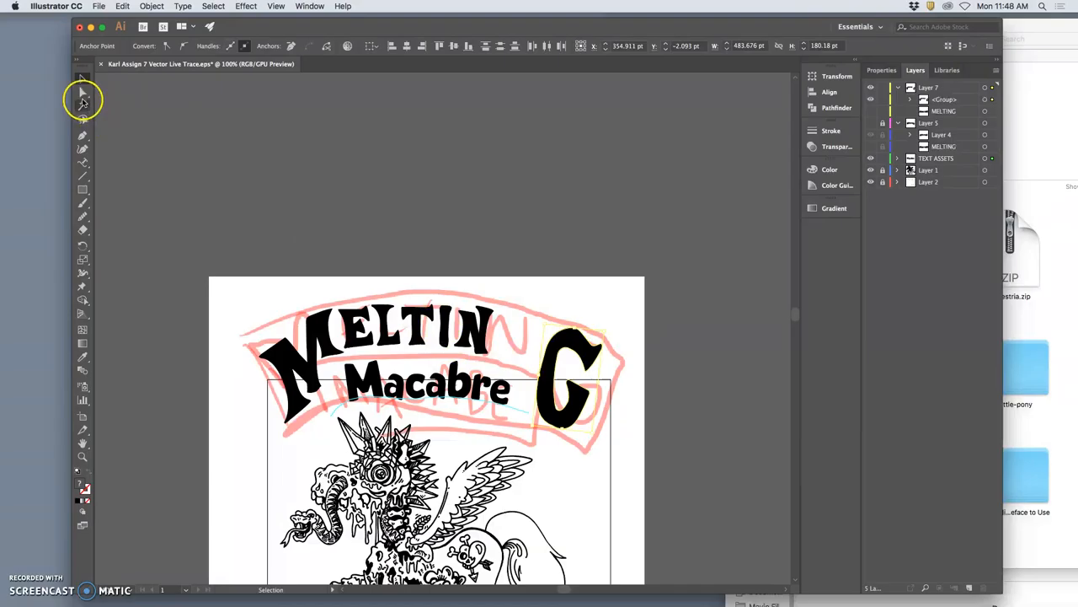
pyautogui.click(82, 118)
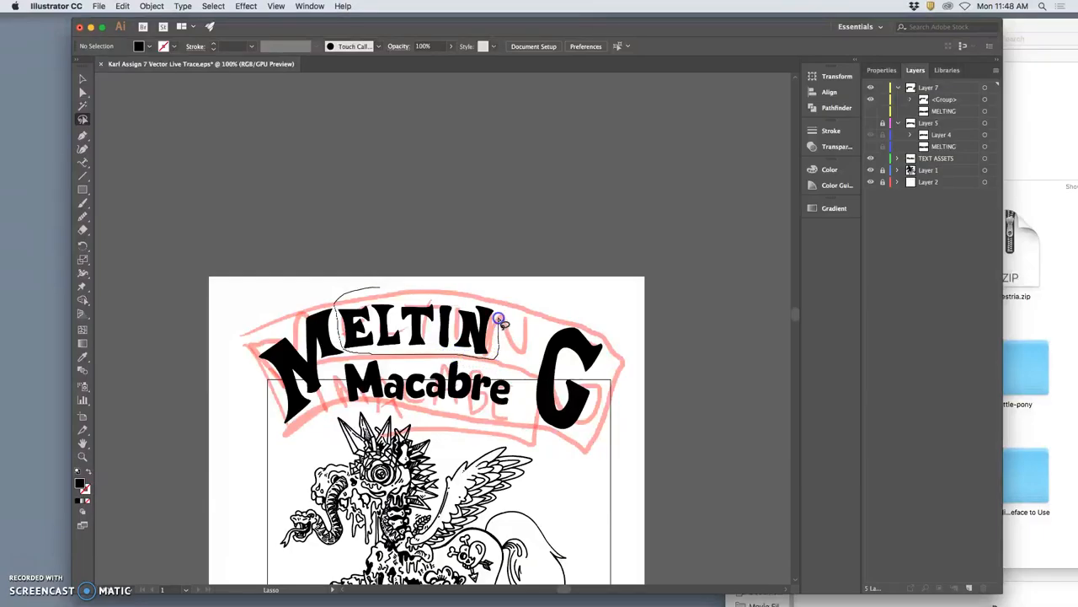
pyautogui.click(82, 81)
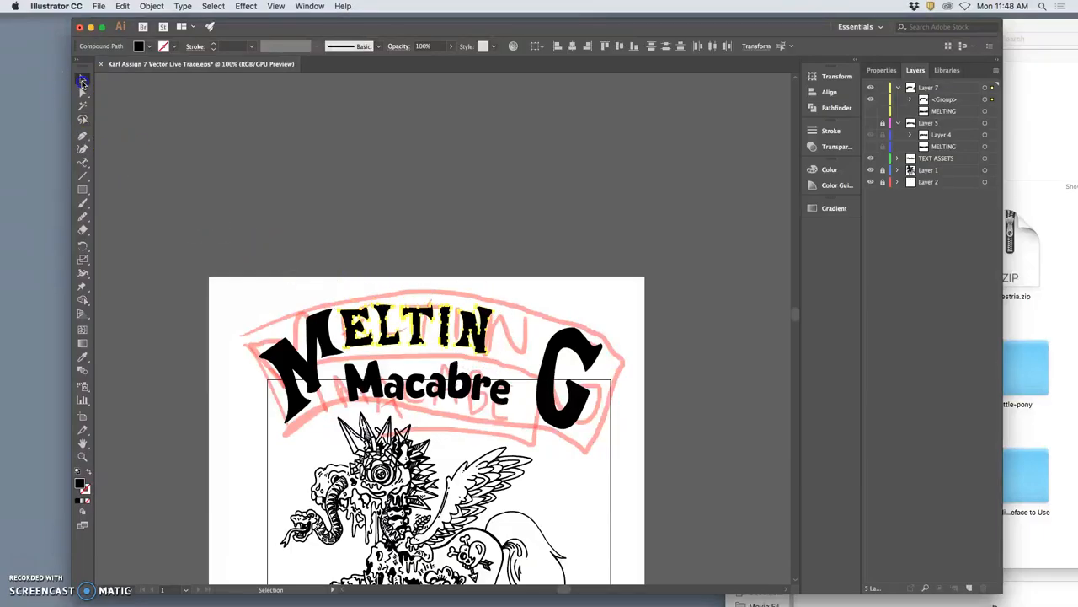
pyautogui.click(523, 335)
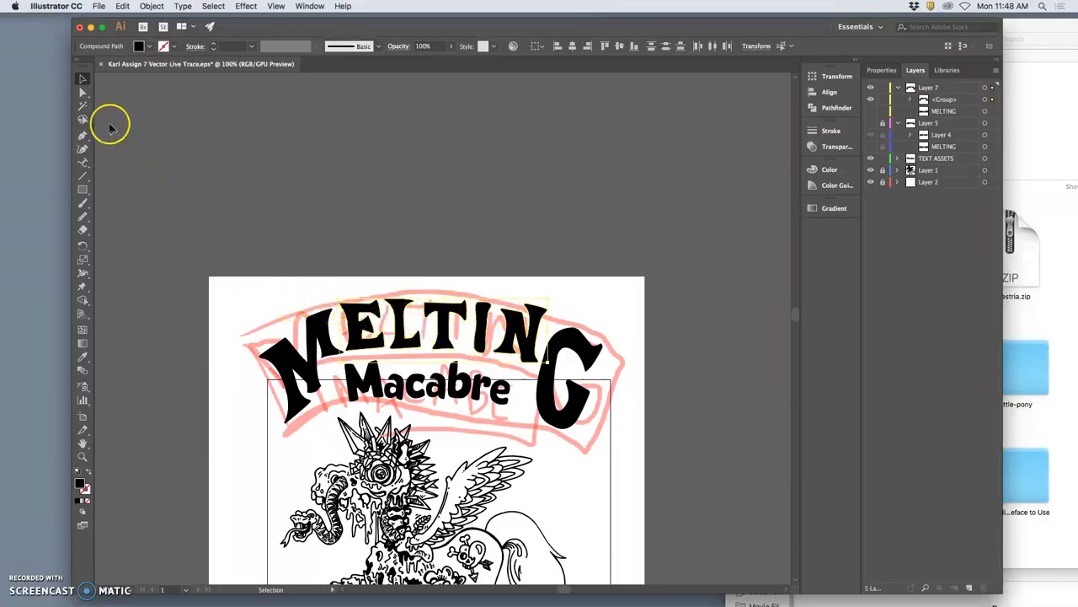
# Step: Nudge the big G closer to the N and lasso-select the T and I
pyautogui.click(82, 117)
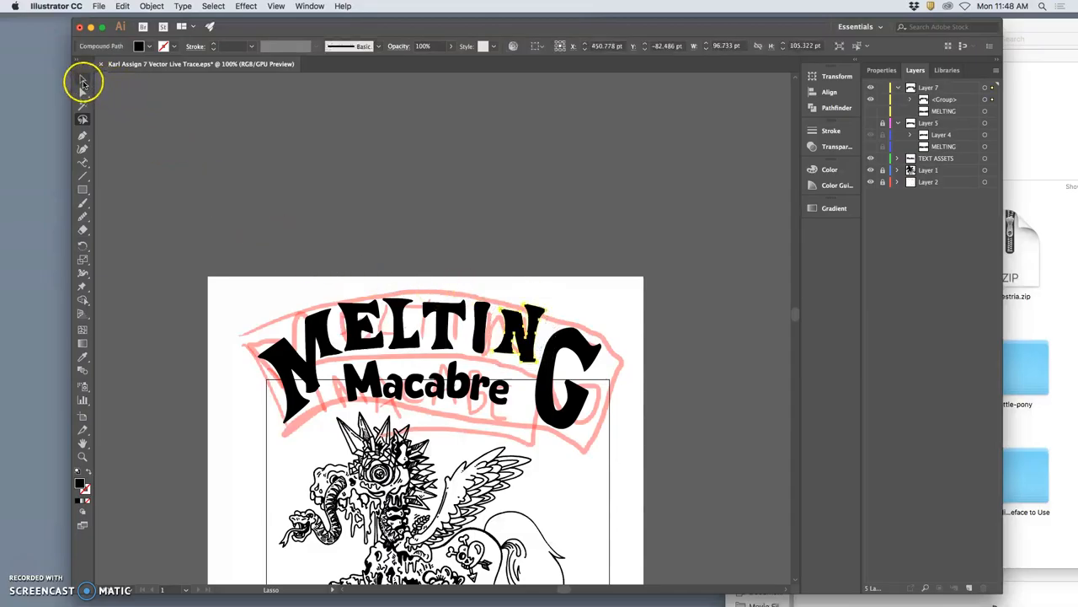
pyautogui.click(83, 79)
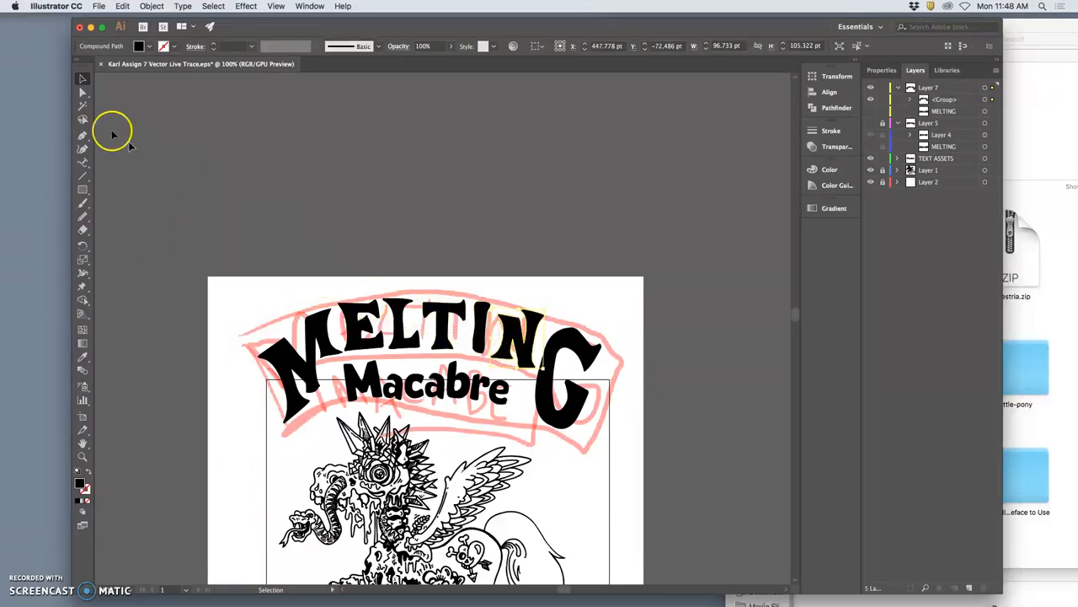
pyautogui.click(83, 118)
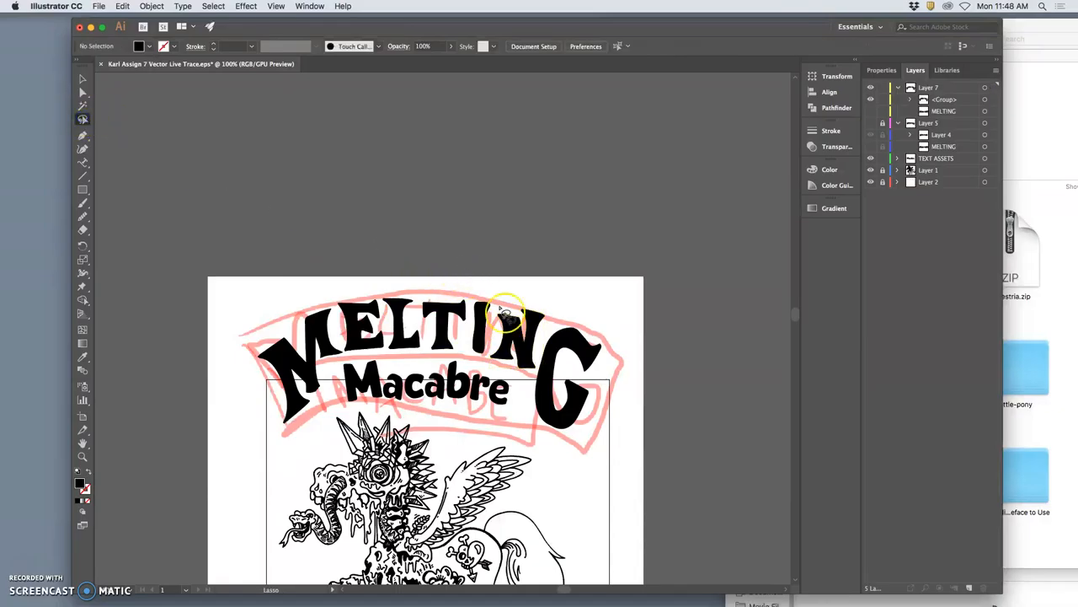